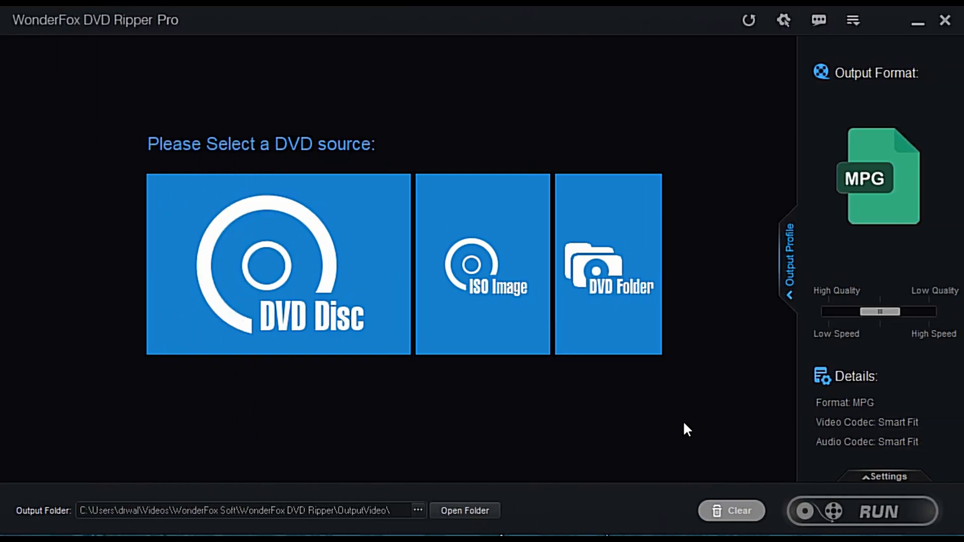
mouse_move(504, 119)
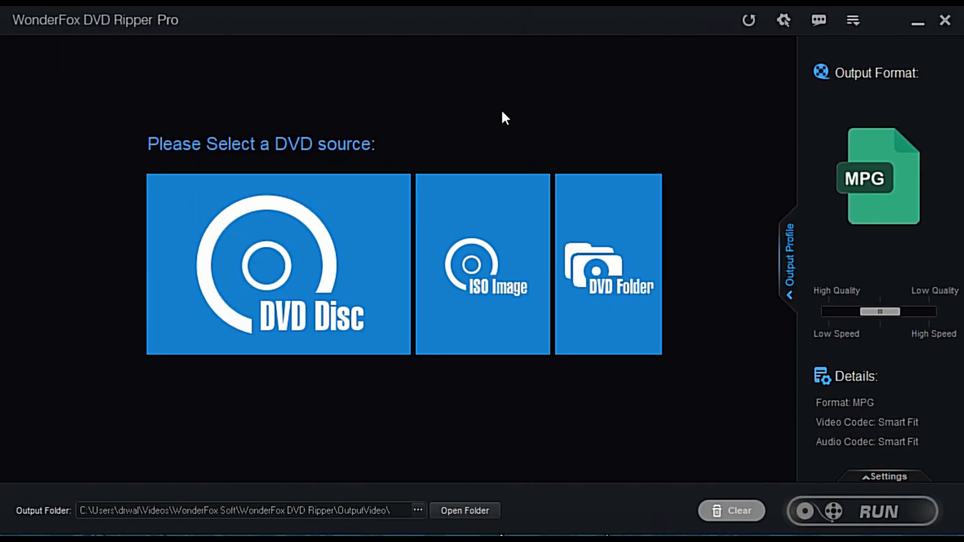
mouse_move(729, 315)
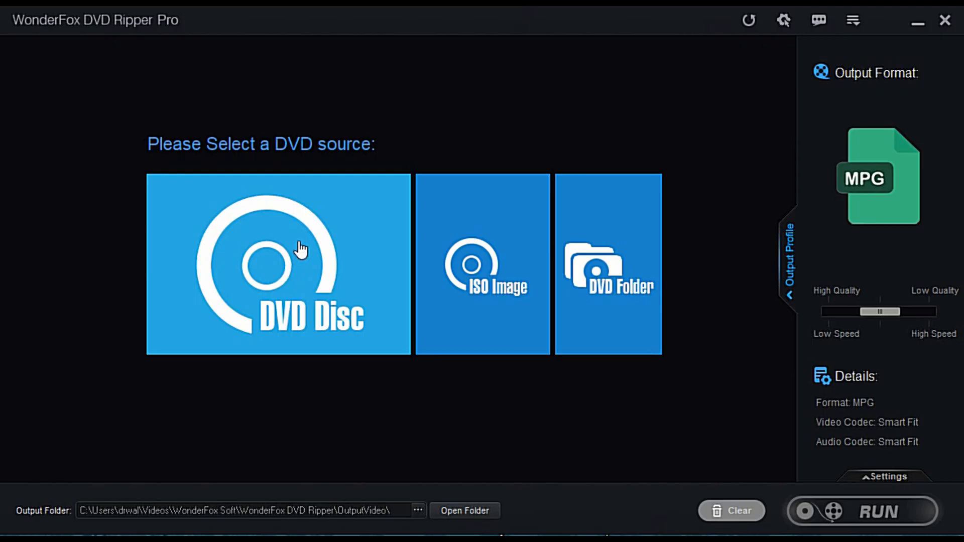
Choose the physical DVD disc as source with Enhanced Decryption on and confirm the drive.
left_click(279, 264)
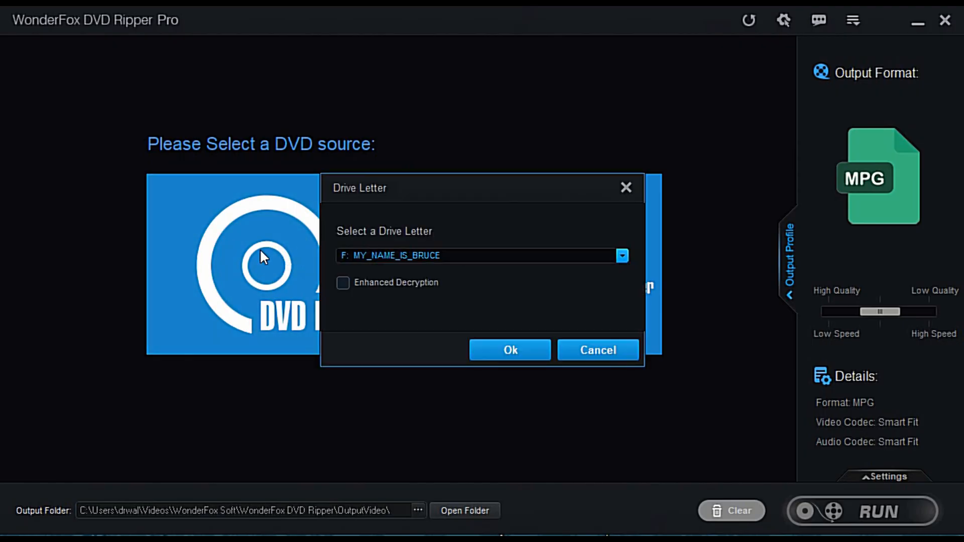
mouse_move(221, 293)
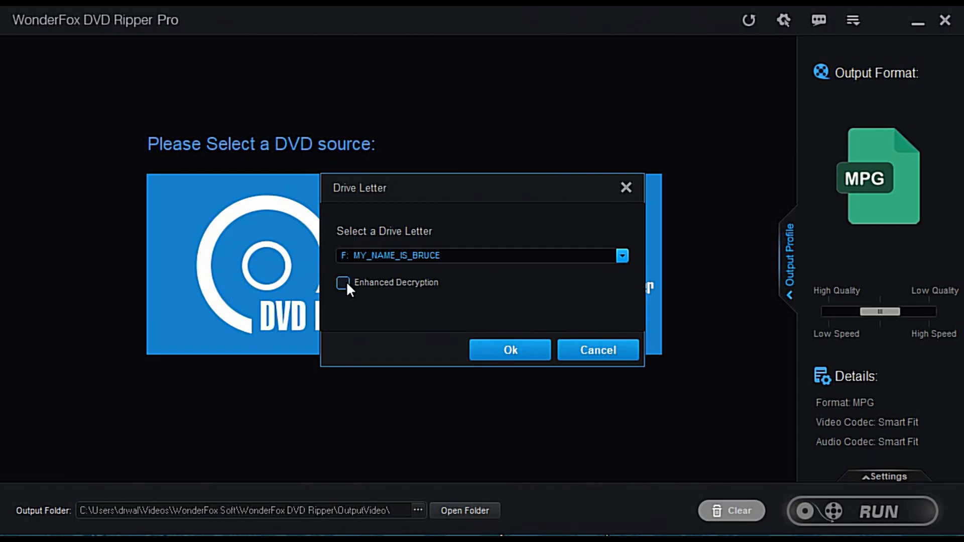
left_click(344, 283)
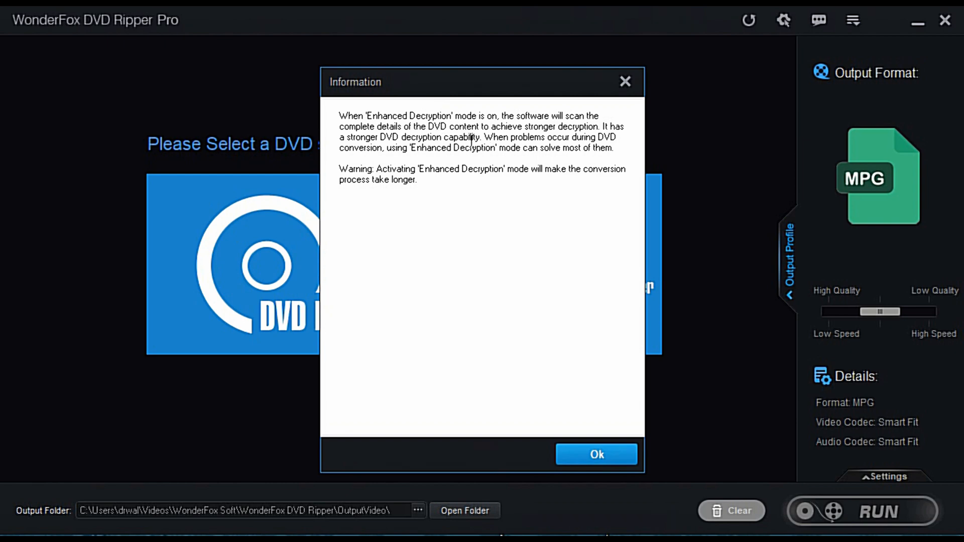
mouse_move(490, 154)
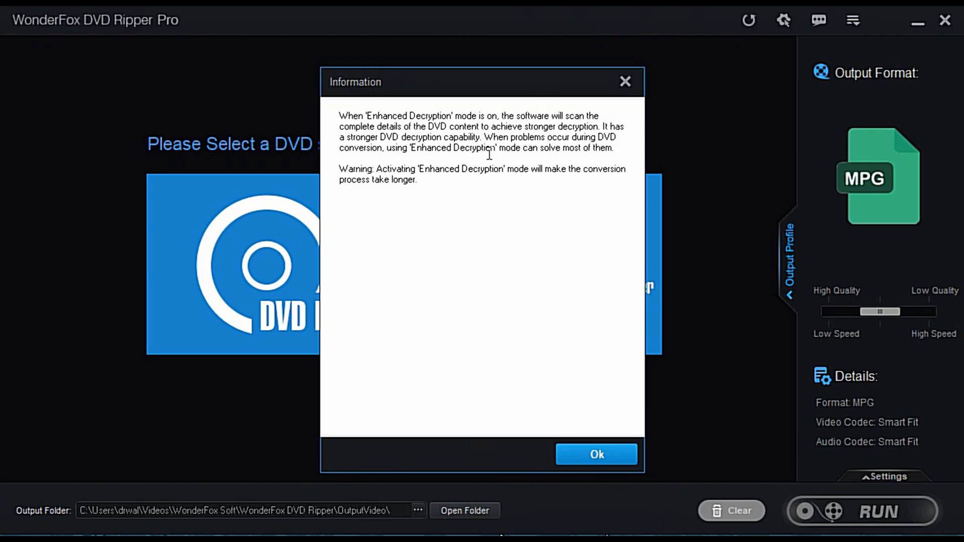
mouse_move(481, 199)
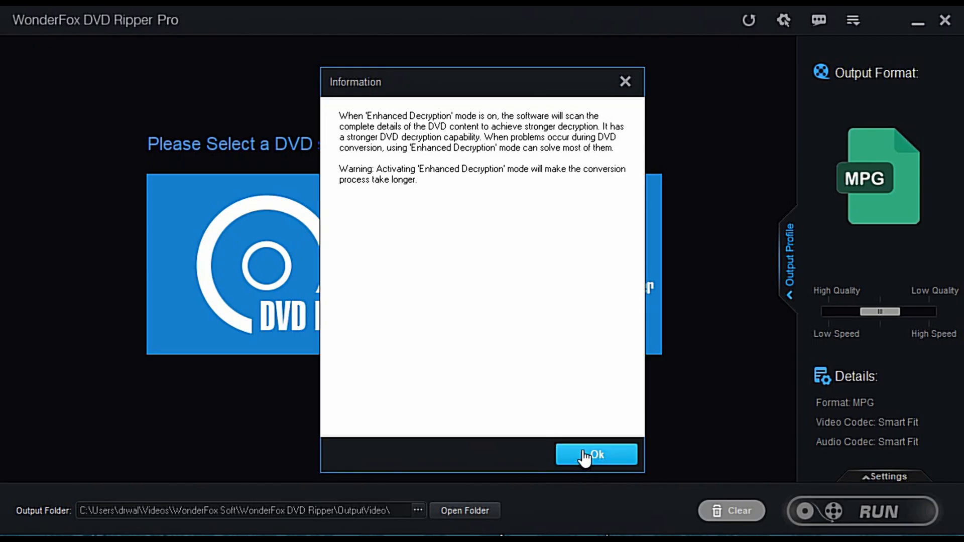
left_click(596, 455)
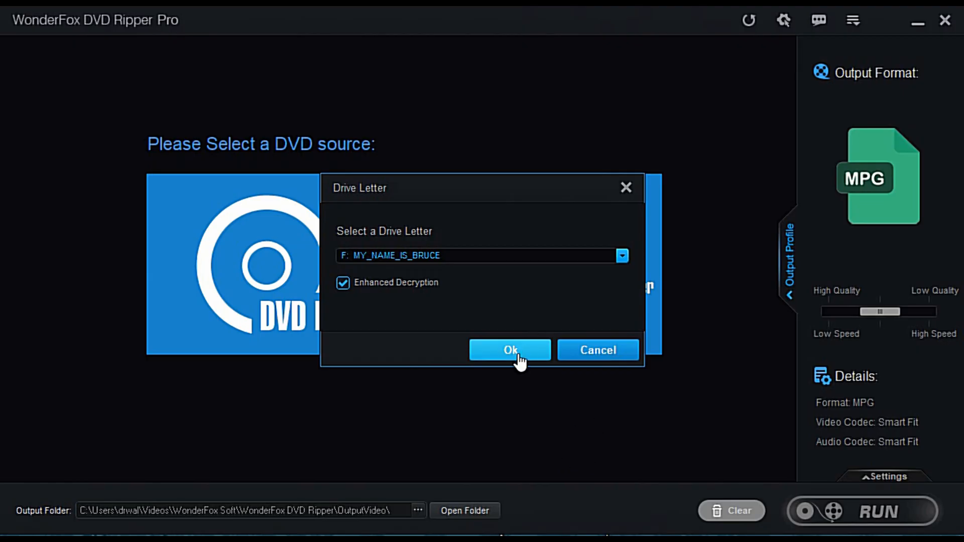
left_click(509, 349)
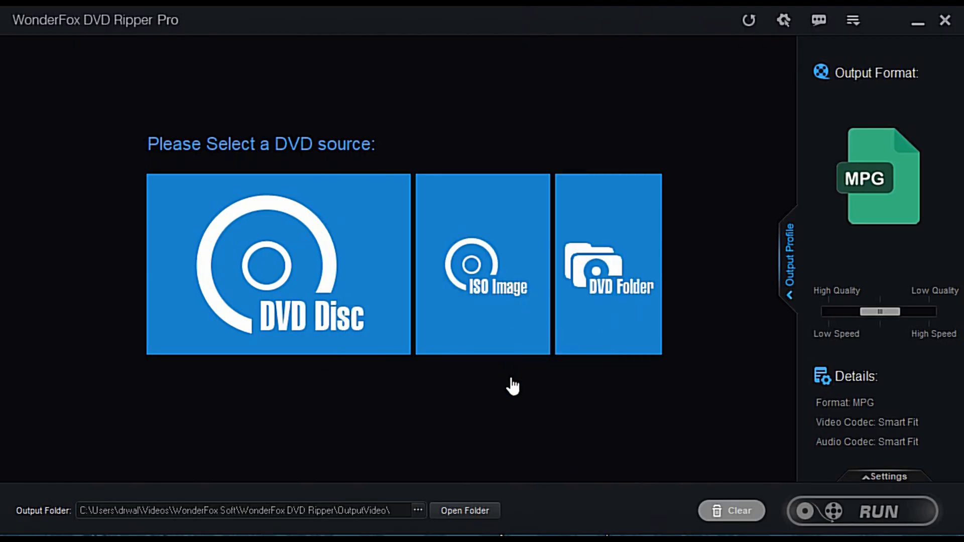
mouse_move(312, 294)
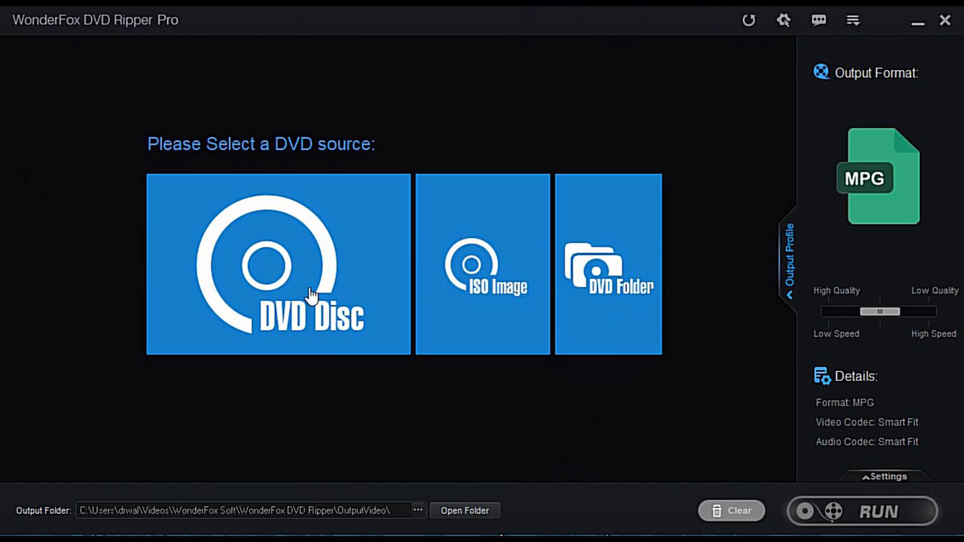
mouse_move(504, 278)
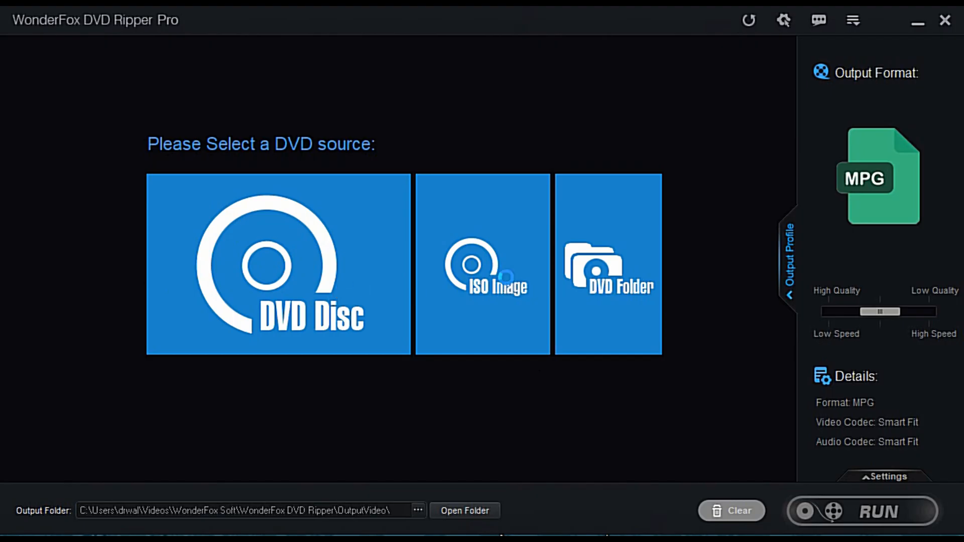
mouse_move(631, 275)
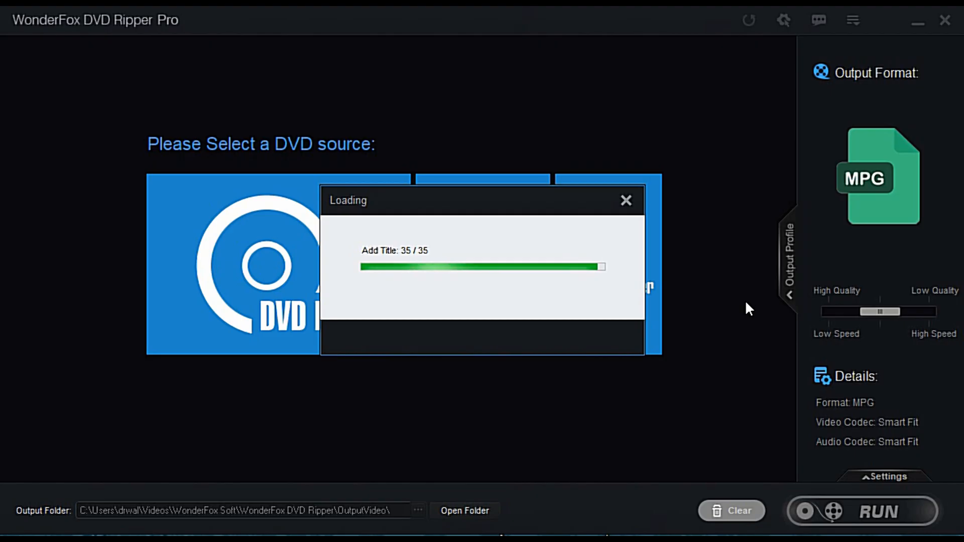
mouse_move(741, 300)
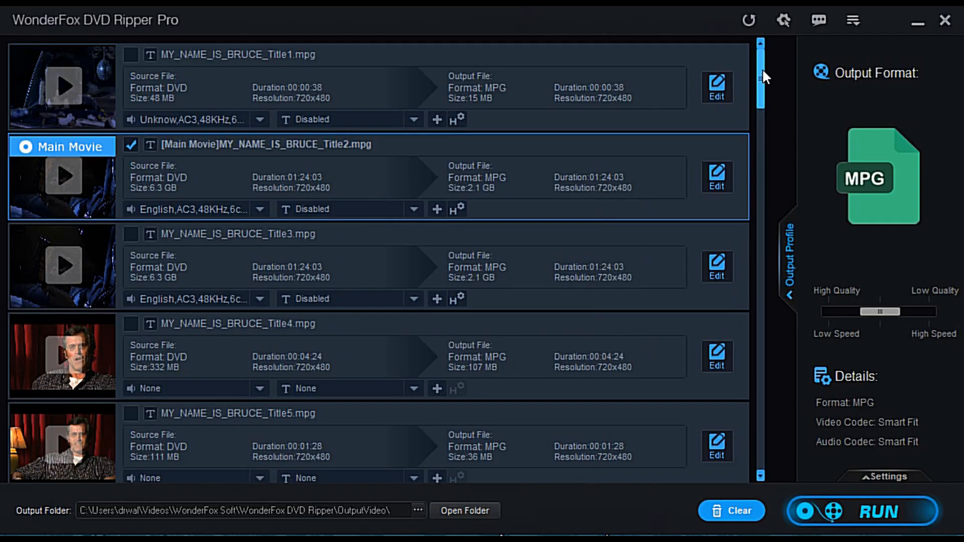
mouse_move(300, 39)
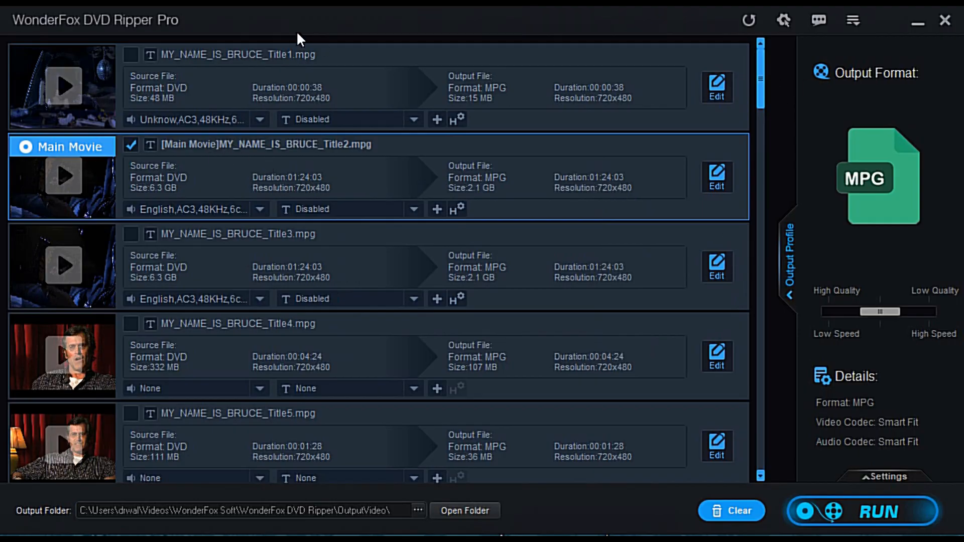
mouse_move(137, 166)
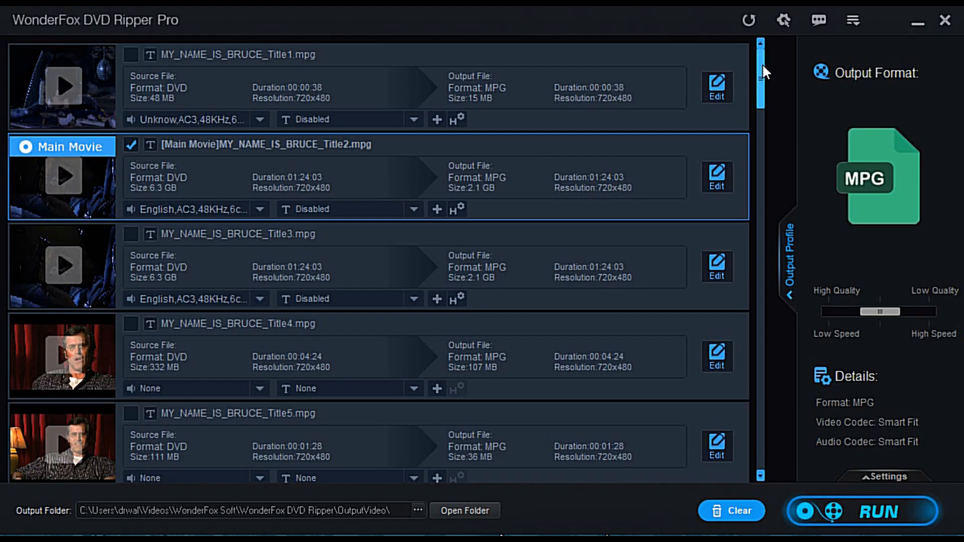
Review the title list and the Subtitle Type choices, keeping hard-coded subtitles for the main movie.
scroll("down", 3)
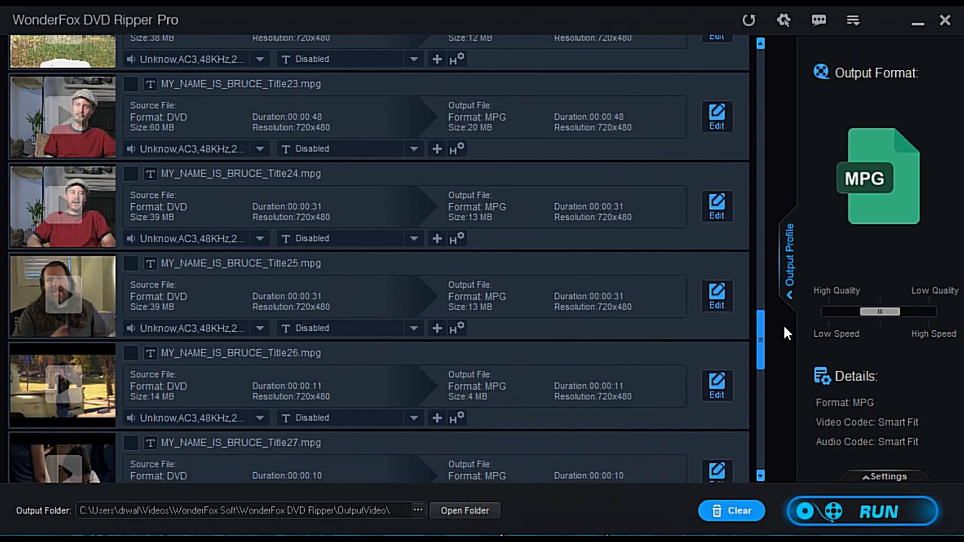
scroll("up", 3)
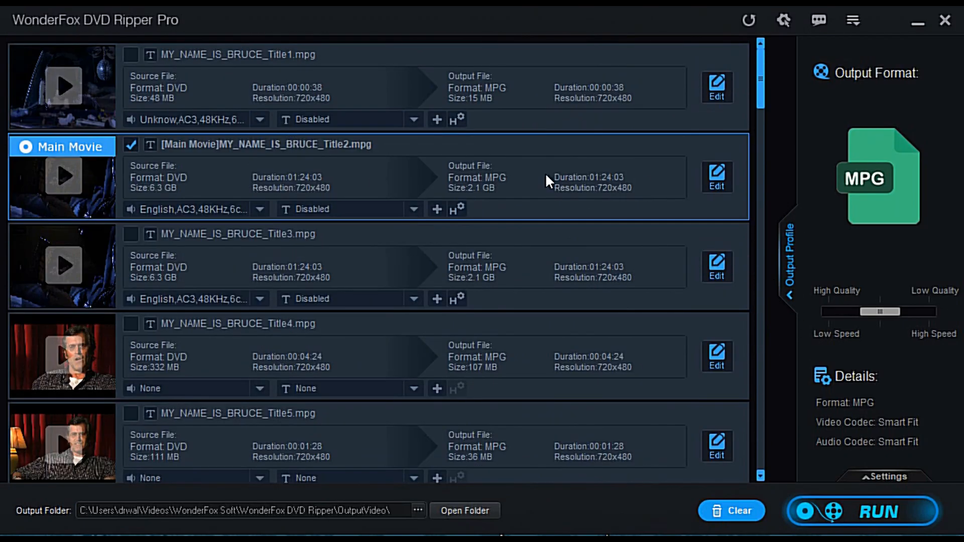
mouse_move(239, 179)
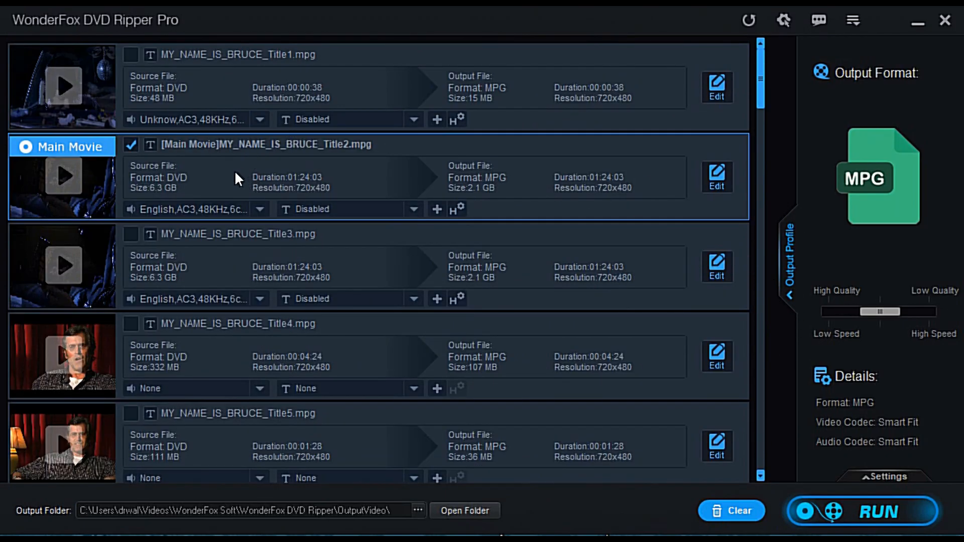
mouse_move(234, 153)
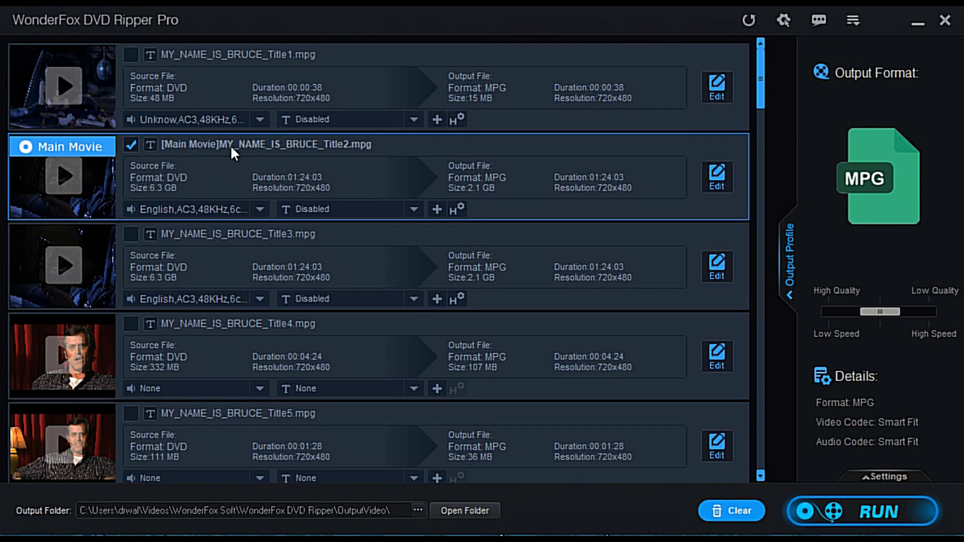
mouse_move(158, 193)
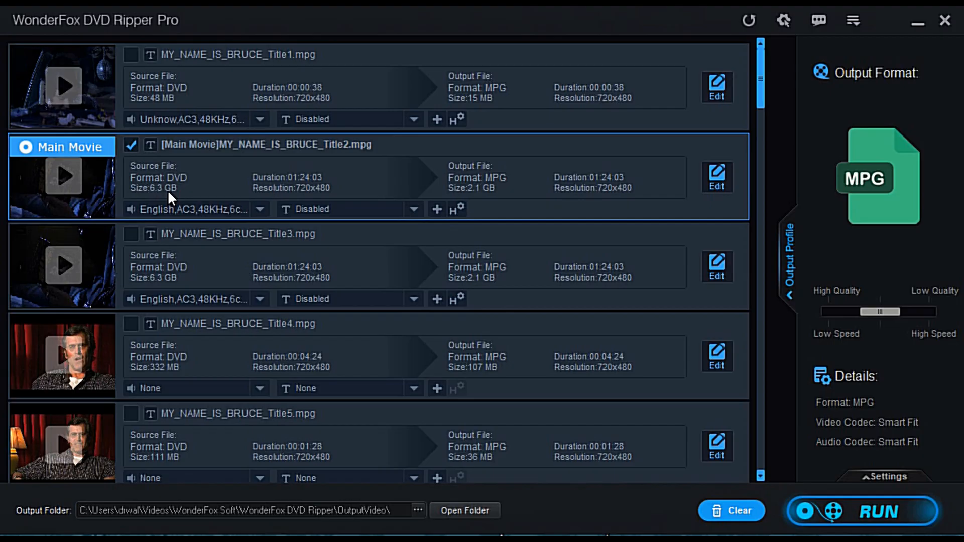
mouse_move(283, 182)
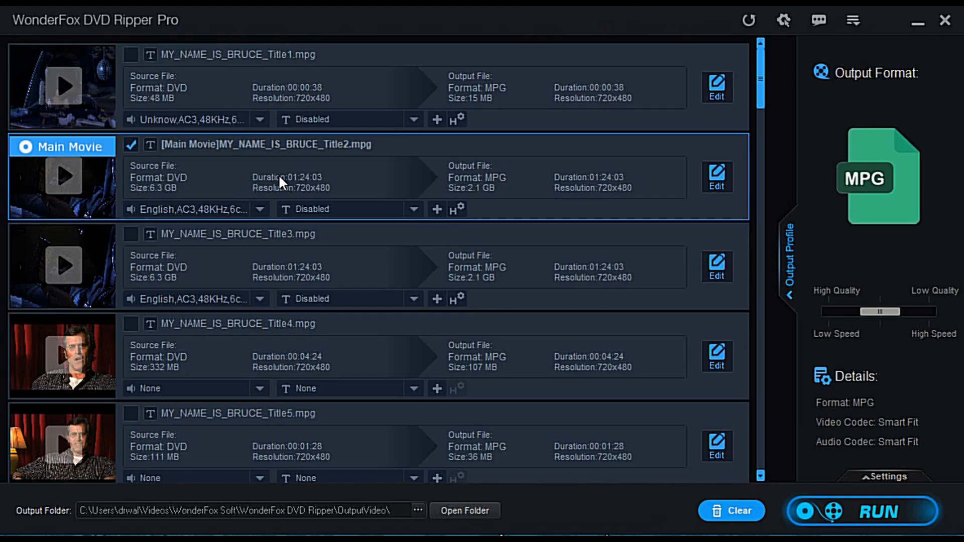
mouse_move(489, 172)
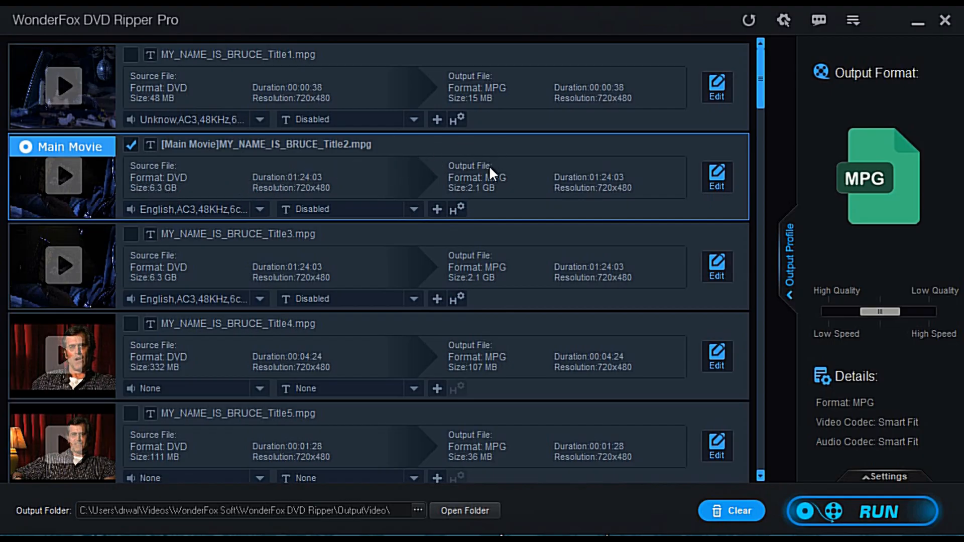
mouse_move(481, 198)
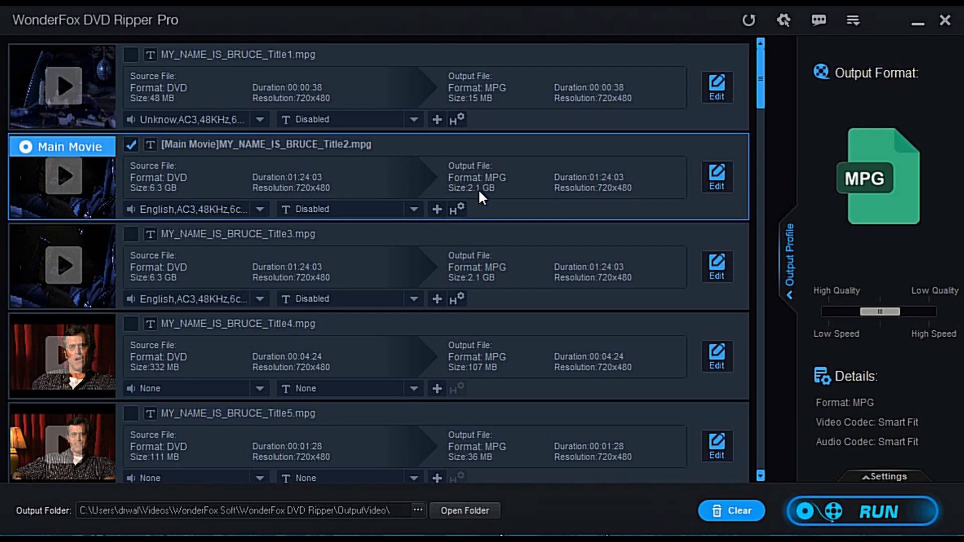
mouse_move(499, 182)
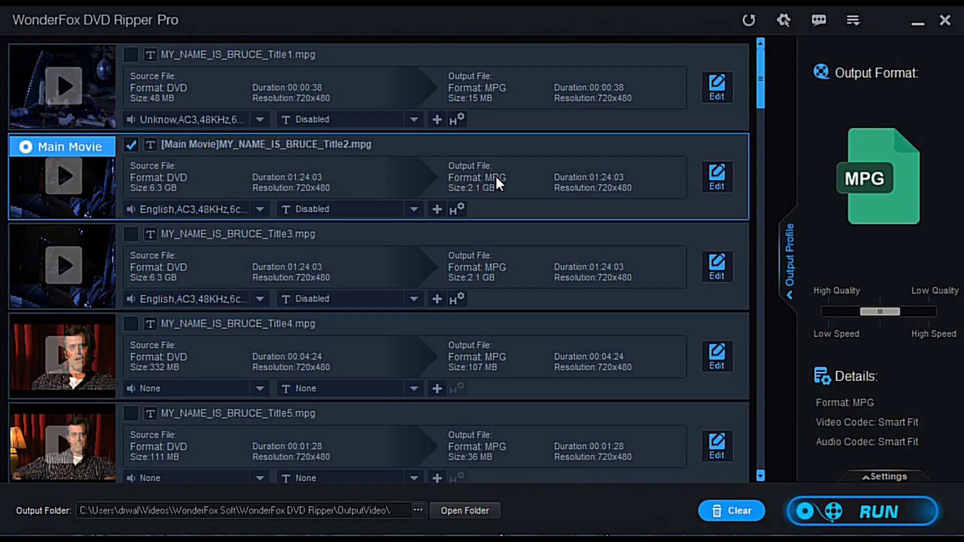
mouse_move(457, 209)
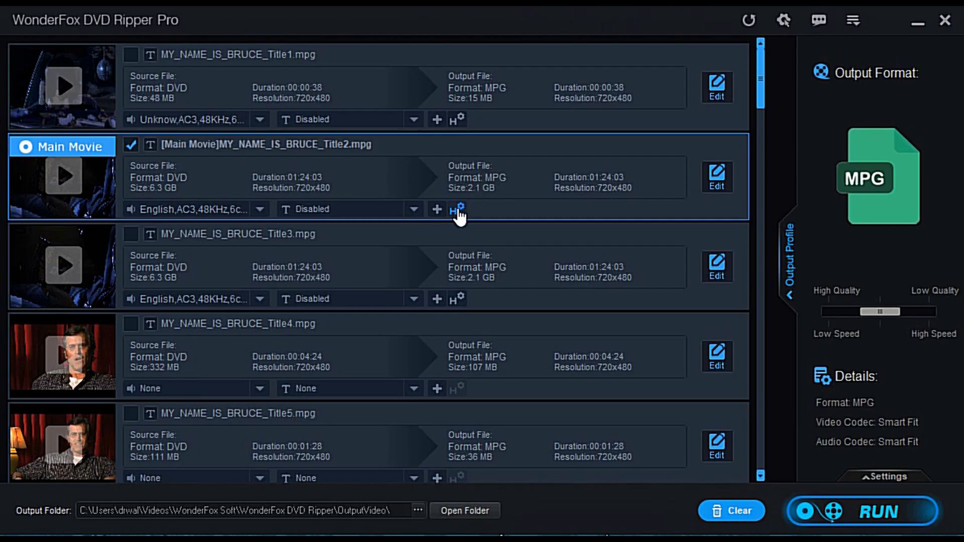
left_click(456, 209)
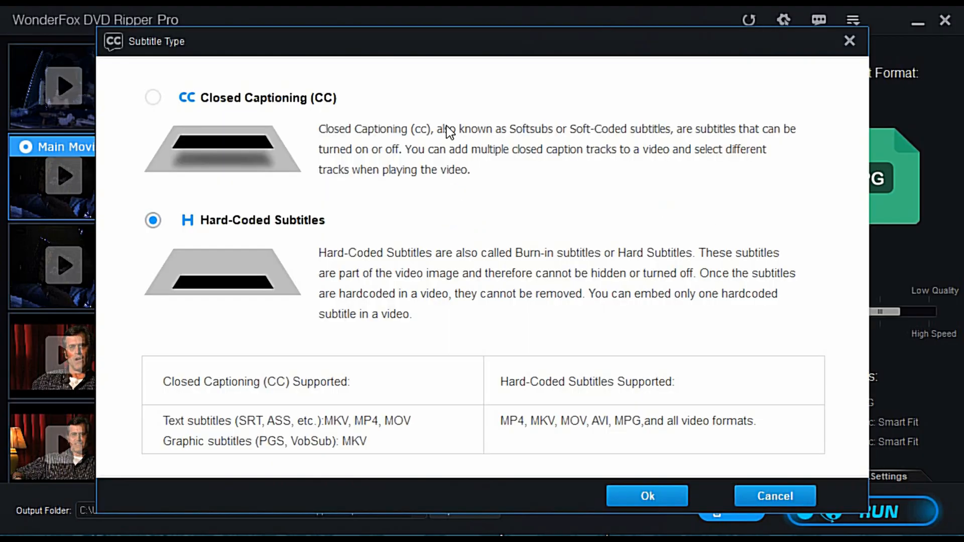
mouse_move(375, 284)
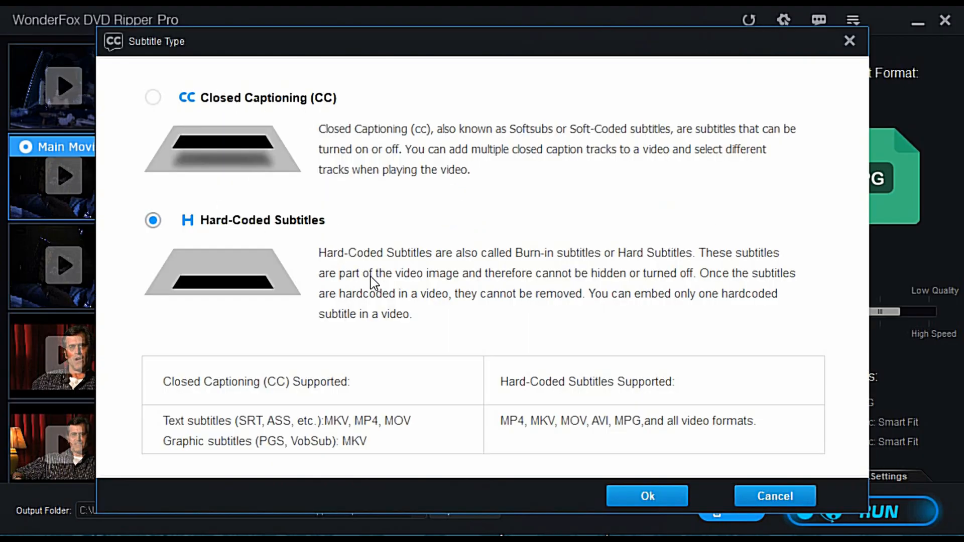
left_click(646, 495)
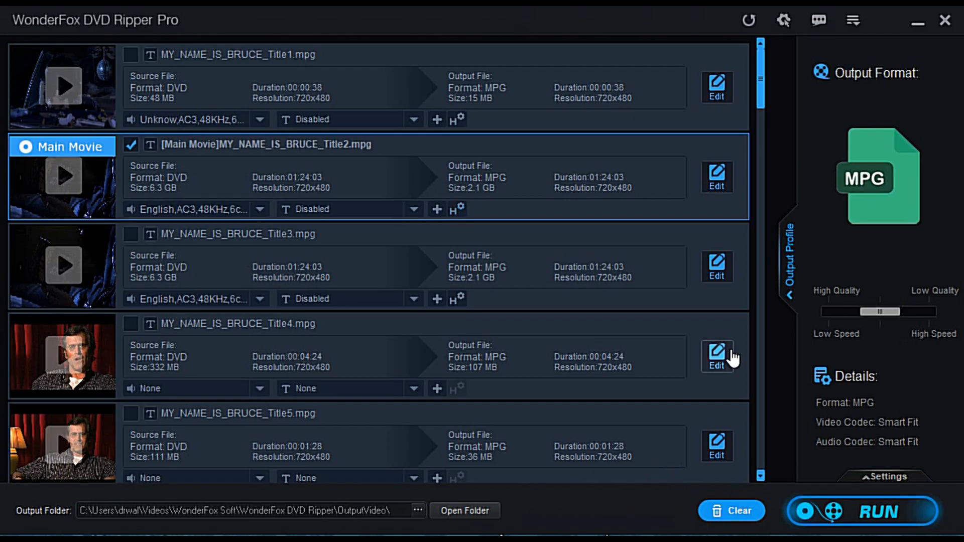
mouse_move(809, 261)
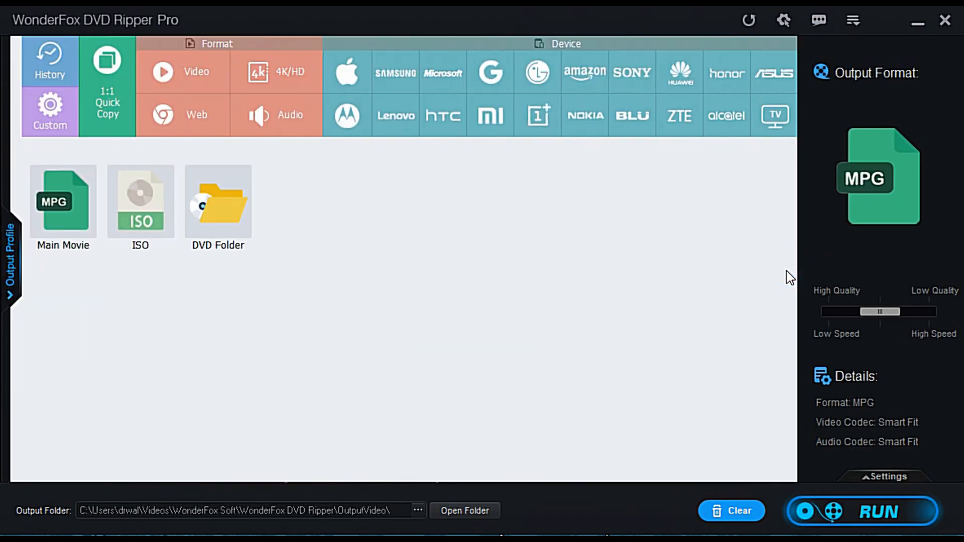
Switch the output format from the 1:1 copy ISO to the recent MP4 (H264) profile.
left_click(141, 203)
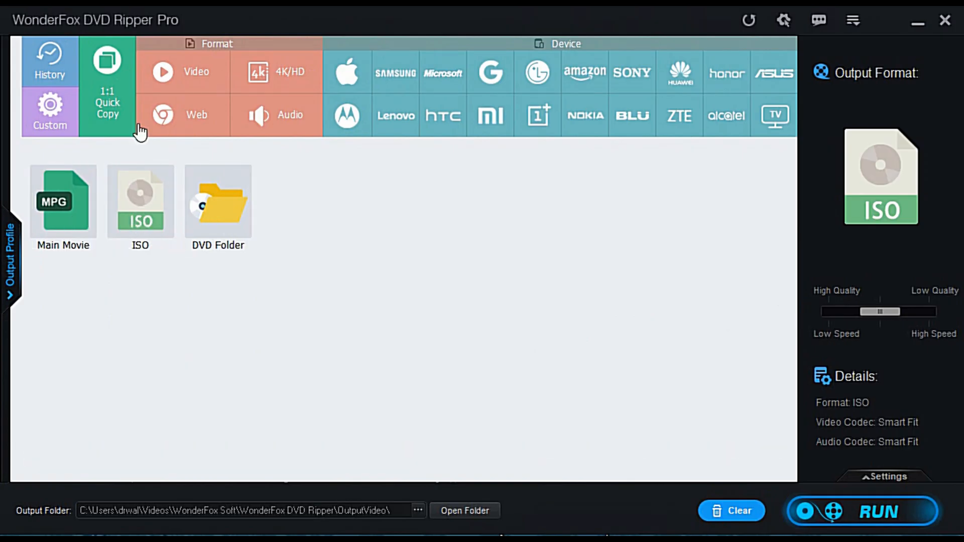
mouse_move(113, 105)
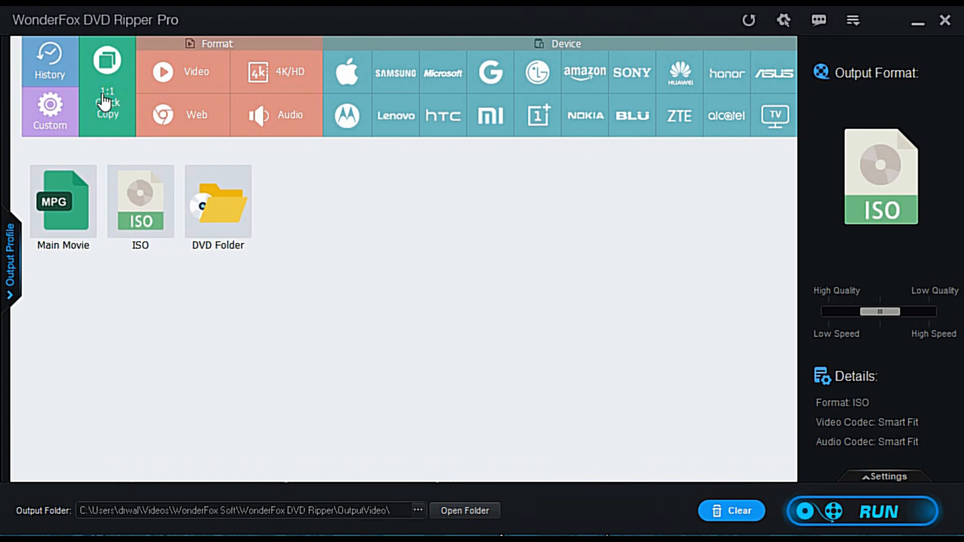
left_click(107, 98)
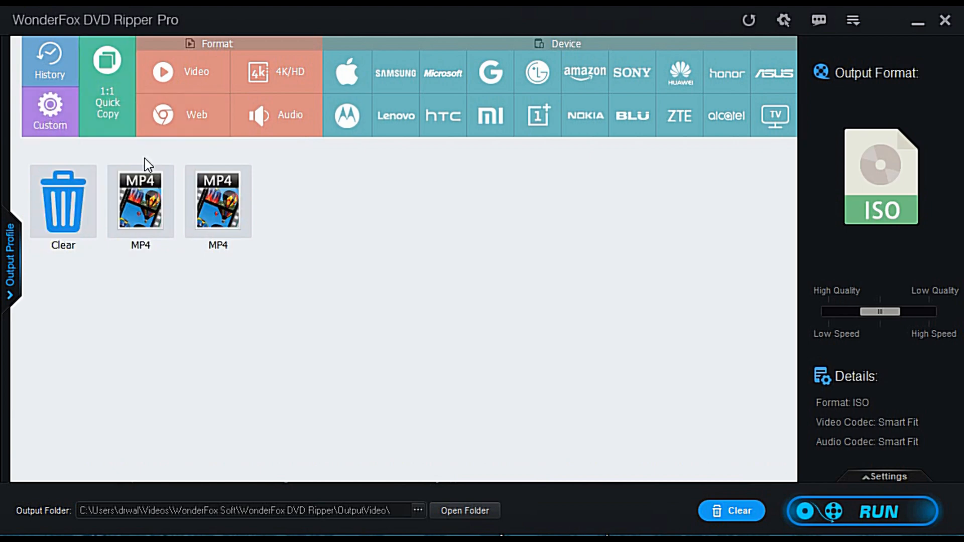
left_click(141, 201)
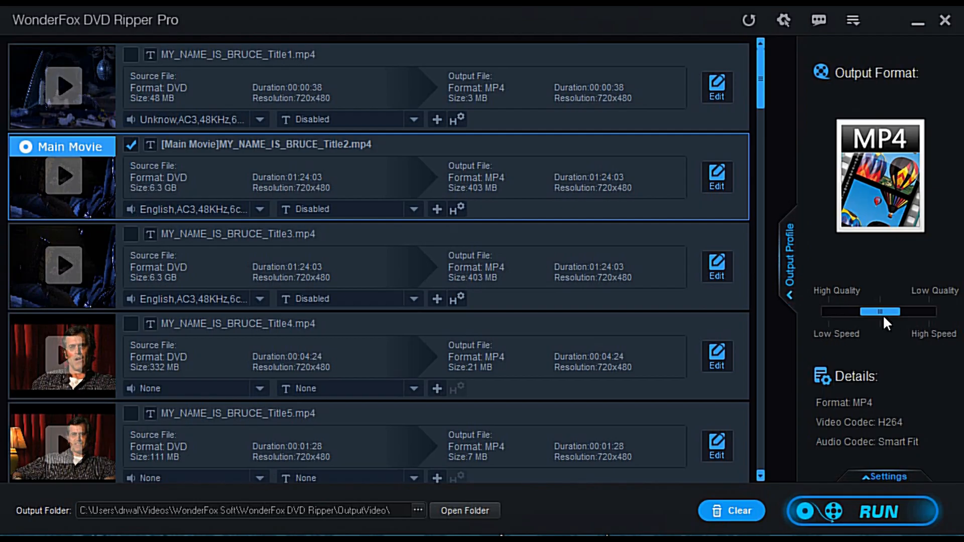
Set the MP4 profile's audio to 48000 Hz sample rate and 384 kbps bit rate.
left_click(885, 476)
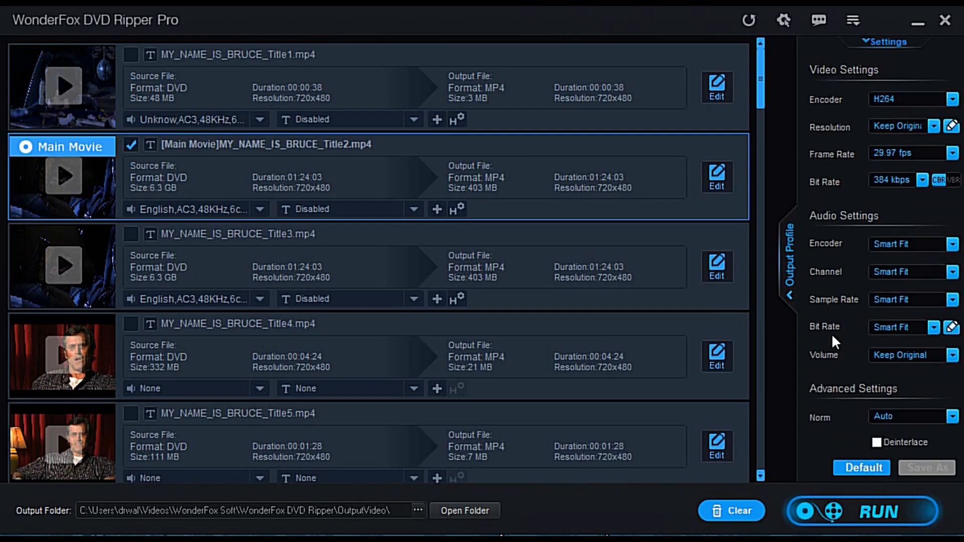
mouse_move(856, 111)
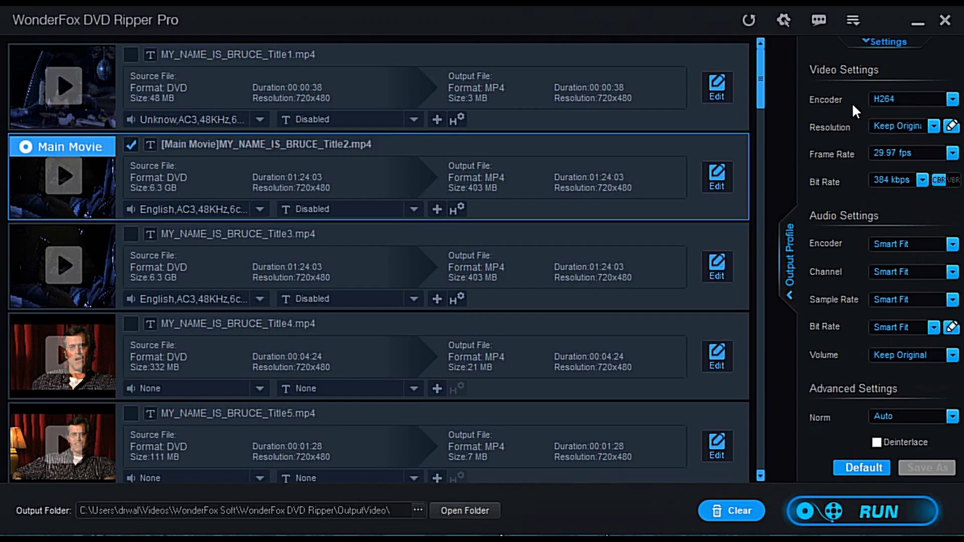
mouse_move(904, 111)
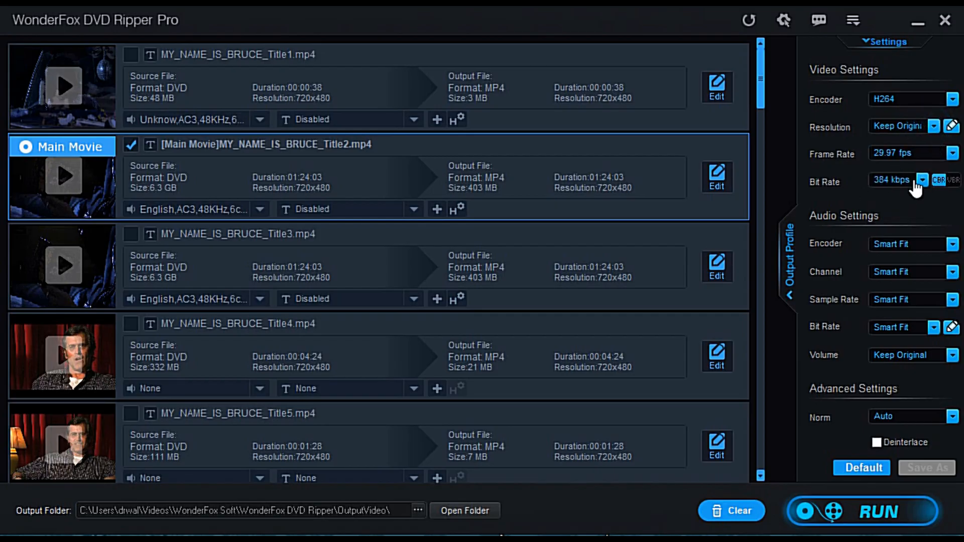
mouse_move(876, 249)
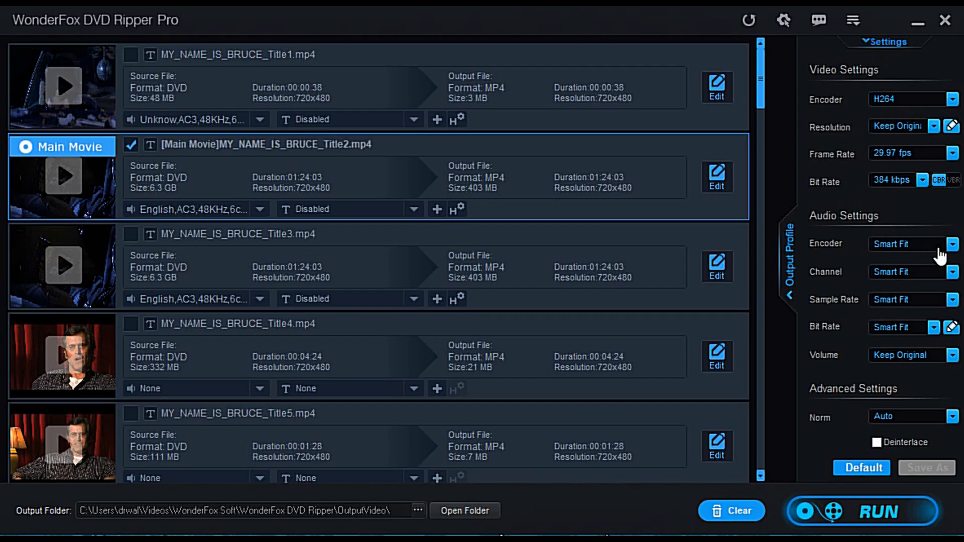
left_click(949, 300)
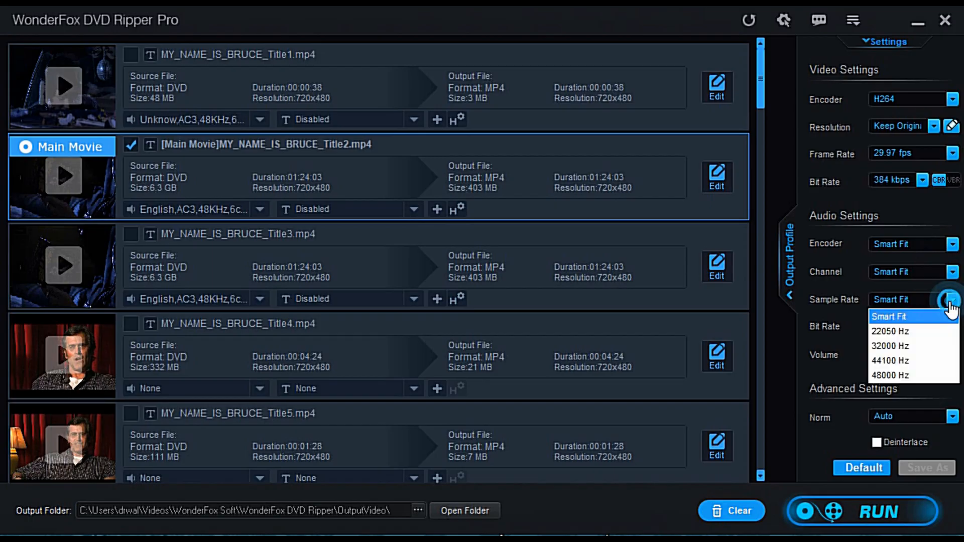
left_click(890, 375)
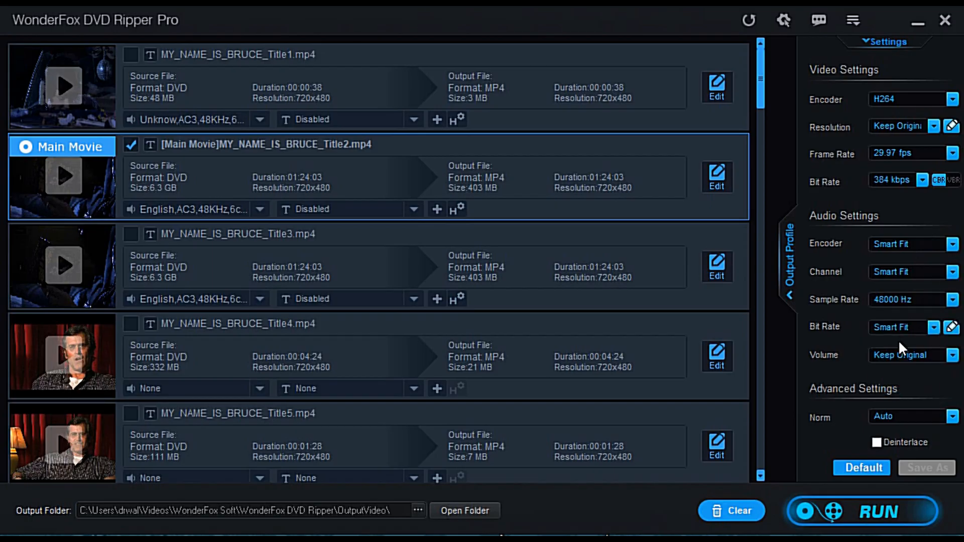
left_click(932, 326)
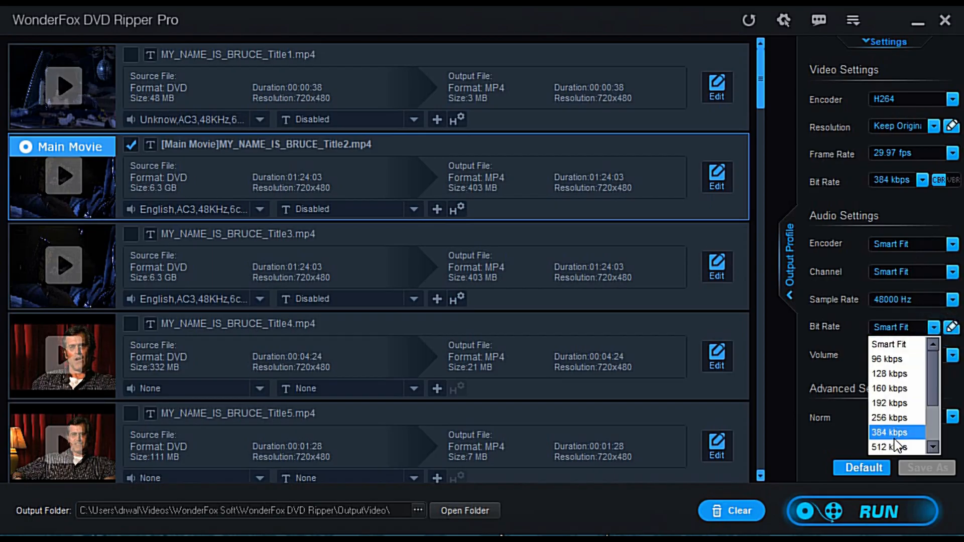
left_click(895, 432)
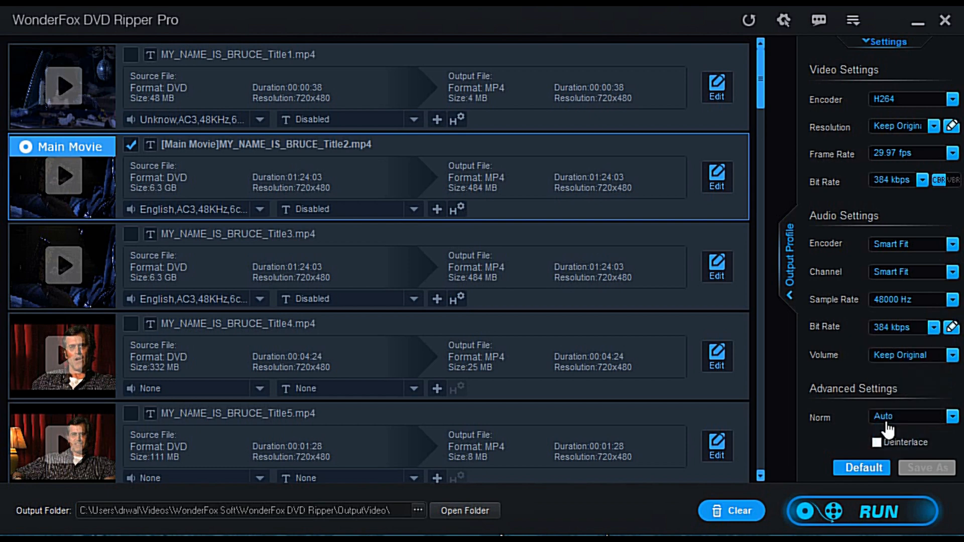
mouse_move(892, 386)
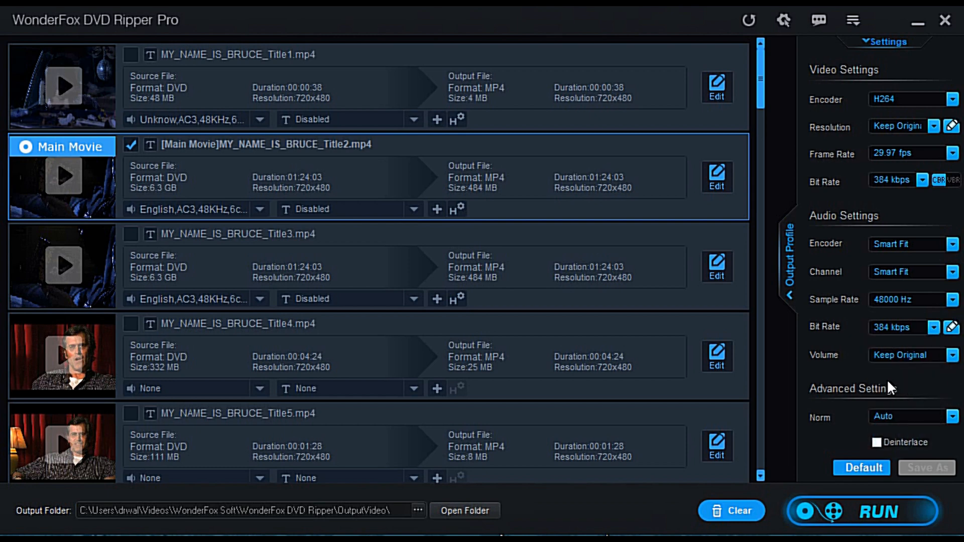
mouse_move(859, 251)
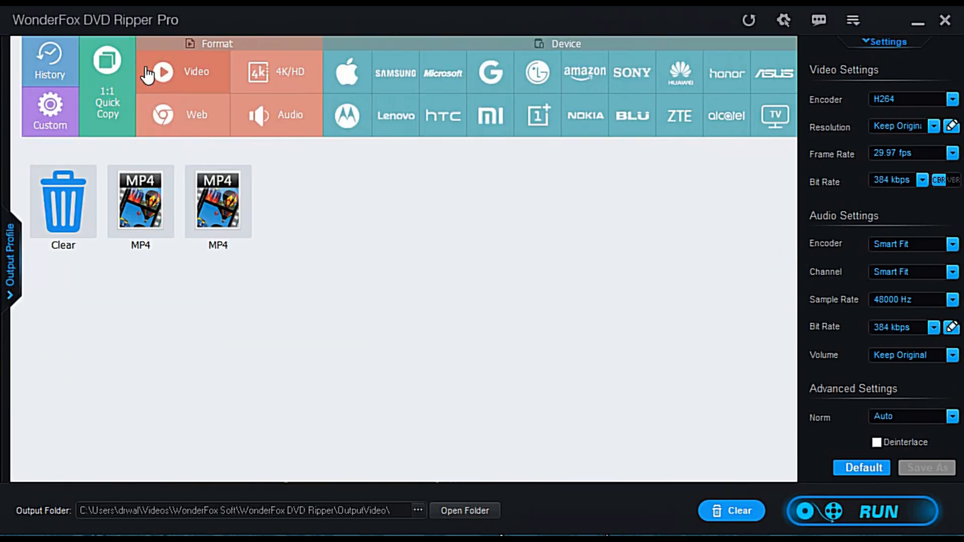
mouse_move(774, 114)
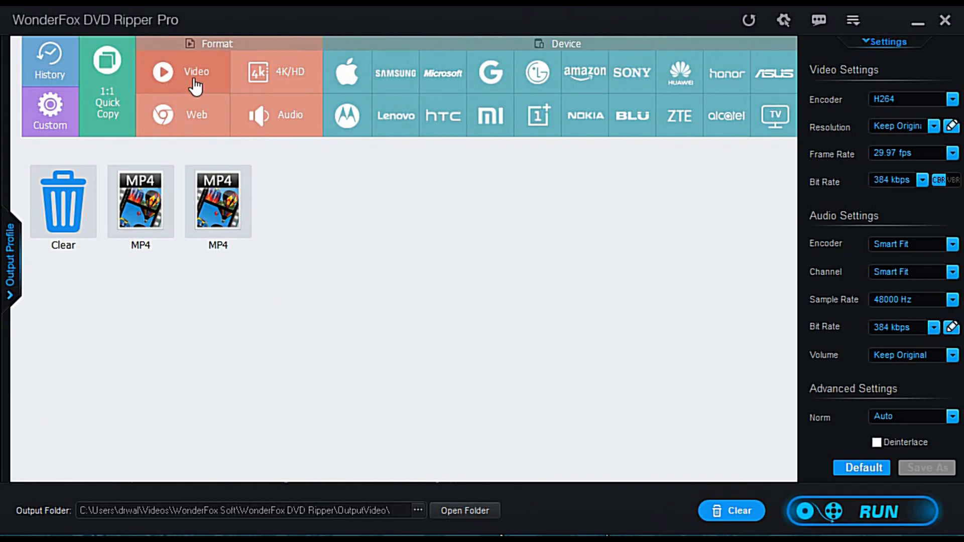
Show the Video format list and single out the MP4 tile.
left_click(196, 72)
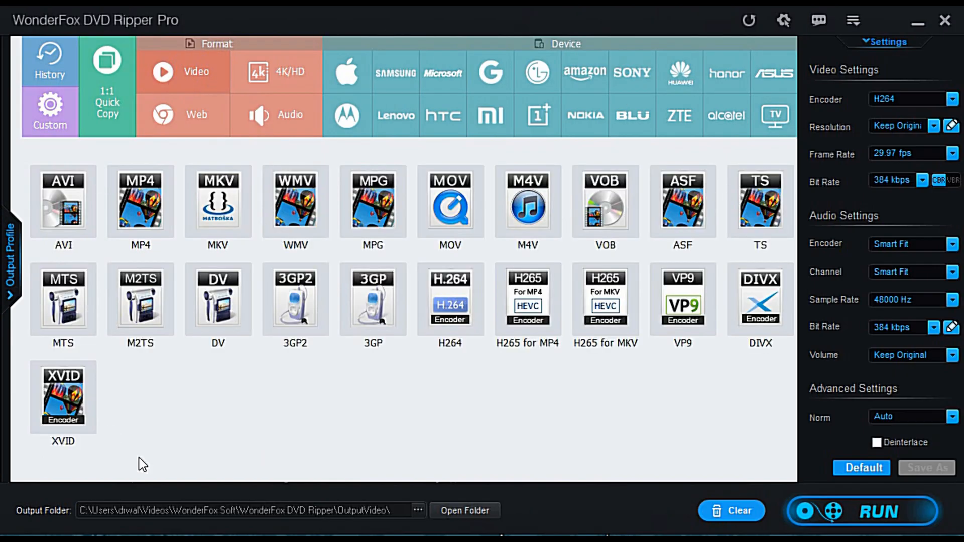
left_click(141, 200)
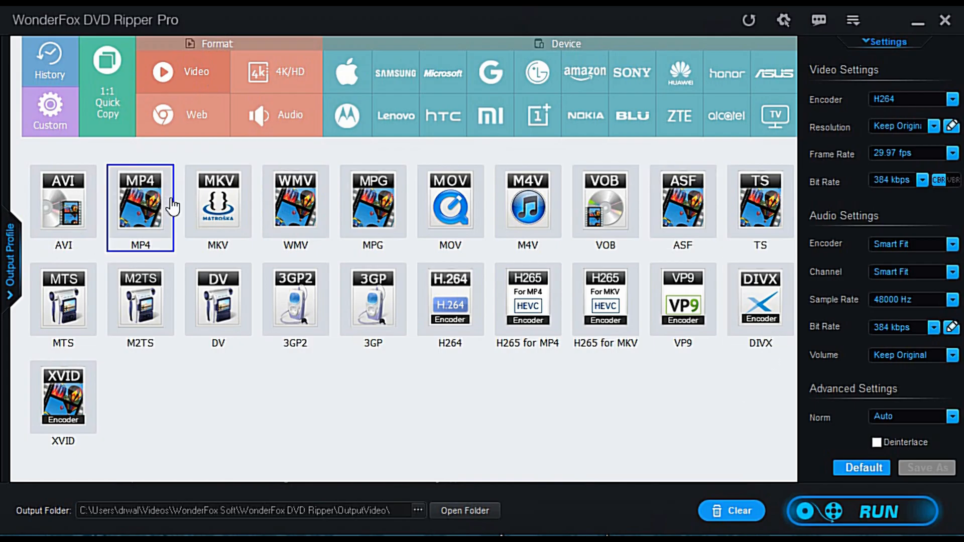
mouse_move(346, 71)
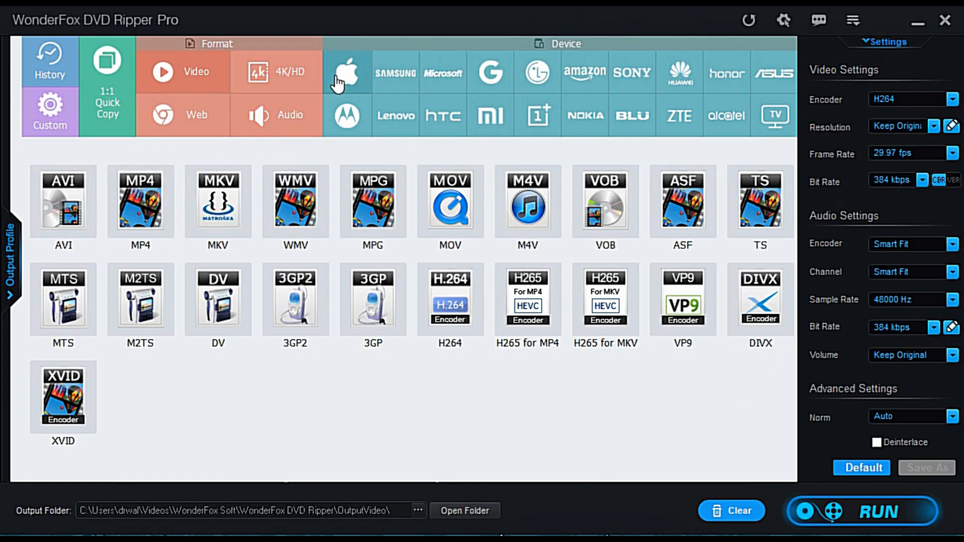
Browse the Apple and Samsung device profiles, highlighting iPhone SE, Galaxy Note 9, Galaxy S20 and QLED 4K TV.
left_click(345, 72)
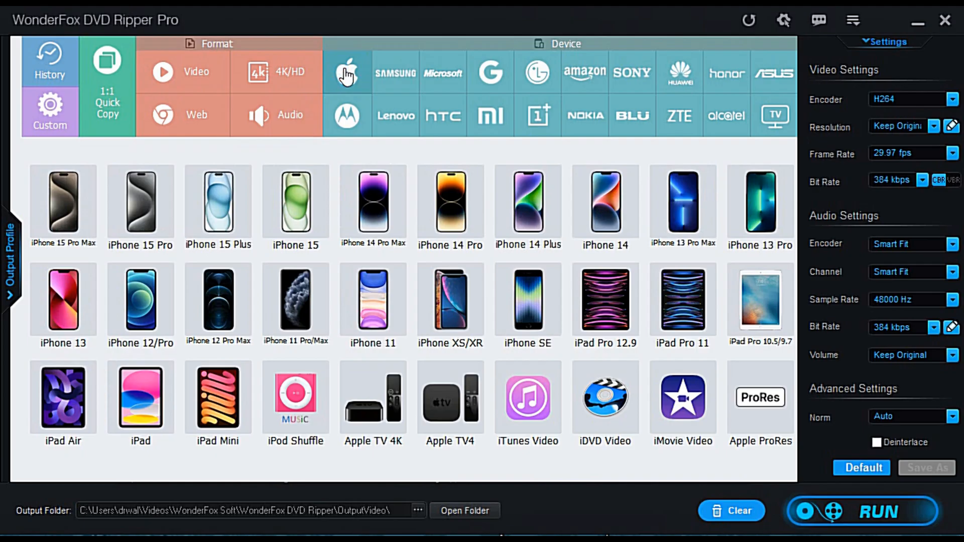
left_click(527, 305)
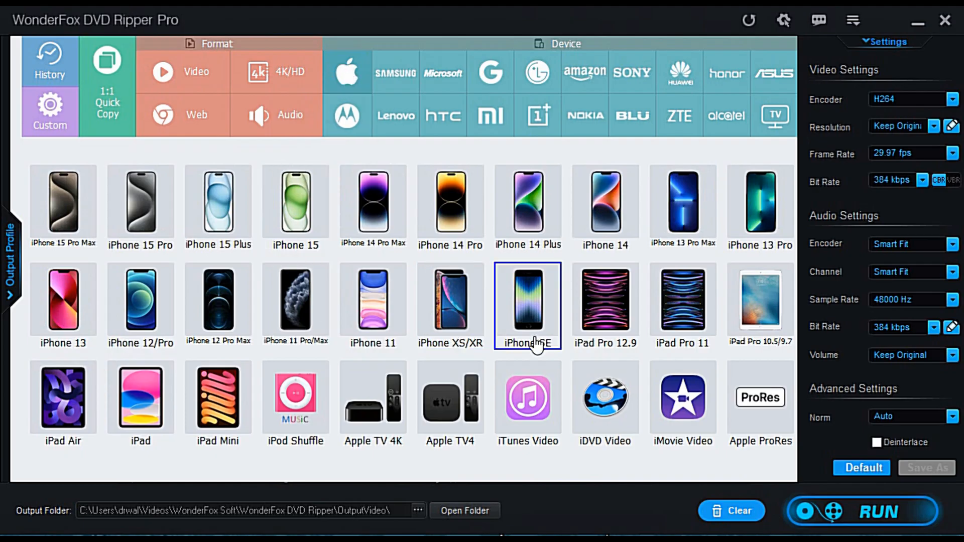
mouse_move(384, 81)
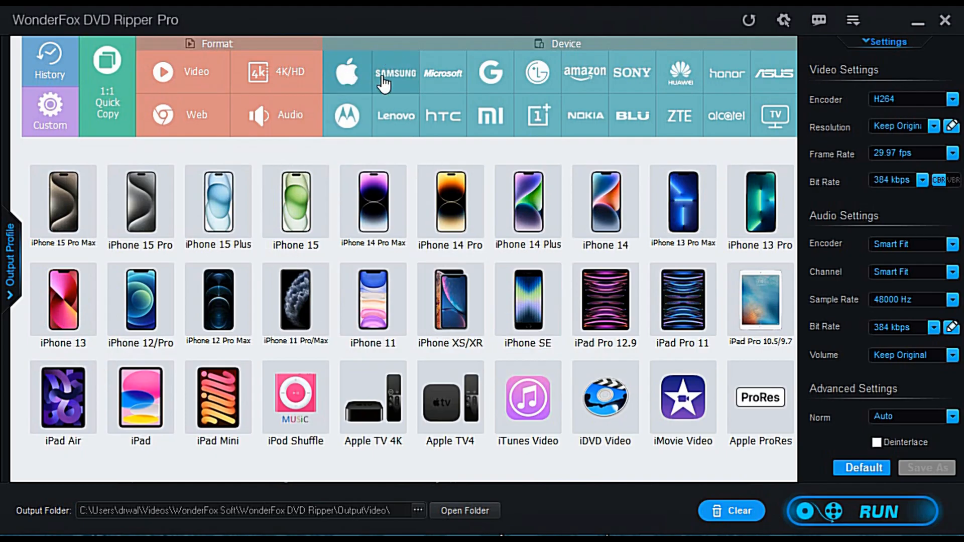
left_click(396, 72)
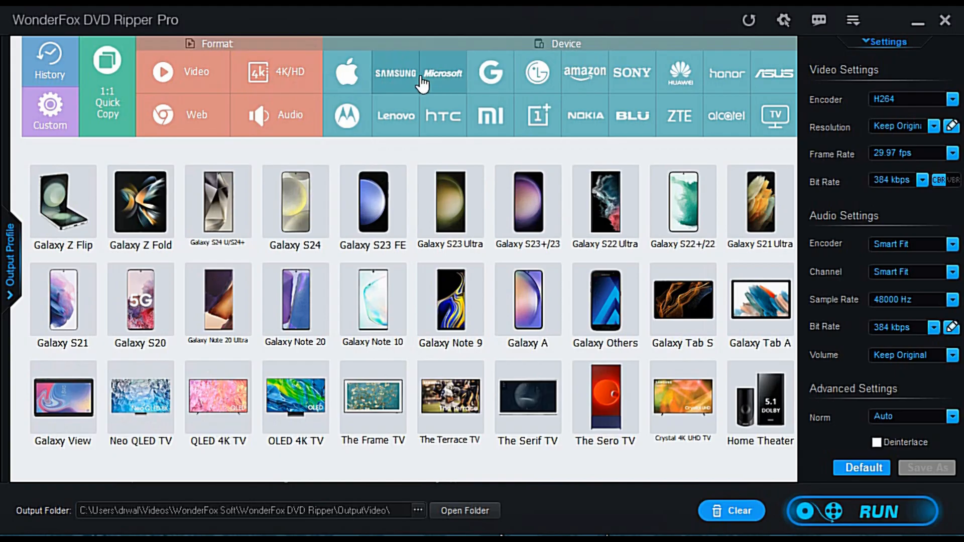
mouse_move(397, 110)
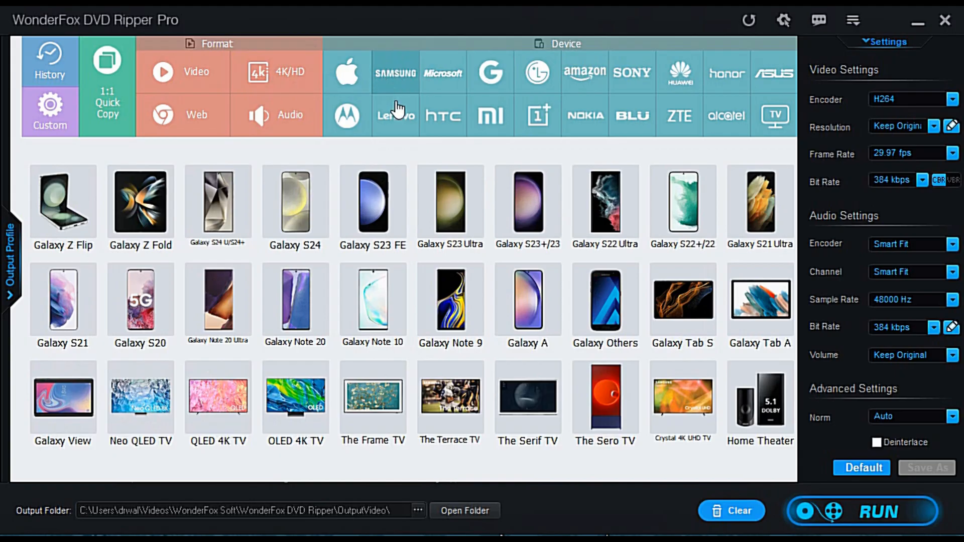
left_click(450, 302)
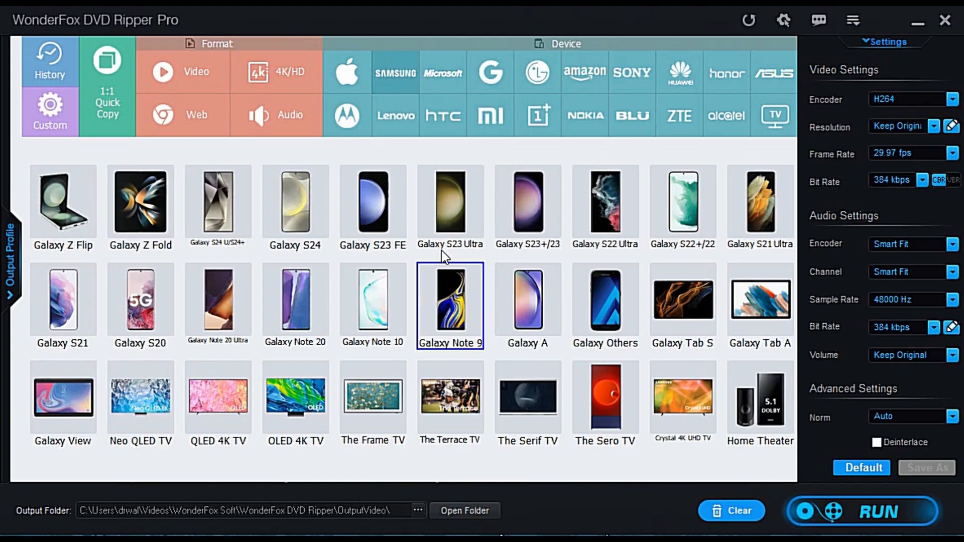
left_click(140, 302)
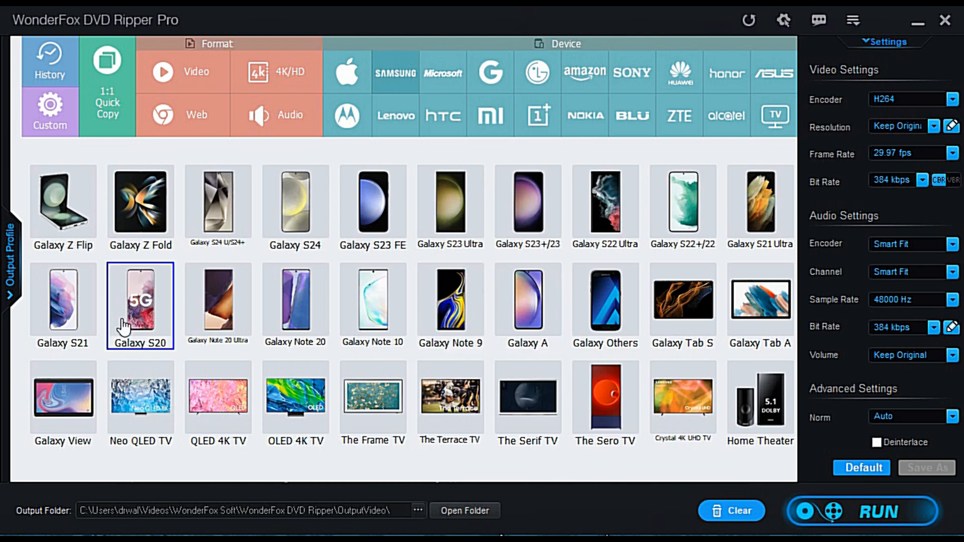
left_click(218, 400)
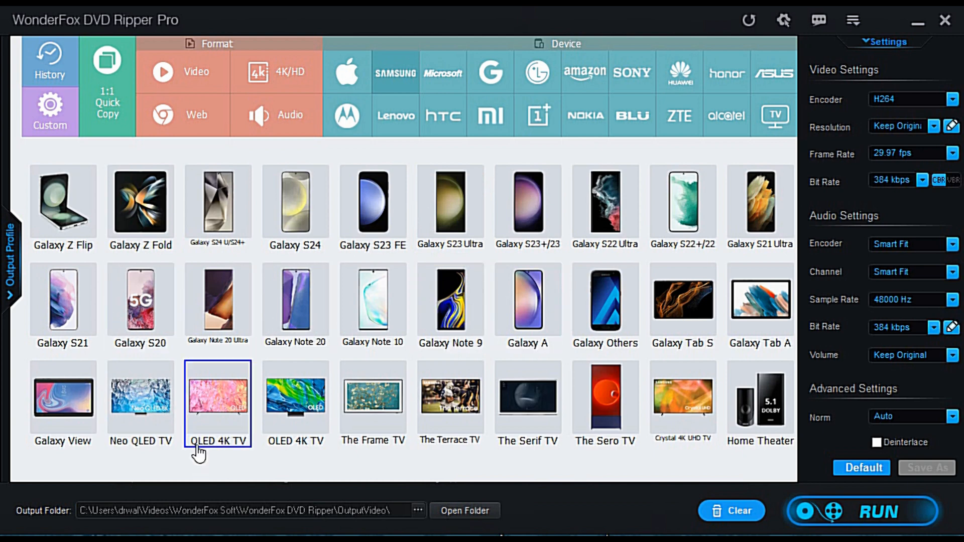
left_click(372, 402)
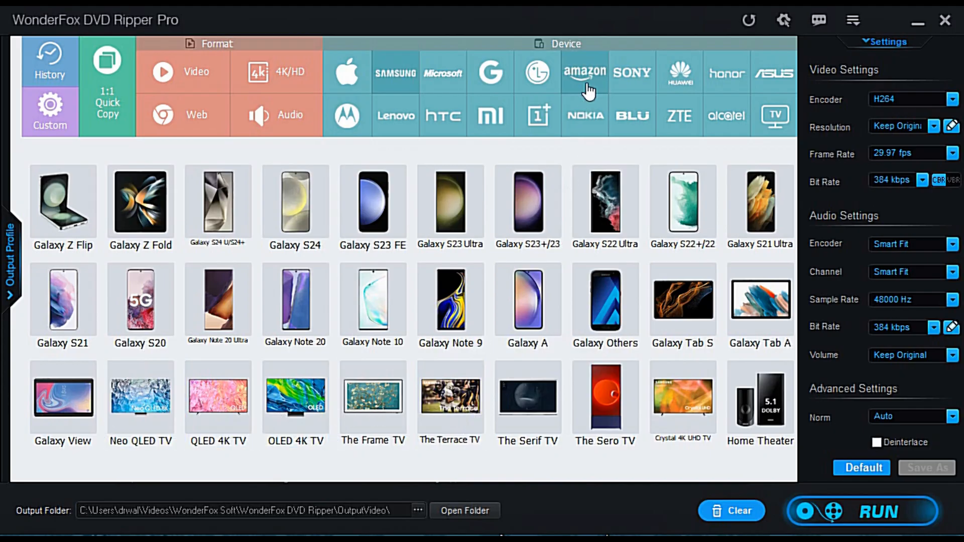
Browse the Amazon Fire profile and then the TV and projector device presets.
left_click(583, 72)
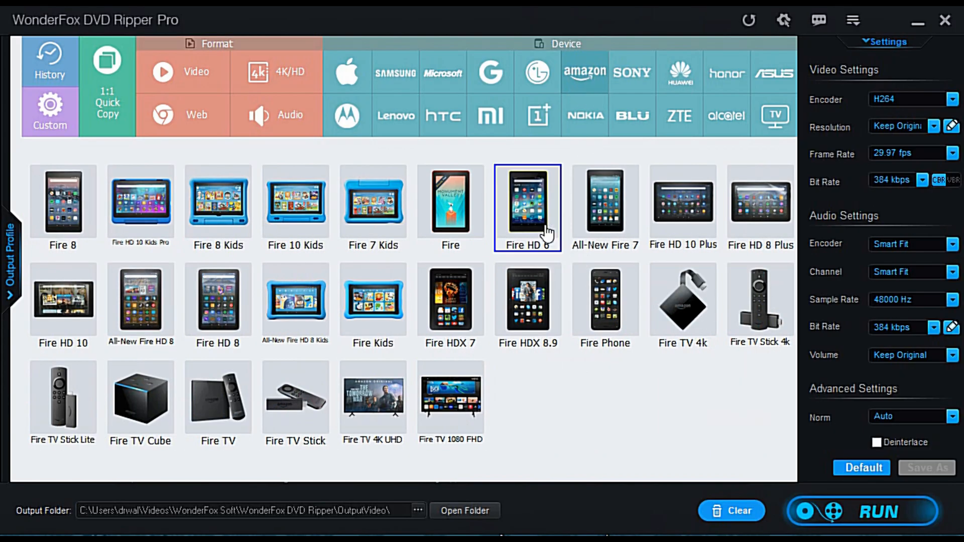
left_click(450, 205)
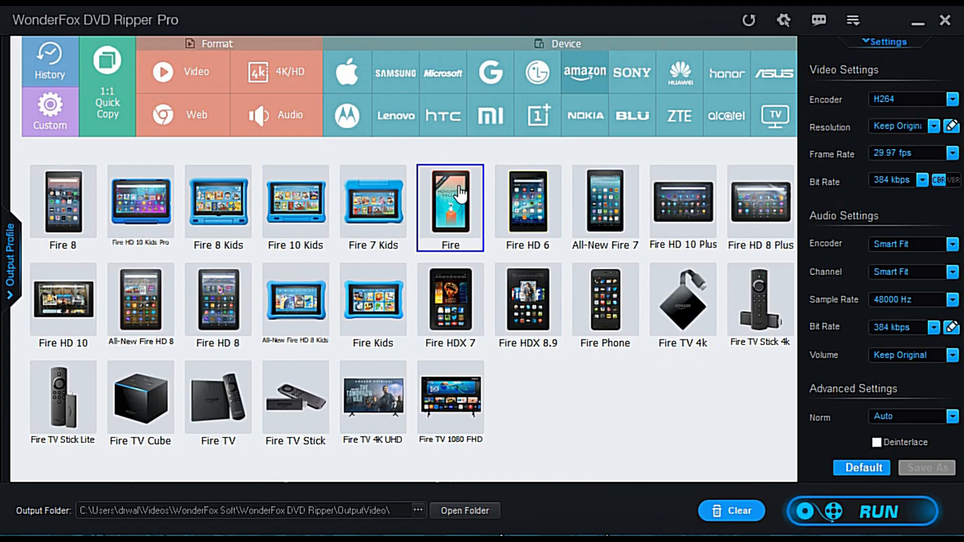
left_click(632, 73)
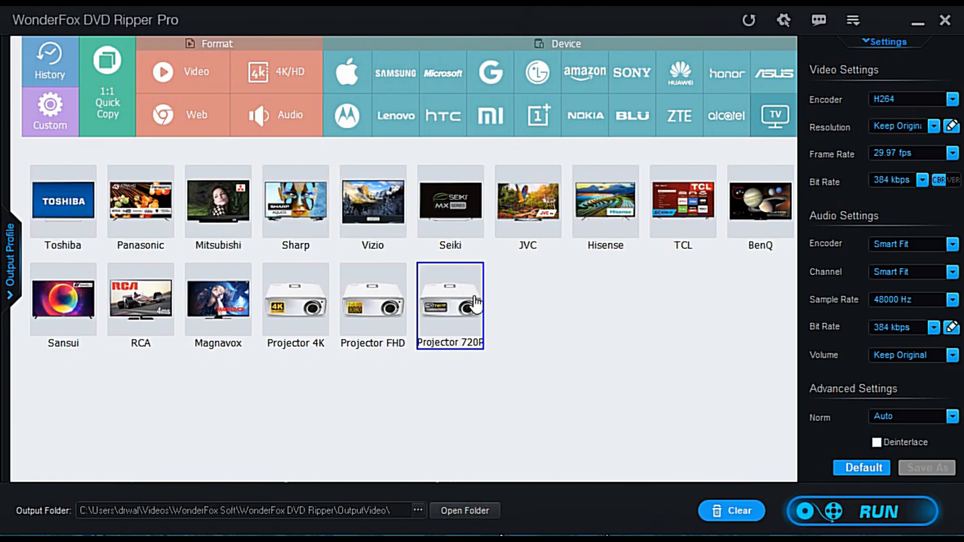
mouse_move(435, 330)
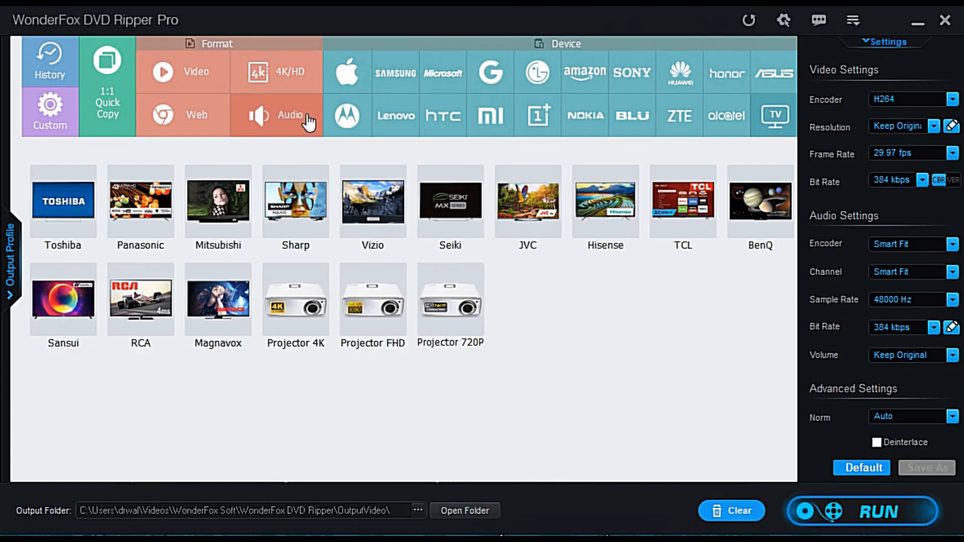
mouse_move(435, 102)
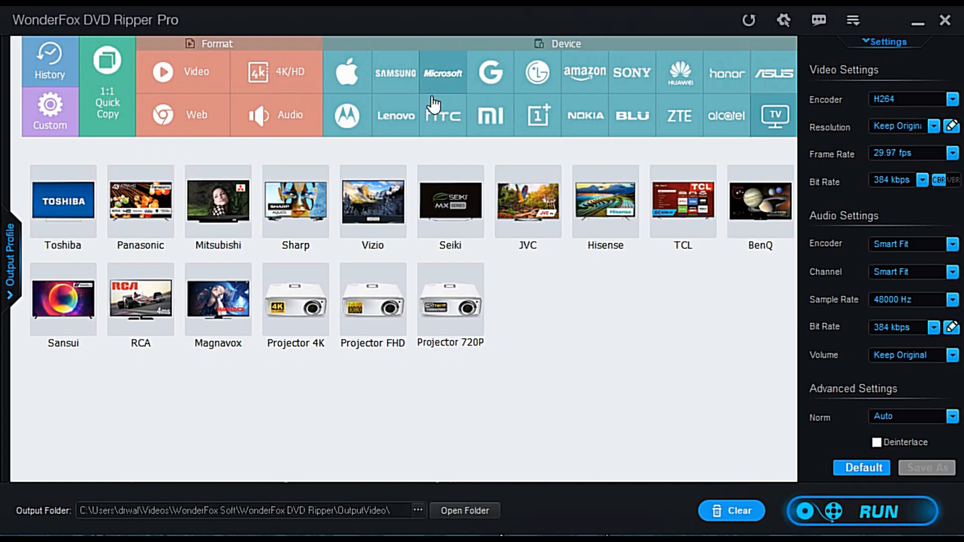
mouse_move(440, 92)
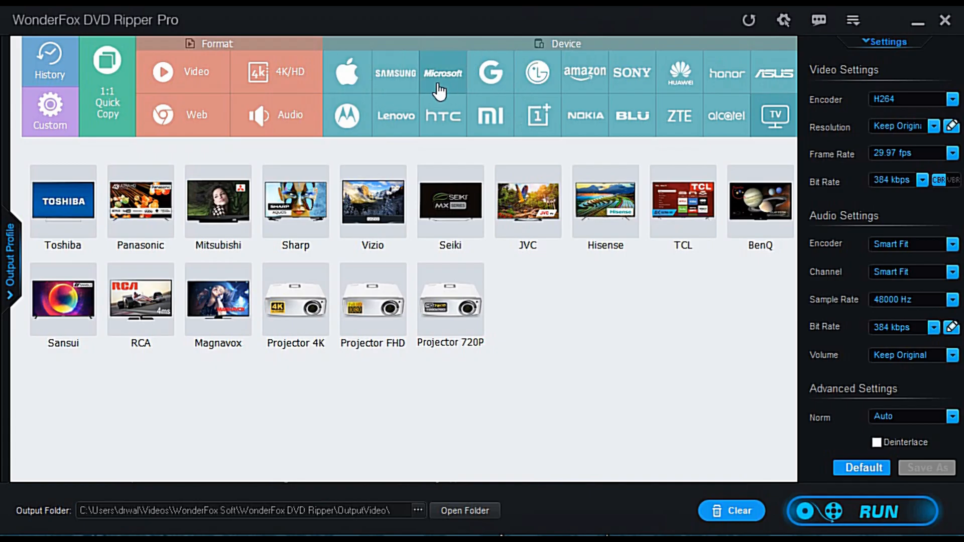
Cycle through the 4K/HD and audio format lists and return to the standard video formats.
left_click(196, 71)
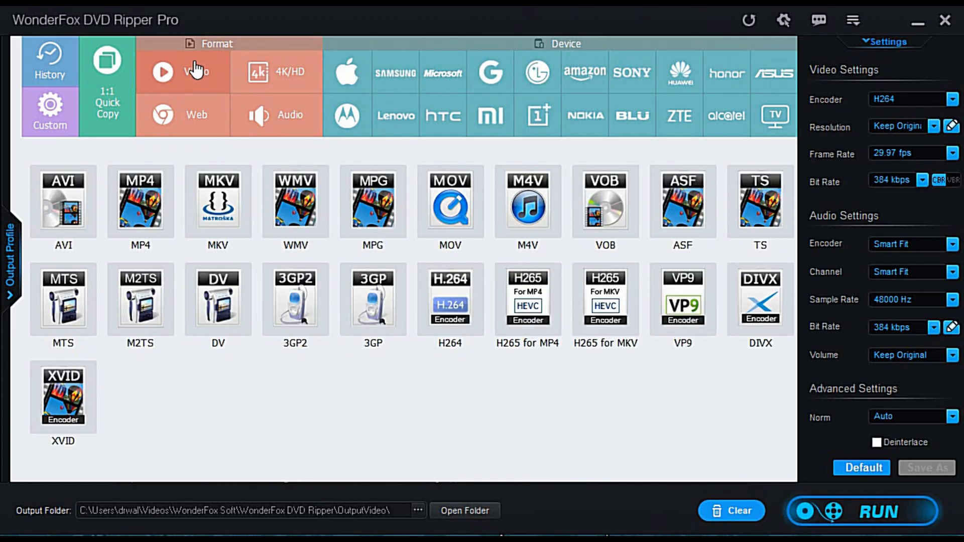
left_click(289, 72)
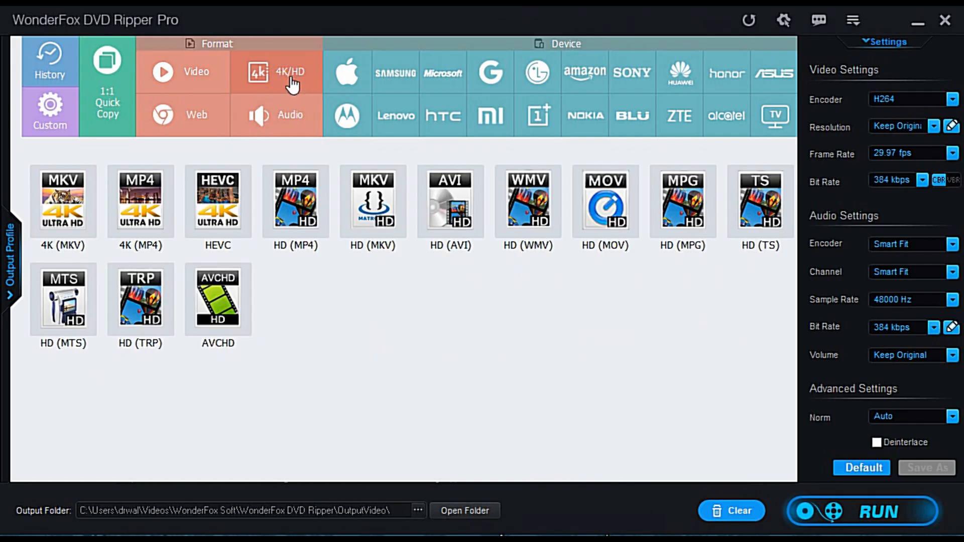
left_click(286, 115)
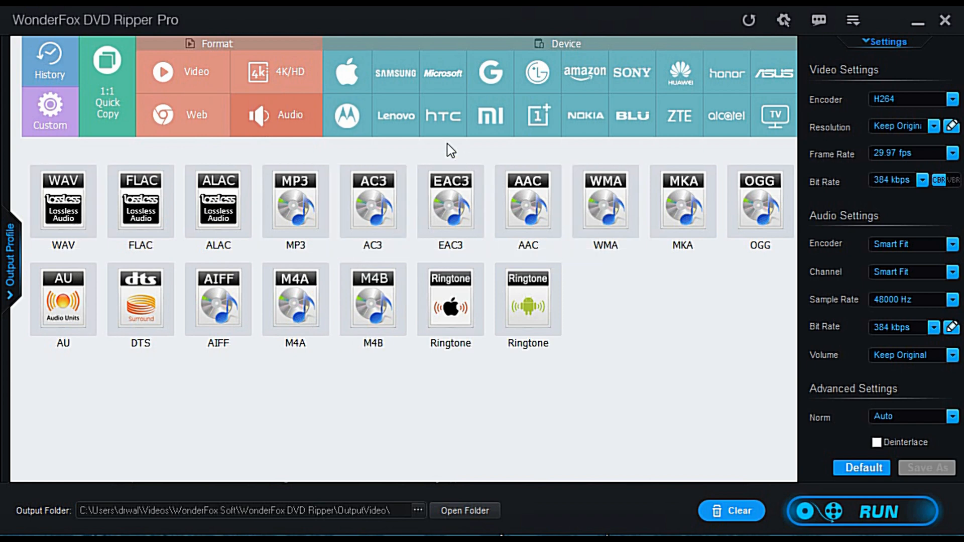
mouse_move(196, 72)
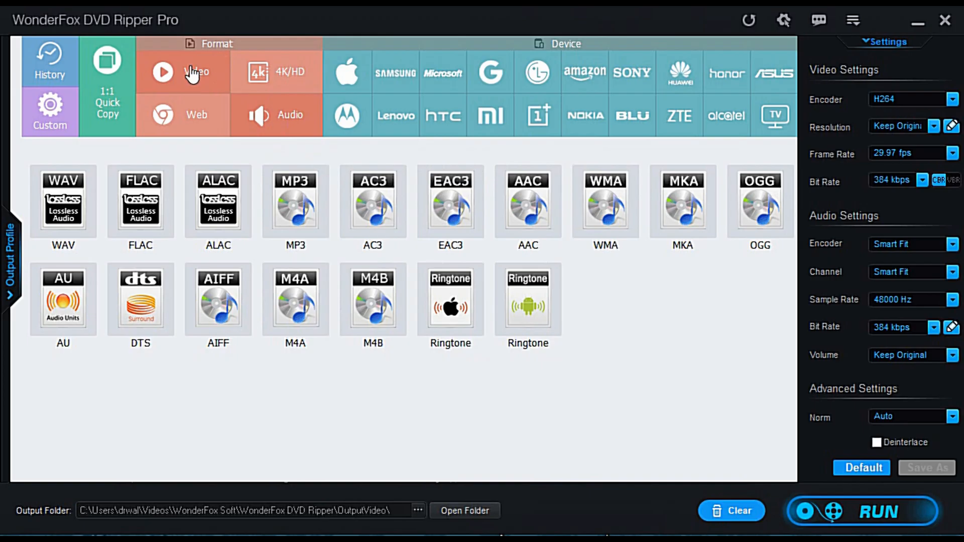
left_click(196, 72)
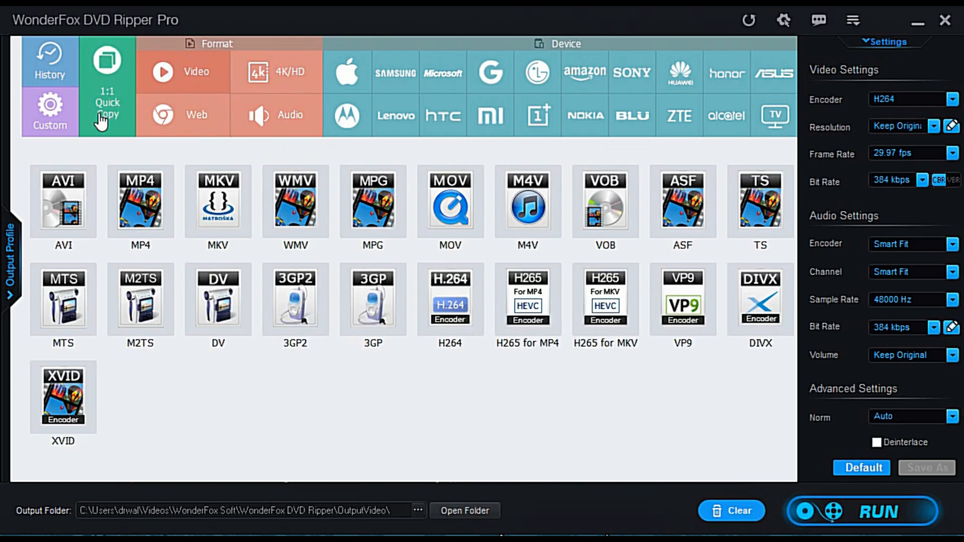
Choose the 1:1 Quick Copy Main Movie profile so Title2 outputs as MPG.
left_click(106, 110)
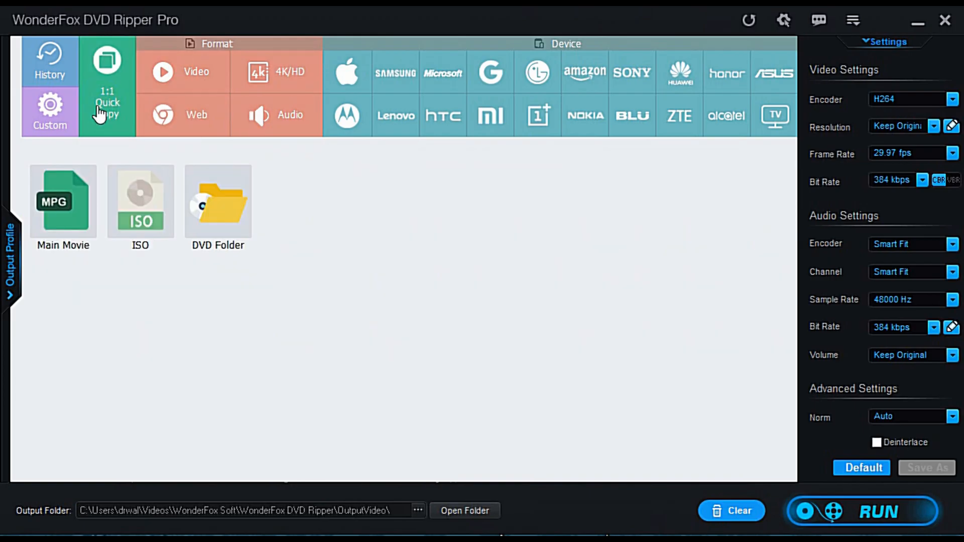
left_click(62, 206)
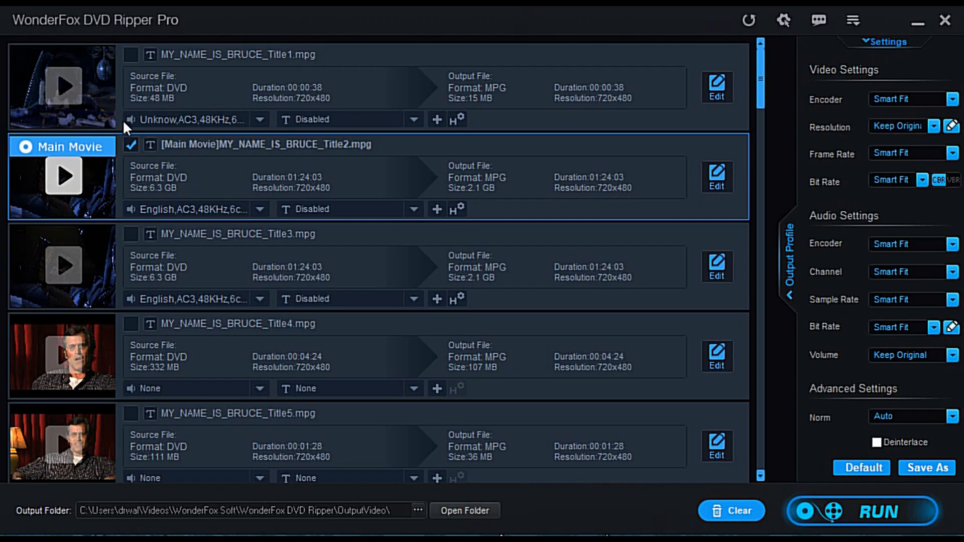
mouse_move(732, 511)
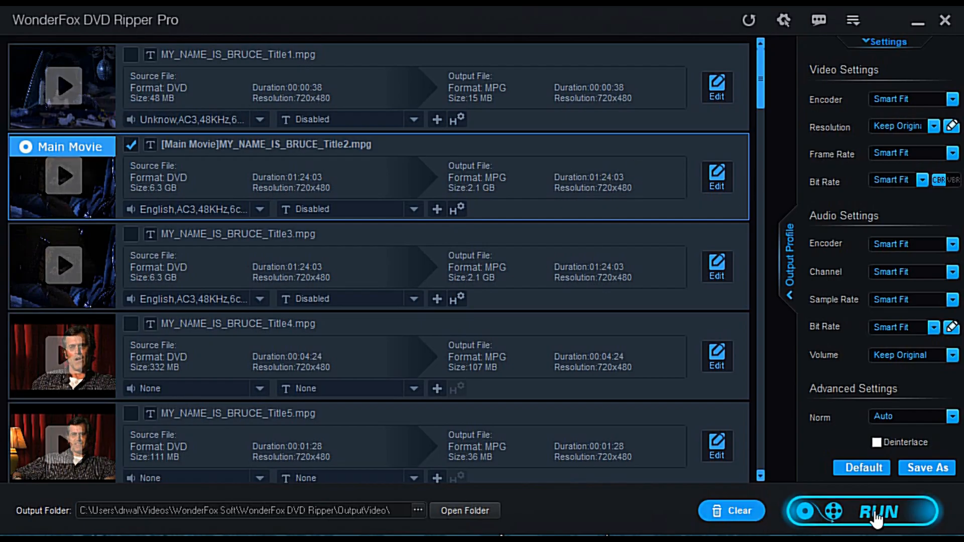
Run the rip of the checked Title2 main movie to MPG and wait until it is done.
left_click(879, 511)
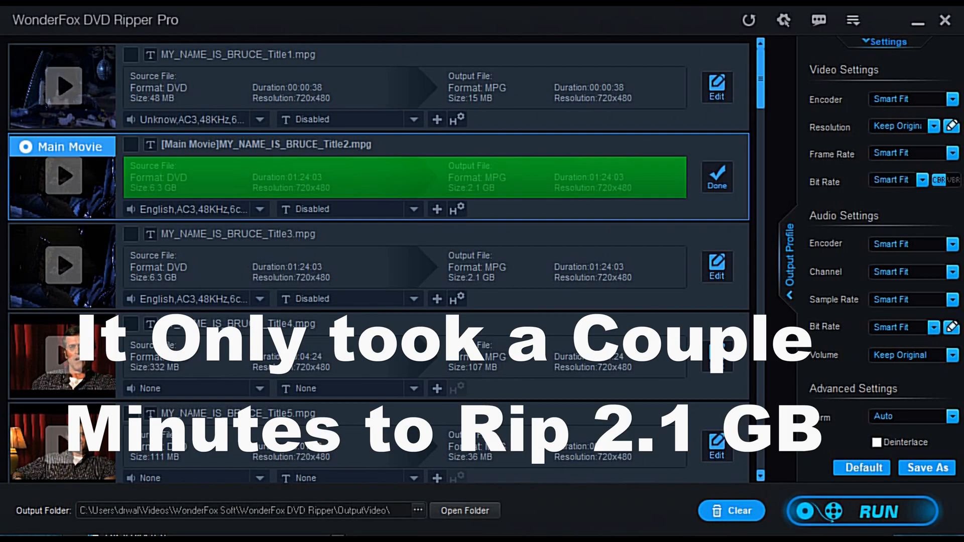
mouse_move(504, 192)
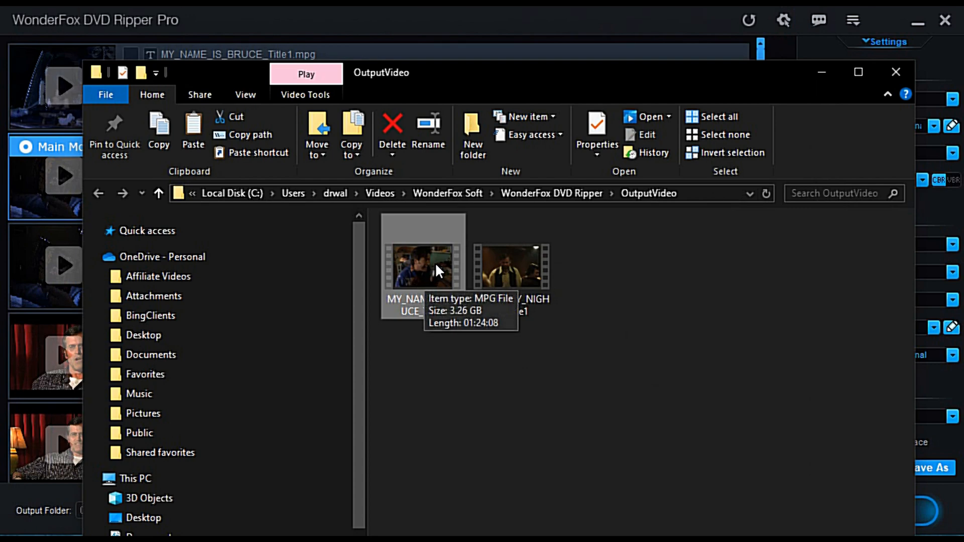
Close the OutputVideo folder window after checking the ripped MPG.
left_click(896, 72)
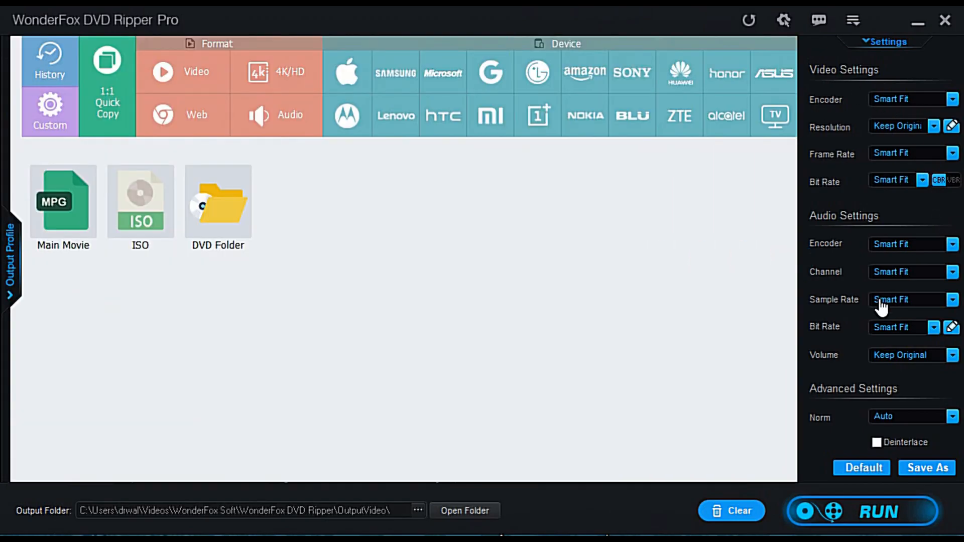
mouse_move(881, 289)
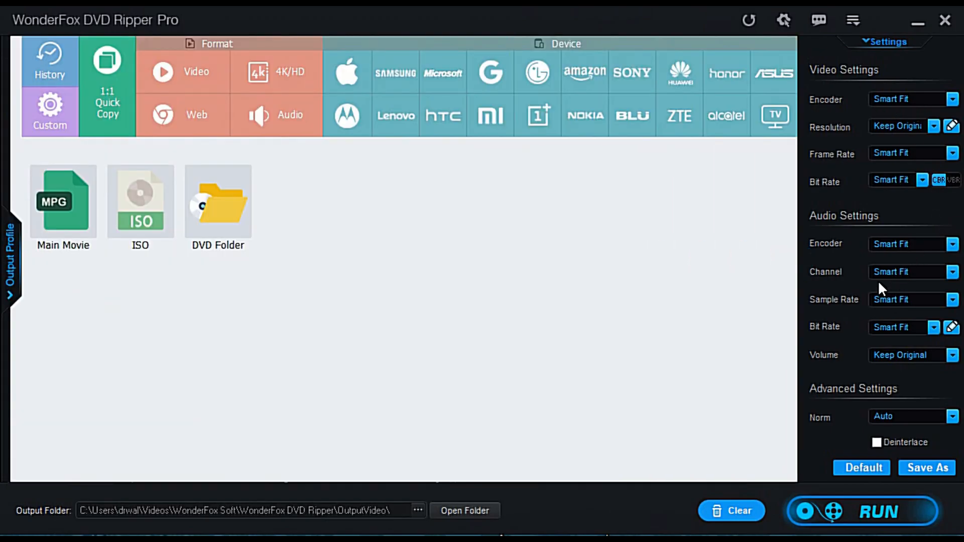
left_click(63, 203)
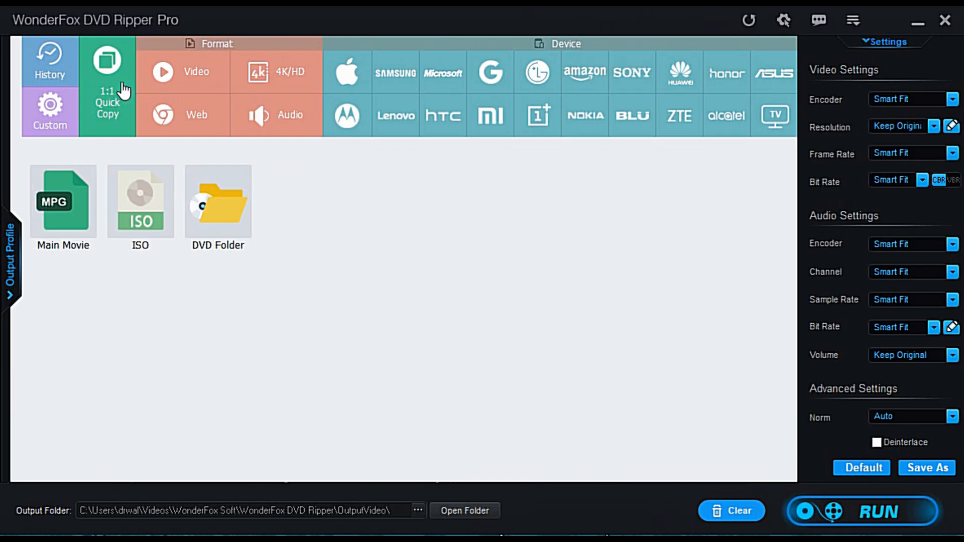
mouse_move(854, 349)
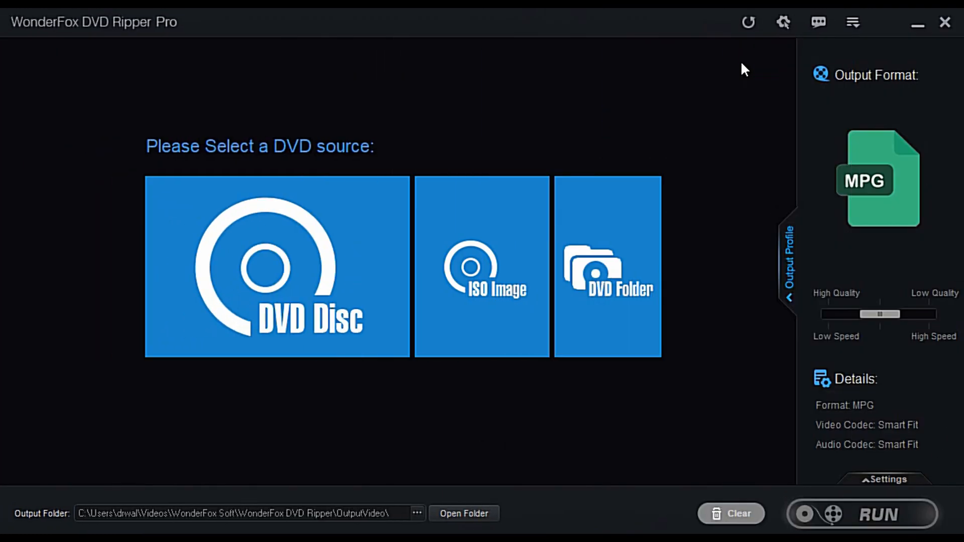
mouse_move(503, 192)
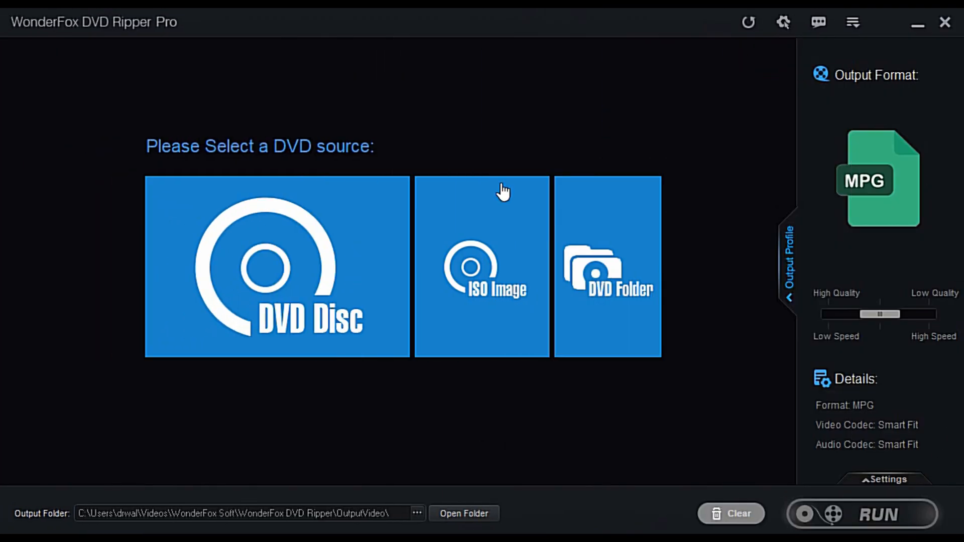
Load the THE_YEAR_OF_THE_VOYAGER_DISC_2 DVD from drive F as the source.
left_click(277, 266)
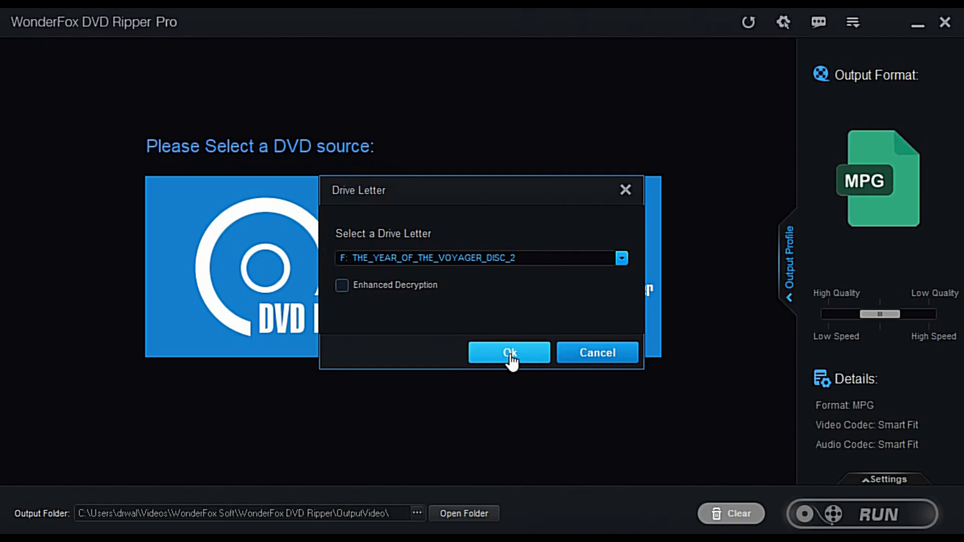
left_click(509, 352)
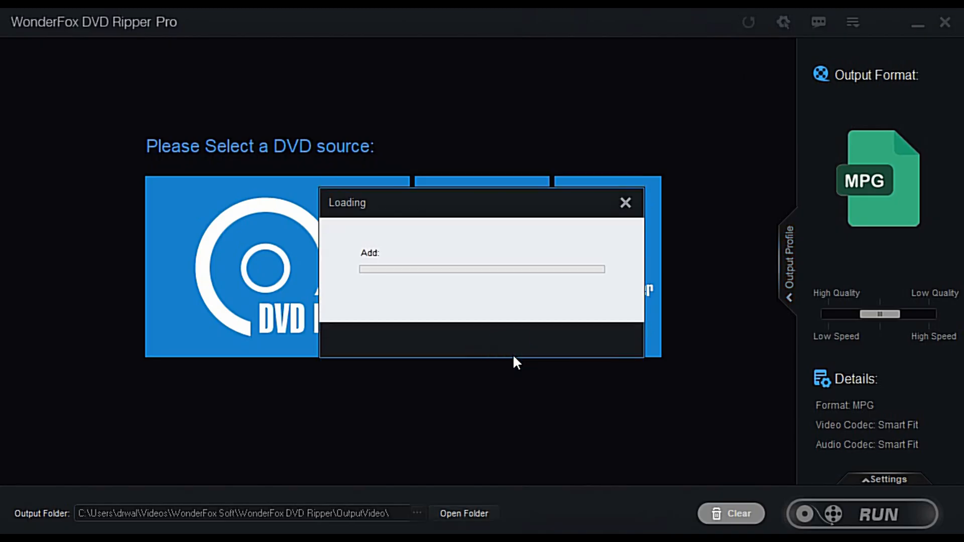
mouse_move(513, 368)
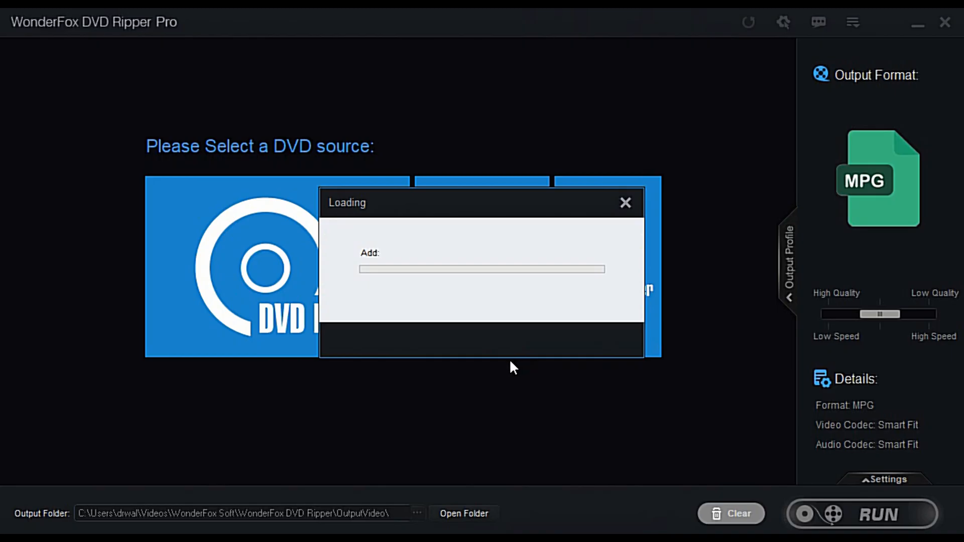
mouse_move(439, 324)
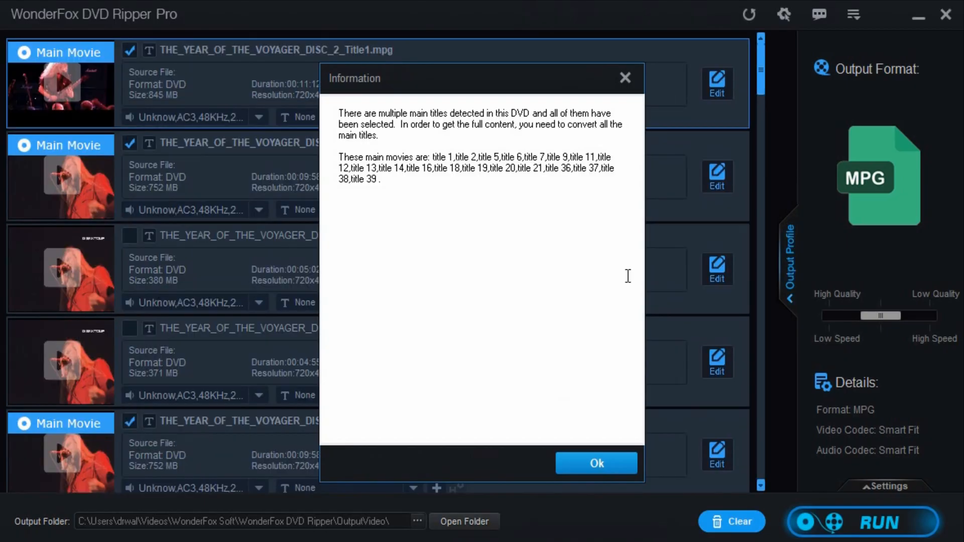
mouse_move(430, 35)
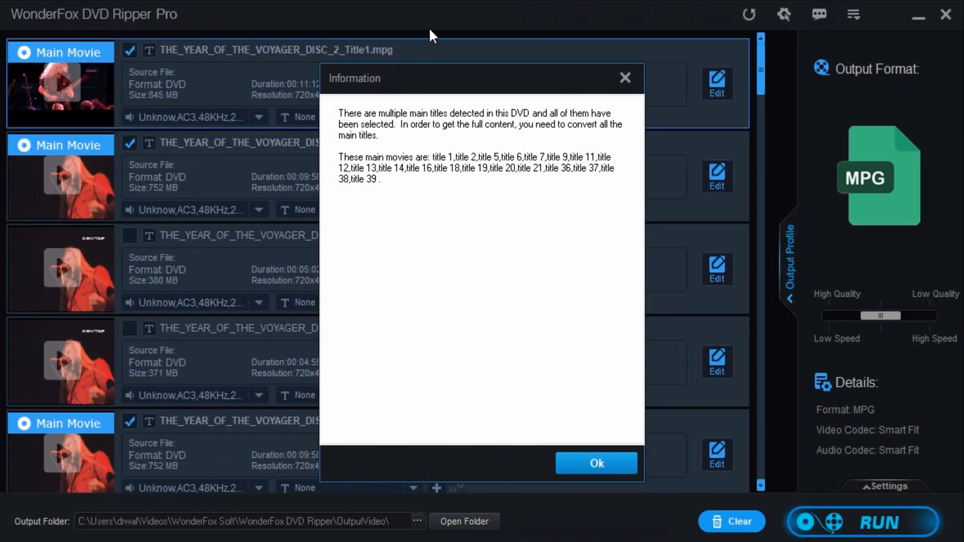
mouse_move(404, 152)
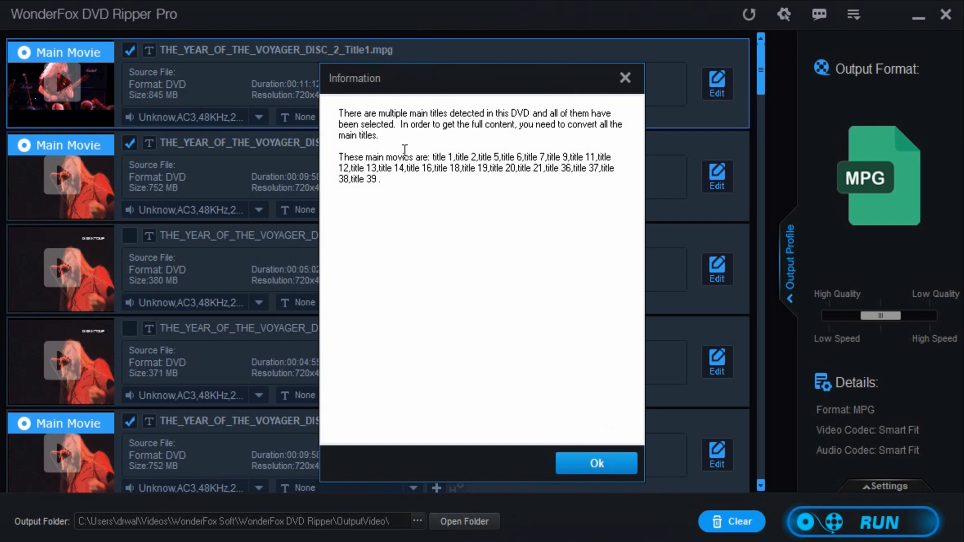
mouse_move(488, 136)
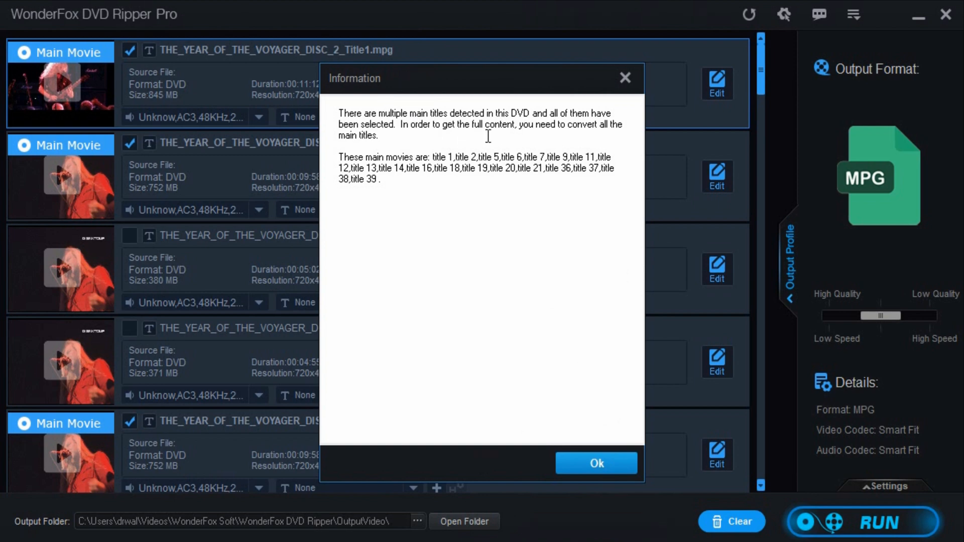
mouse_move(532, 128)
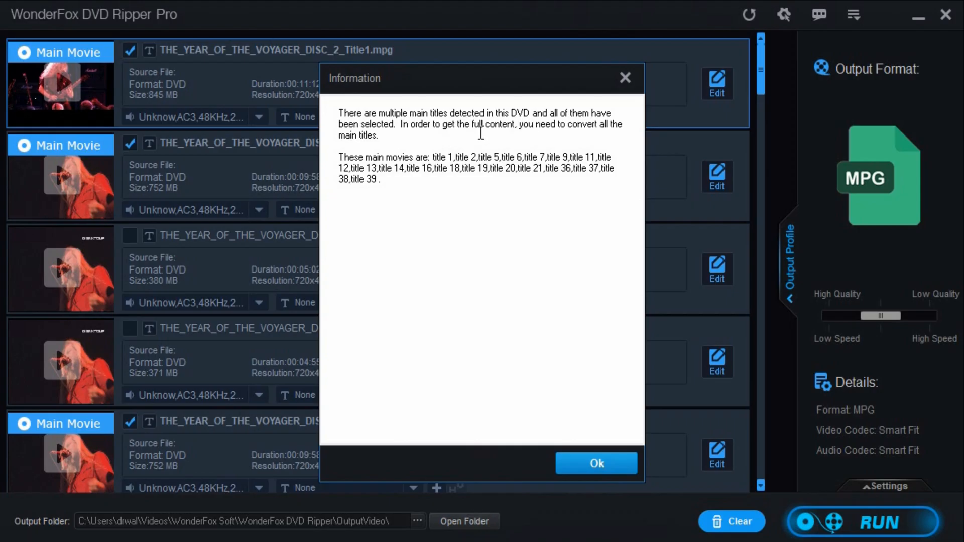
mouse_move(481, 163)
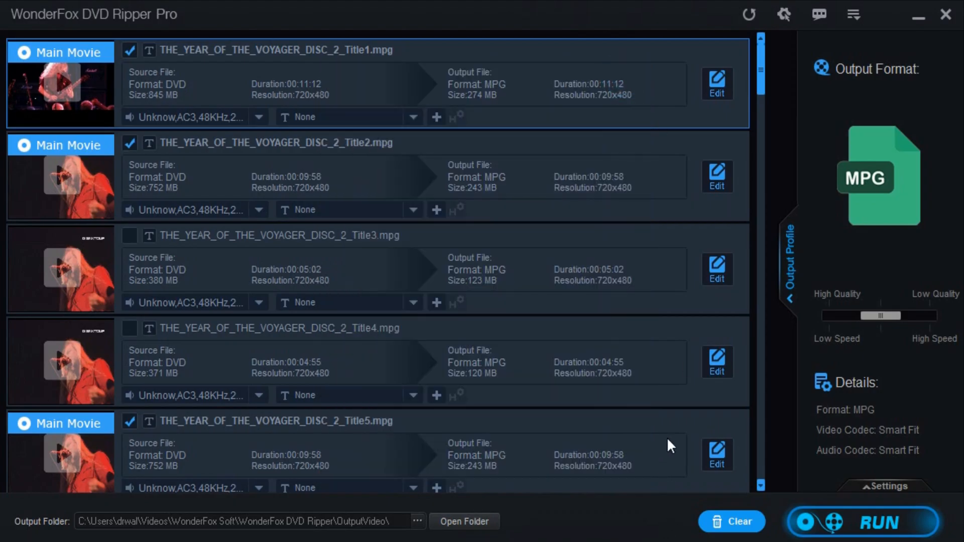
mouse_move(152, 298)
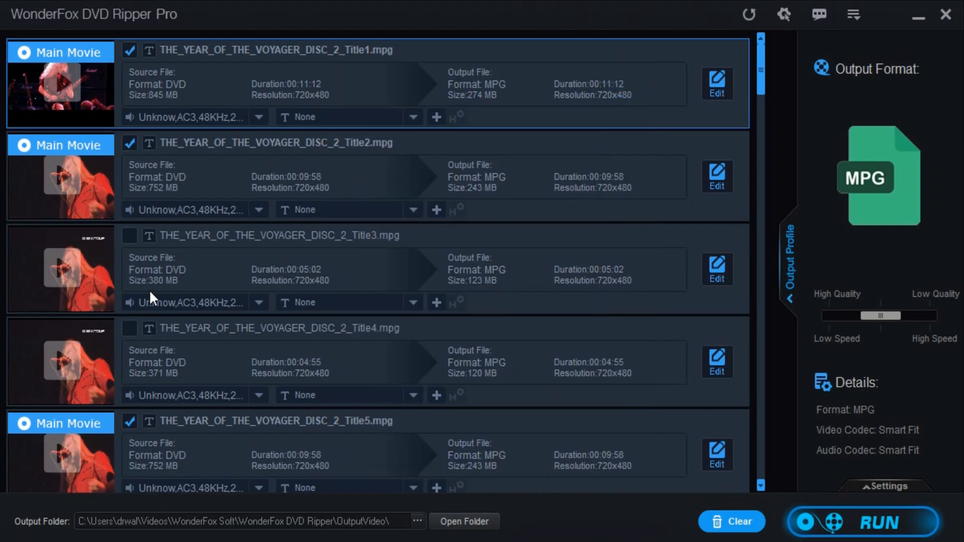
mouse_move(875, 187)
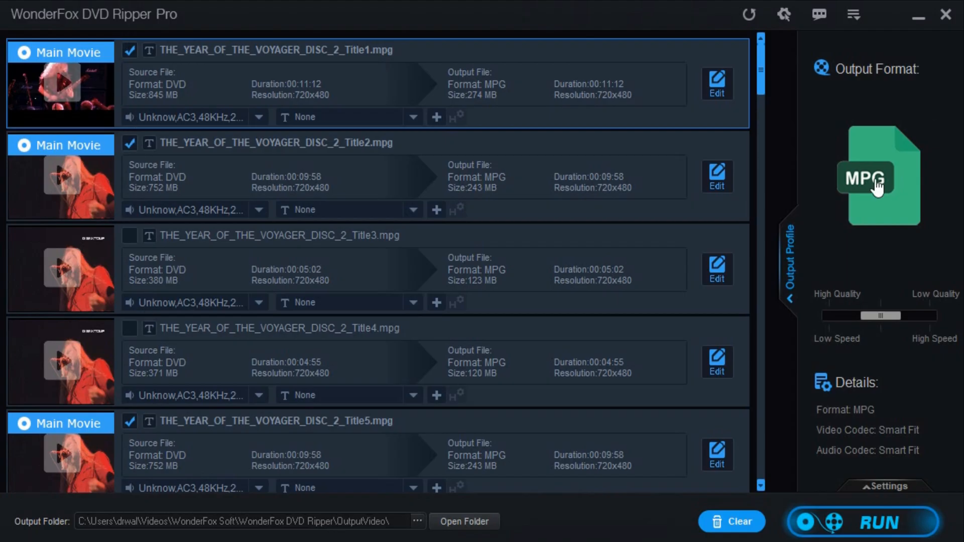
Show the Output Profile format list for the Voyager disc's titles.
left_click(878, 174)
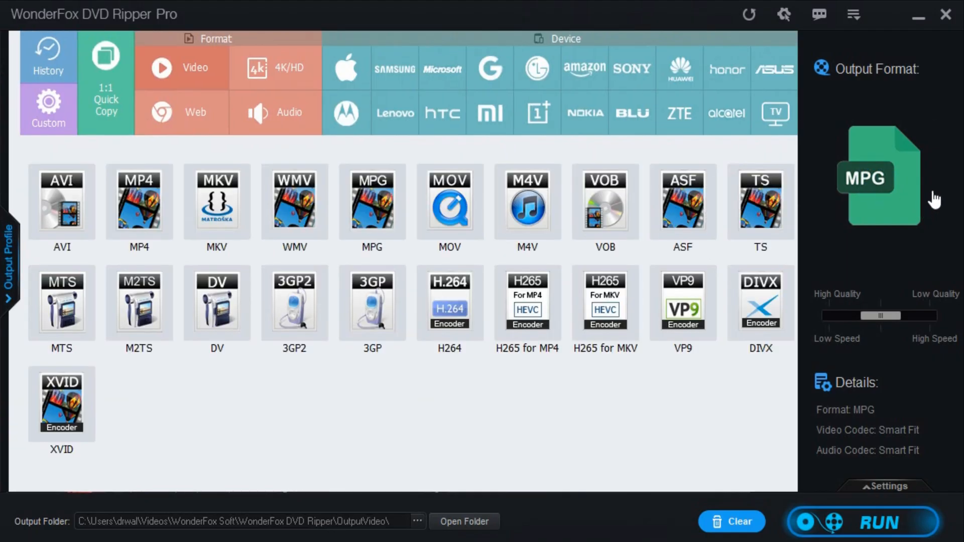
mouse_move(105, 85)
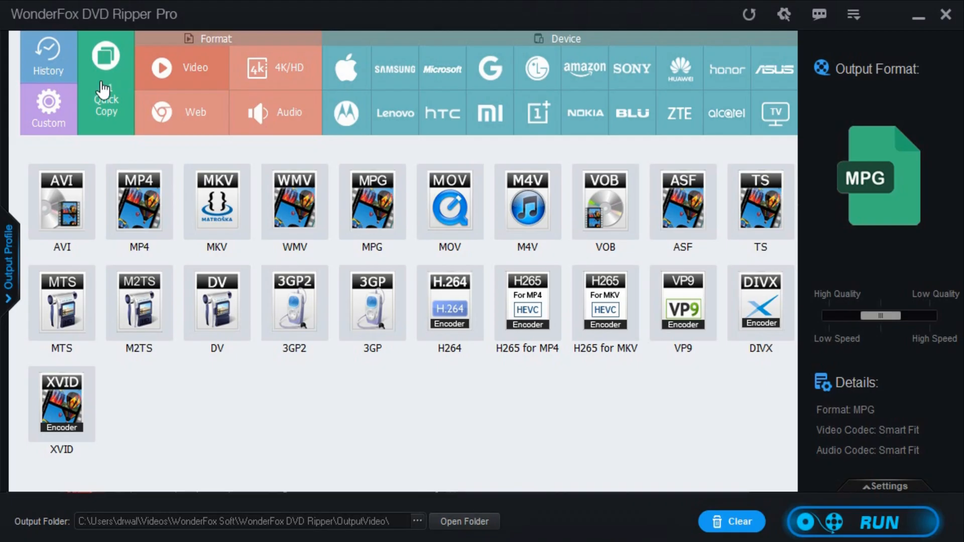
Choose a 1:1 Quick Copy DVD Folder backup as output and view the output folder.
left_click(105, 107)
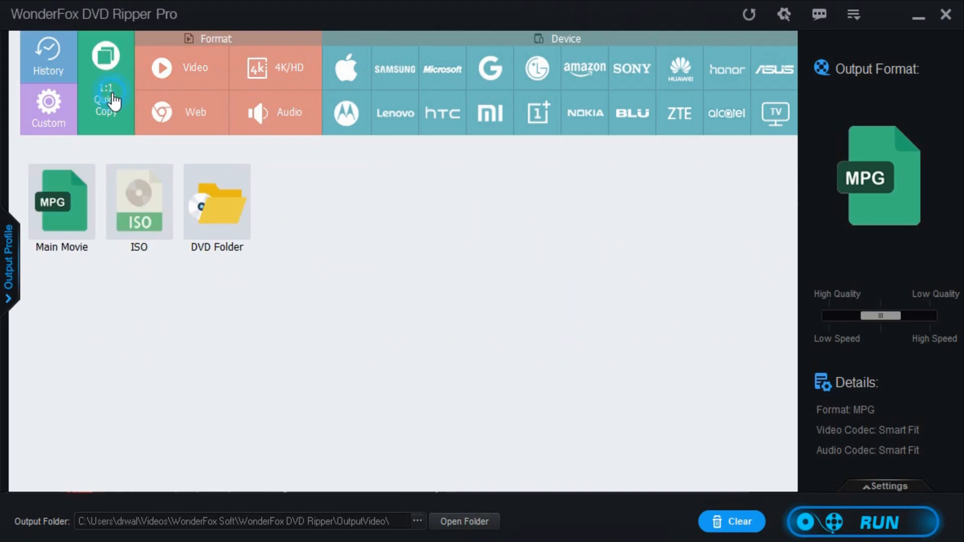
mouse_move(142, 154)
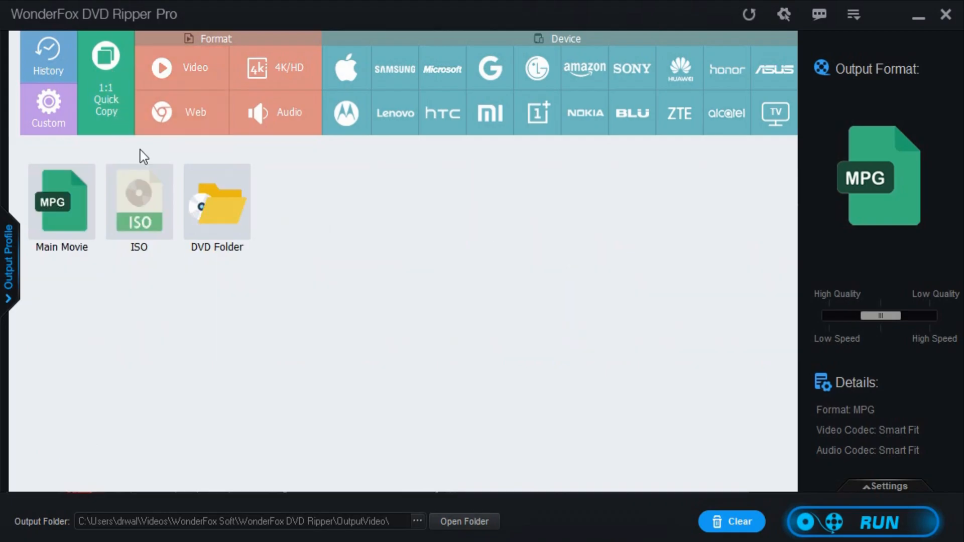
left_click(62, 206)
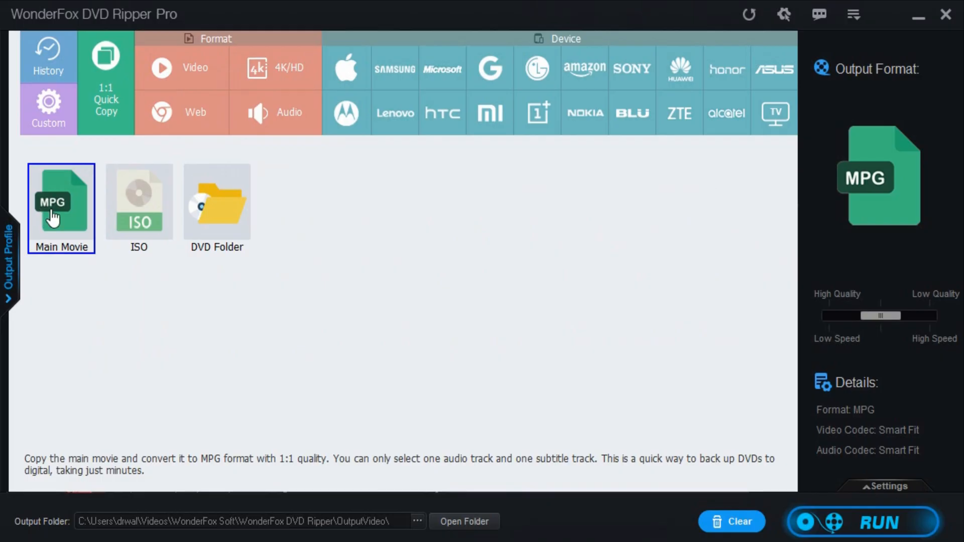
left_click(217, 206)
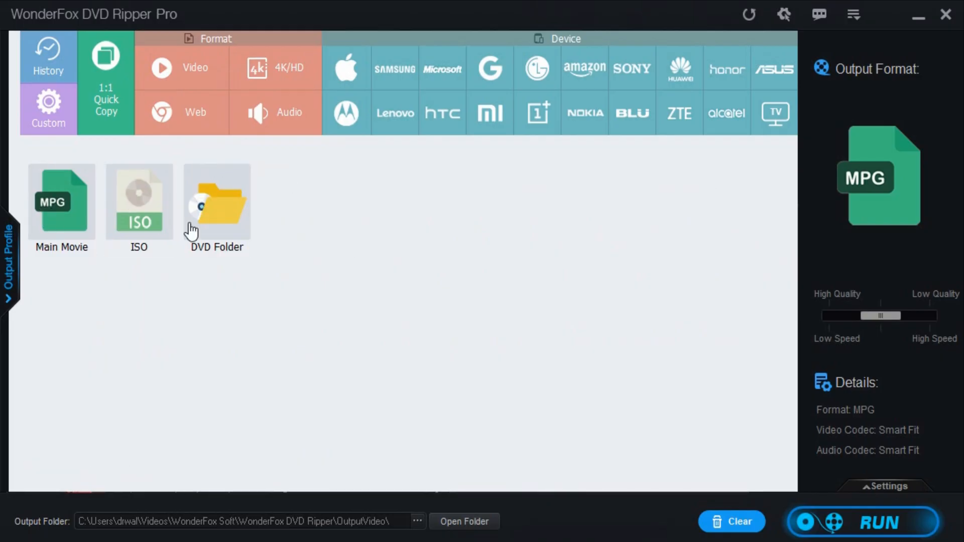
left_click(216, 203)
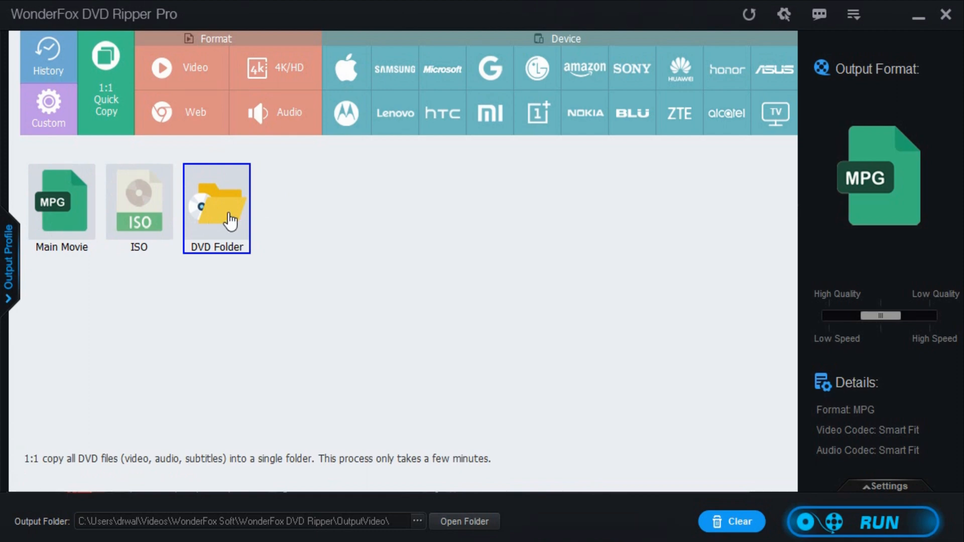
mouse_move(220, 214)
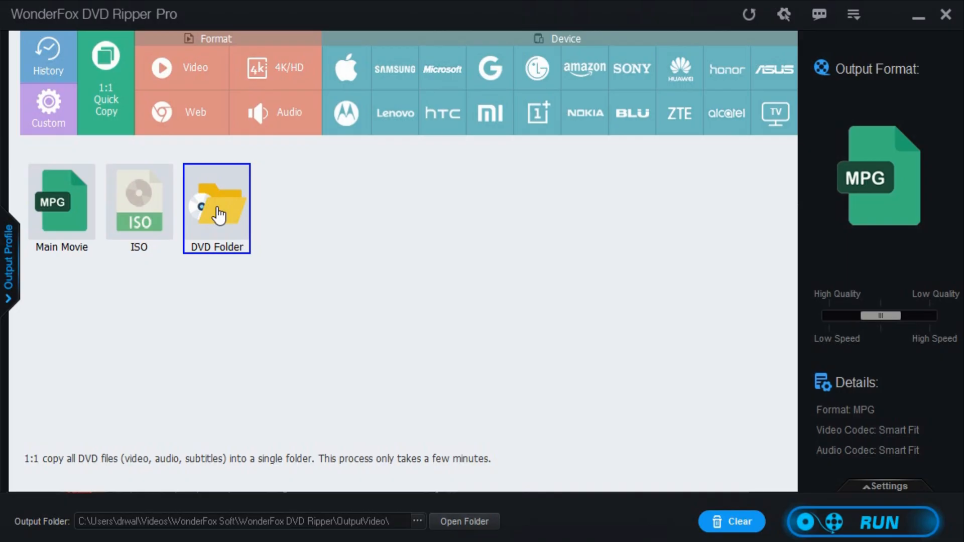
mouse_move(221, 217)
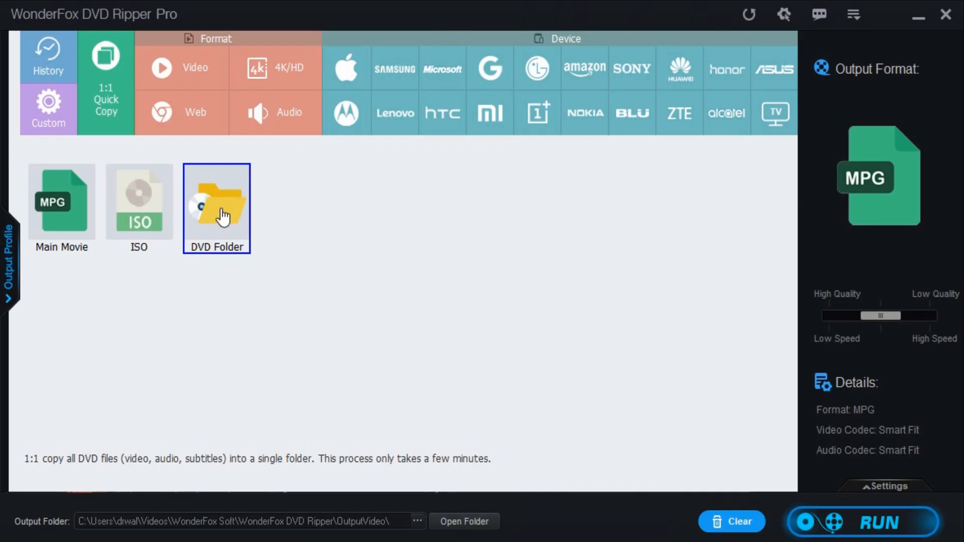
mouse_move(220, 217)
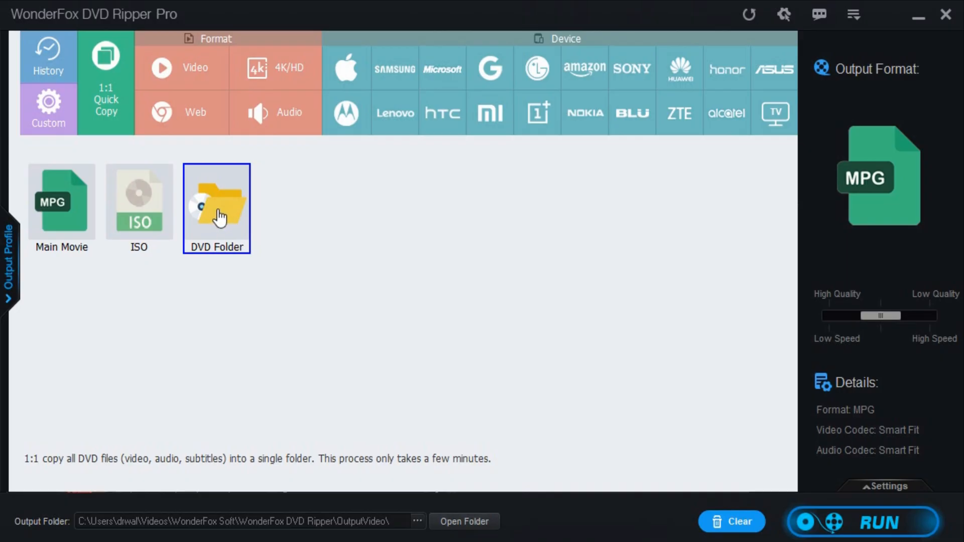
left_click(216, 203)
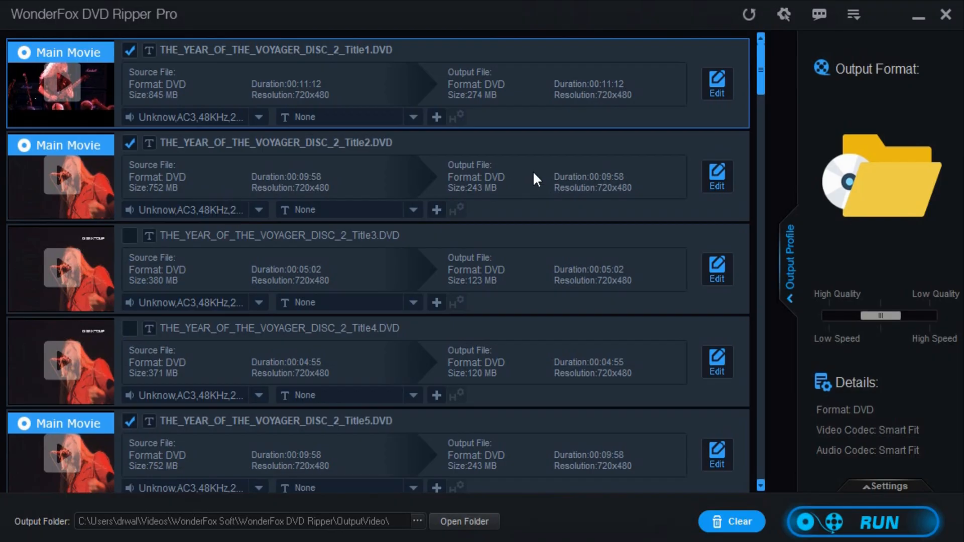
left_click(464, 521)
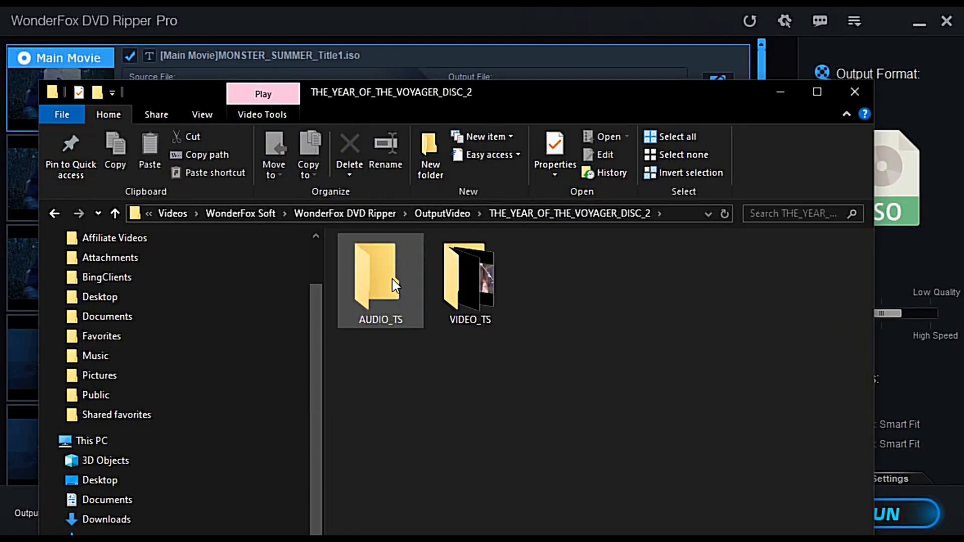
Browse the Voyager backup's VIDEO_TS folder and play its VTS_01_1 video.
double_click(469, 277)
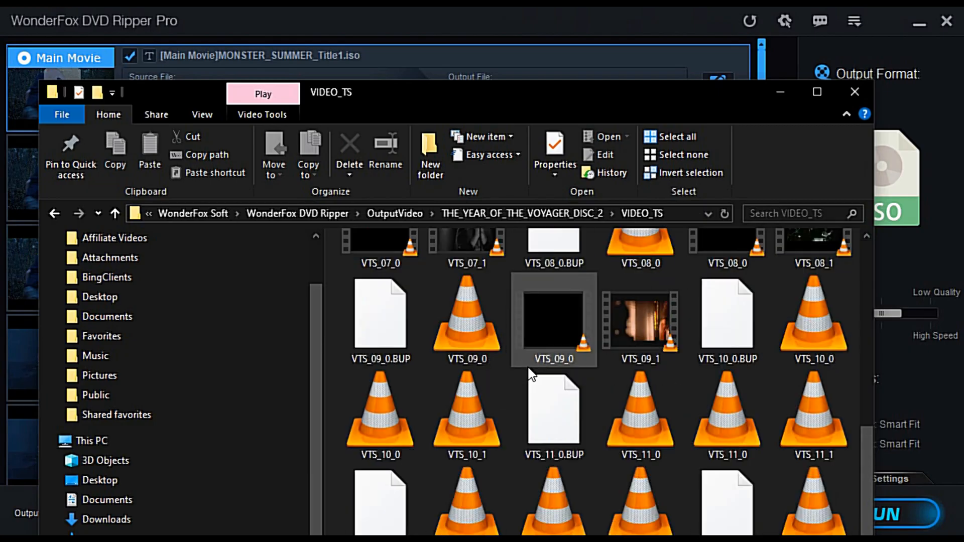
scroll("down", 3)
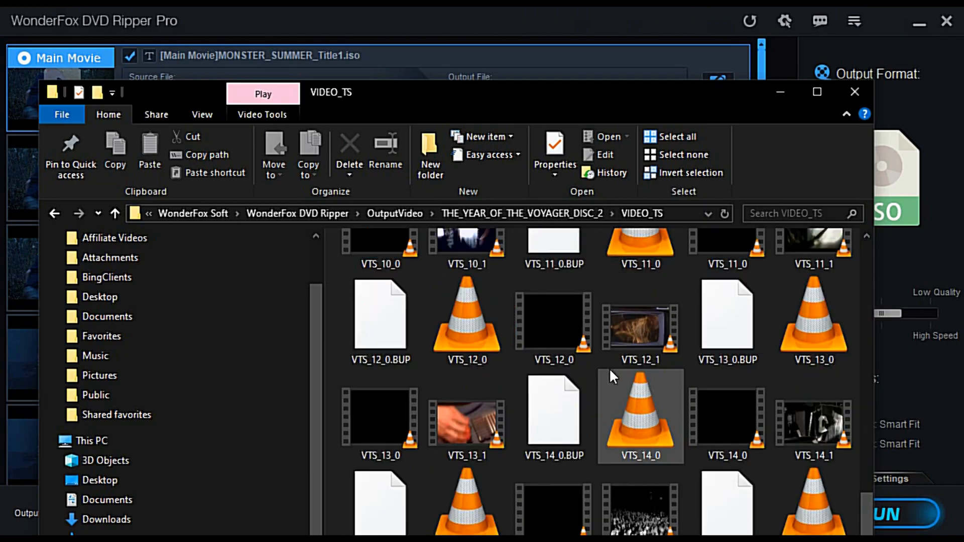
scroll("up", 3)
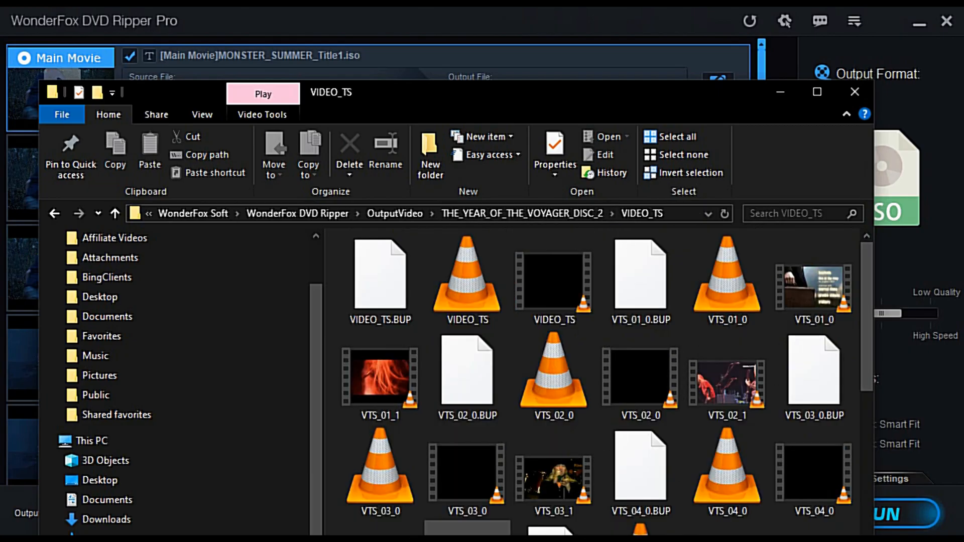
mouse_move(726, 379)
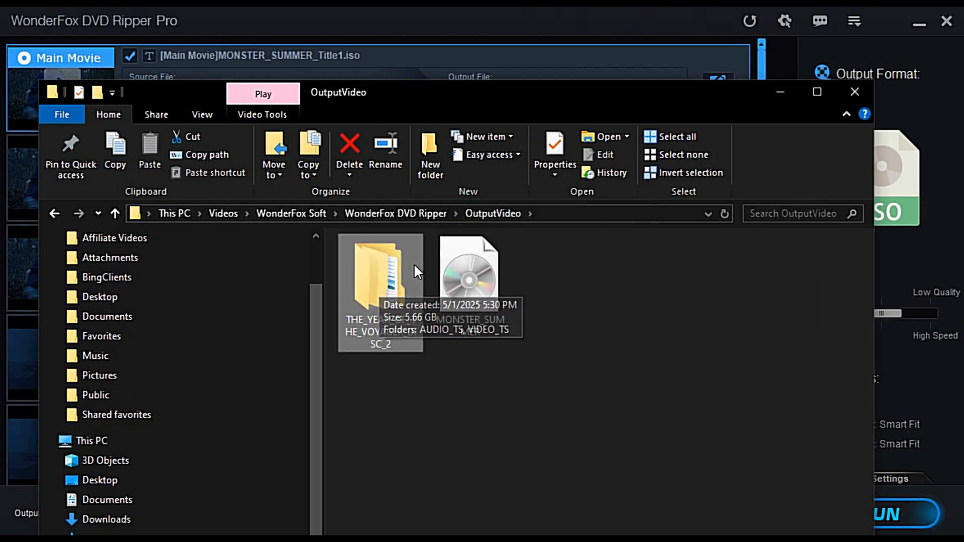
mouse_move(376, 301)
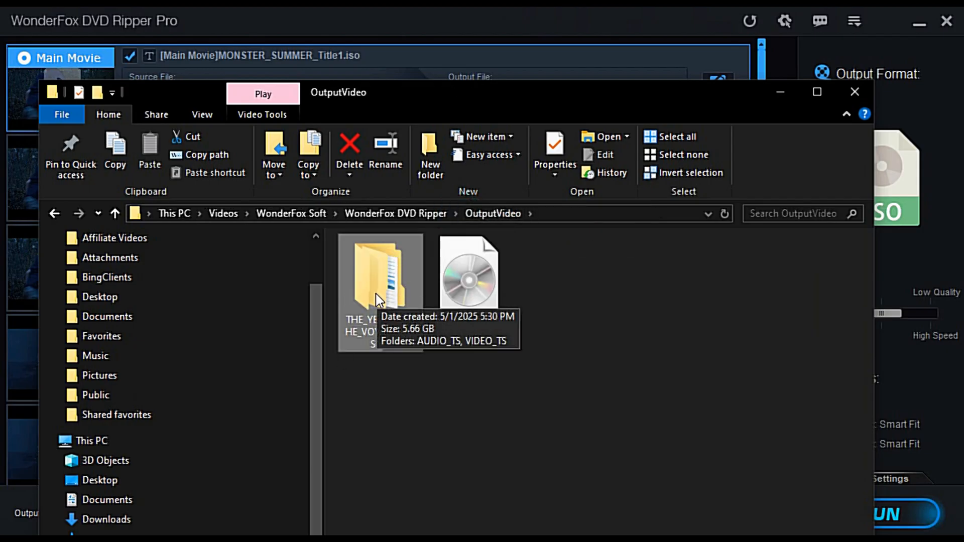
mouse_move(403, 298)
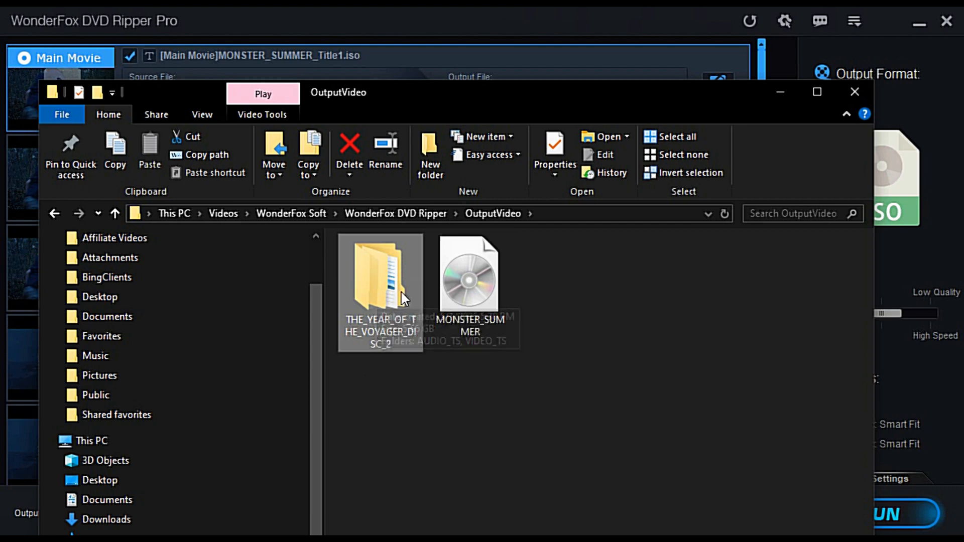
double_click(380, 274)
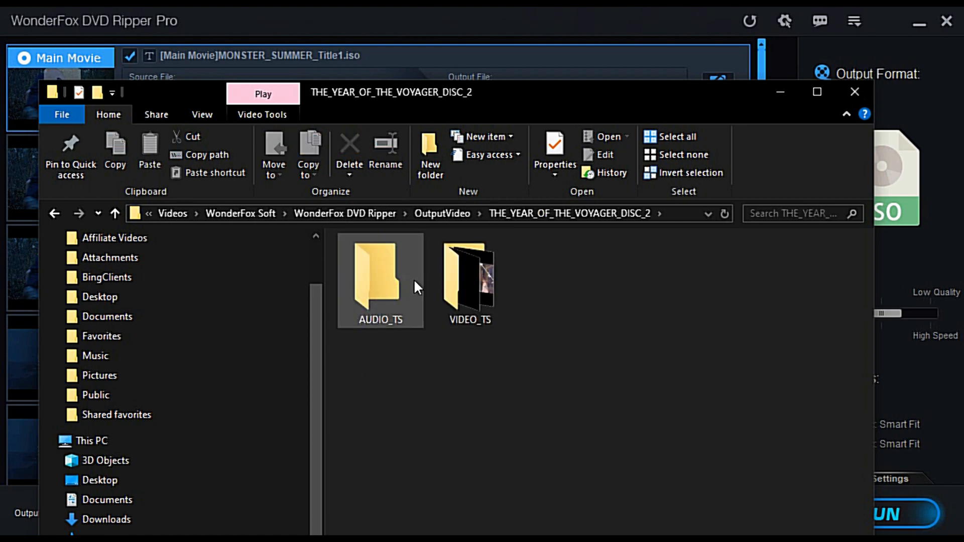
double_click(469, 277)
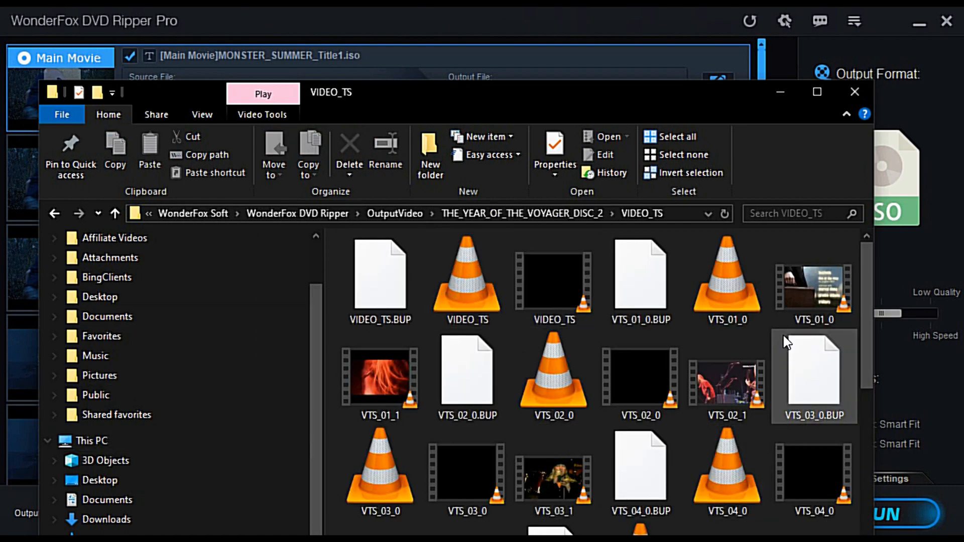
left_click(379, 377)
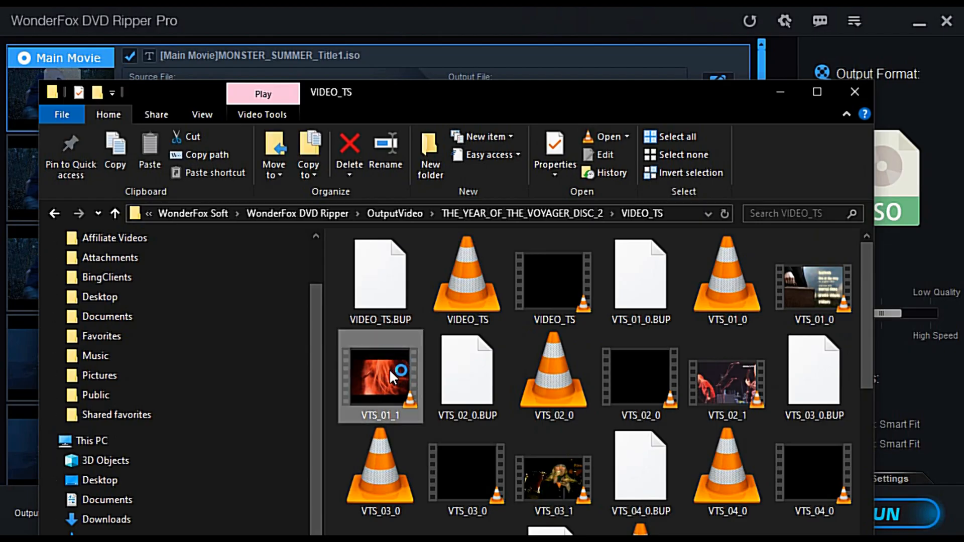
double_click(380, 376)
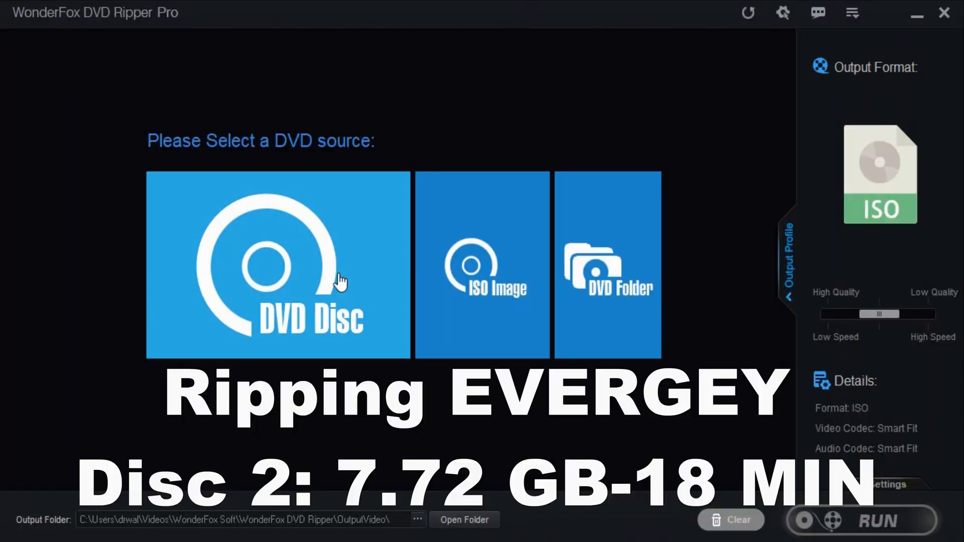
Load the inserted EVERGREY_EXTRA DVD as the source, keeping DVD Folder output.
left_click(278, 264)
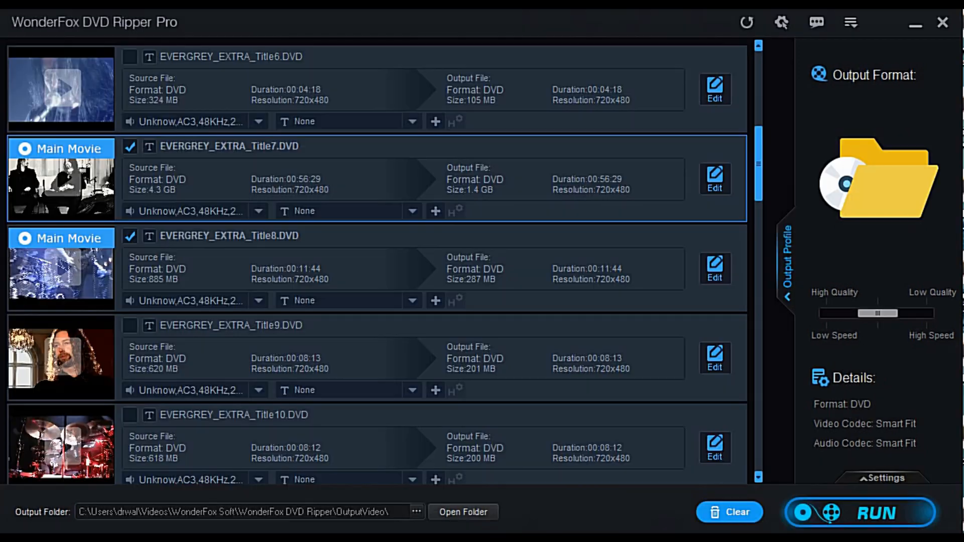
Review the 7.72 GB EVERGREY_EXTRA VIDEO_TS backup in OutputVideo, then close Explorer.
left_click(463, 512)
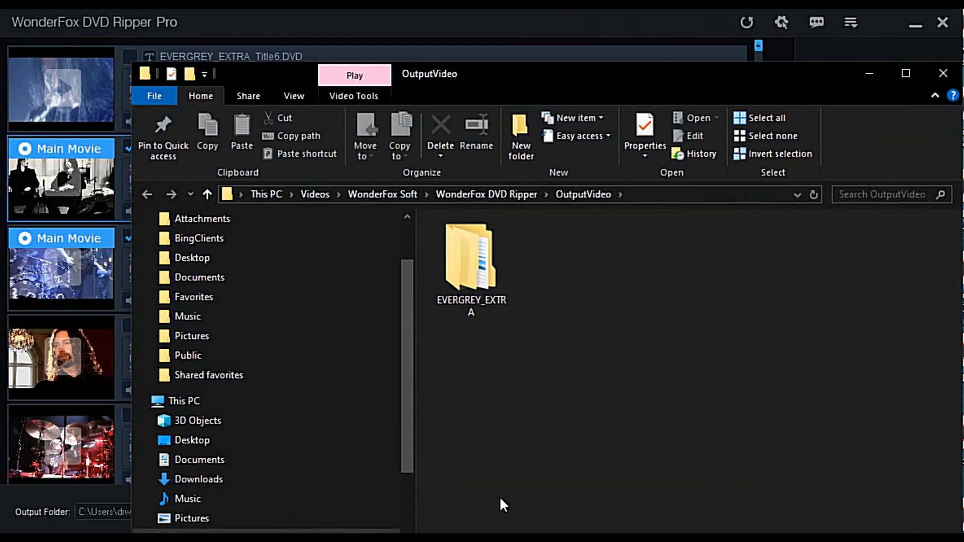
double_click(470, 256)
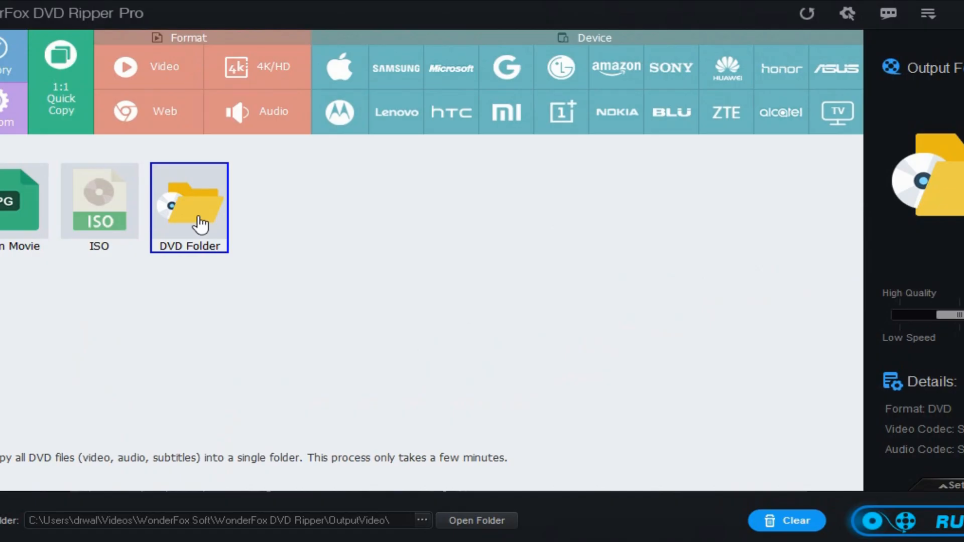
left_click(477, 521)
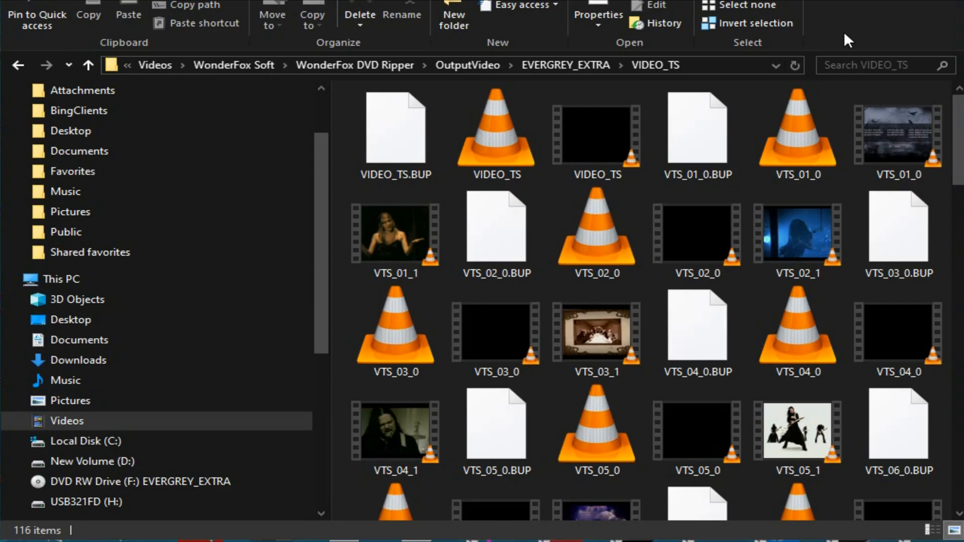
scroll("down", 3)
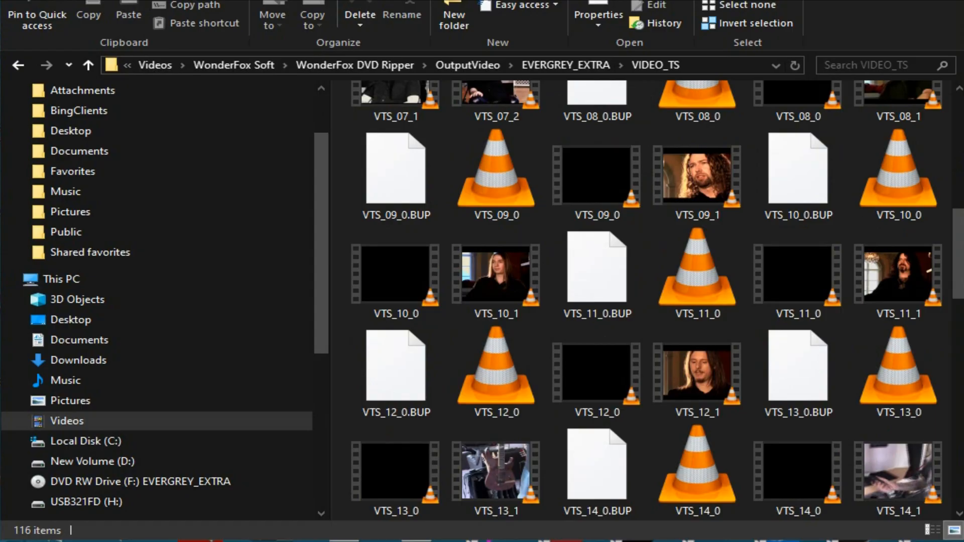
scroll("down", 3)
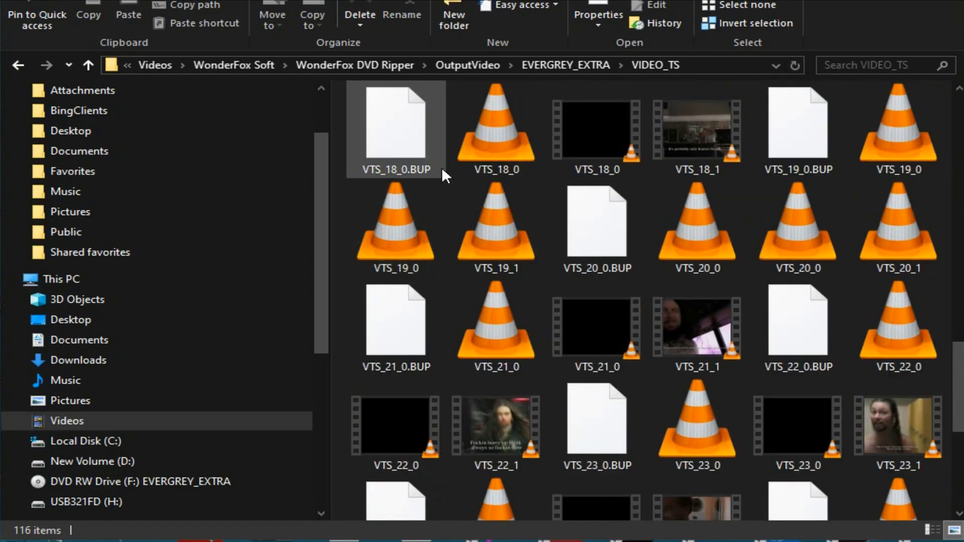
left_click(86, 65)
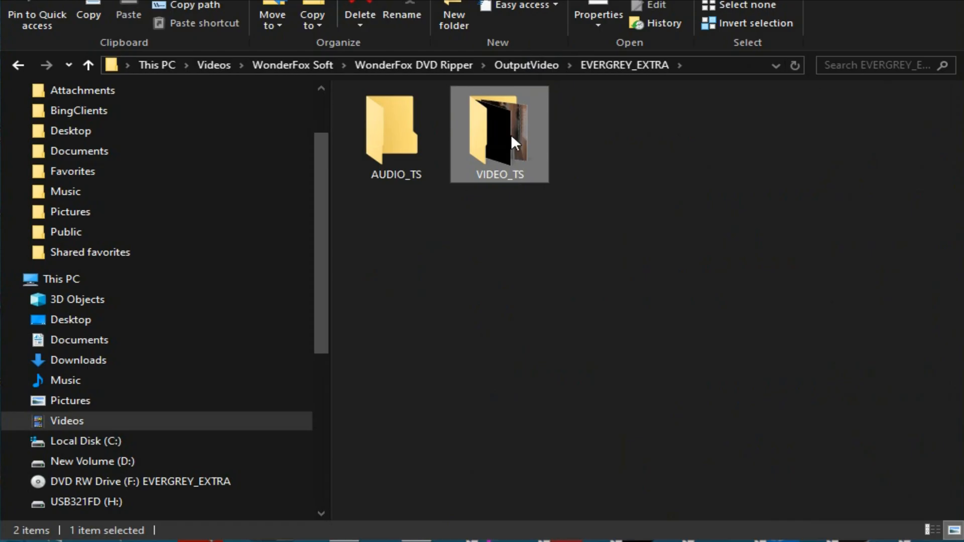
mouse_move(499, 136)
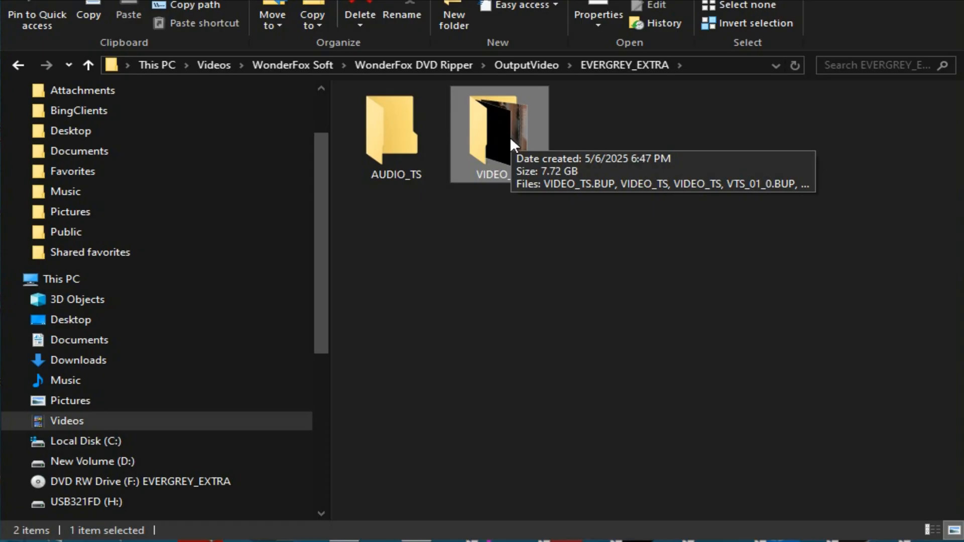
double_click(500, 132)
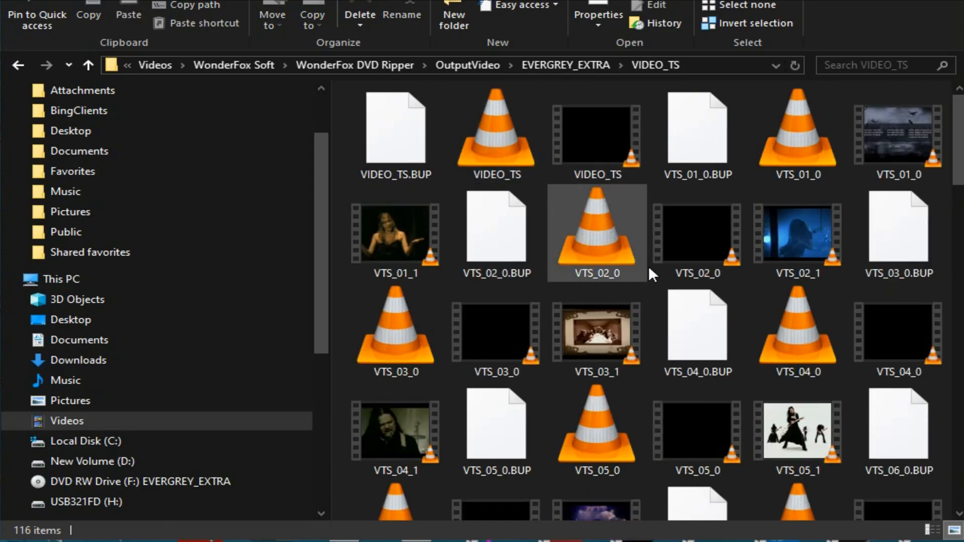
left_click(797, 232)
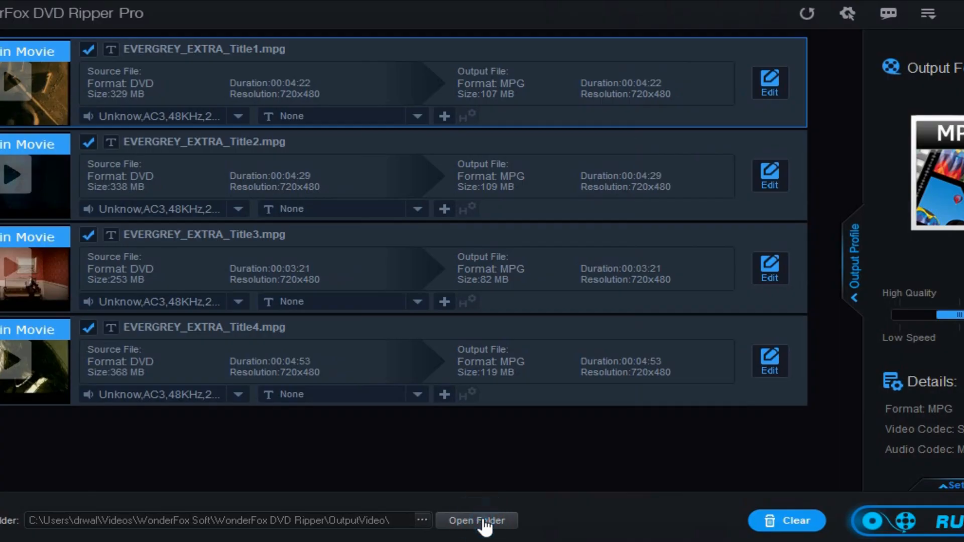
Browse the EVERGREY_EXTRA VIDEO_TS files down to VTS_28_1 again.
left_click(476, 521)
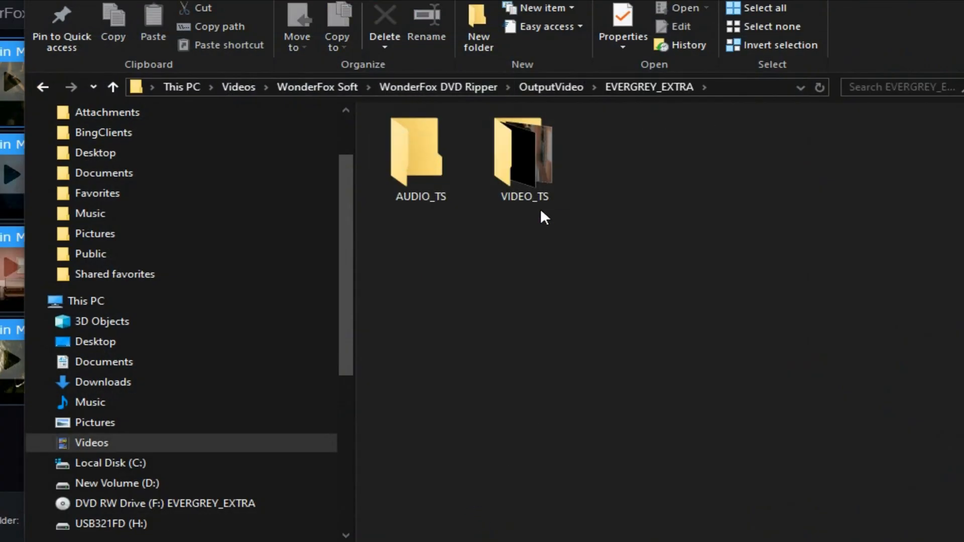
double_click(523, 151)
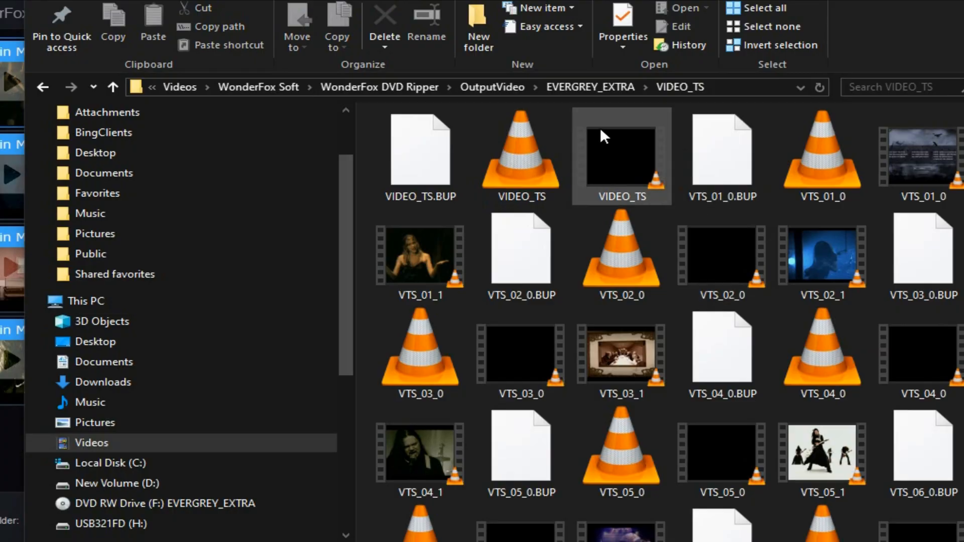
mouse_move(721, 280)
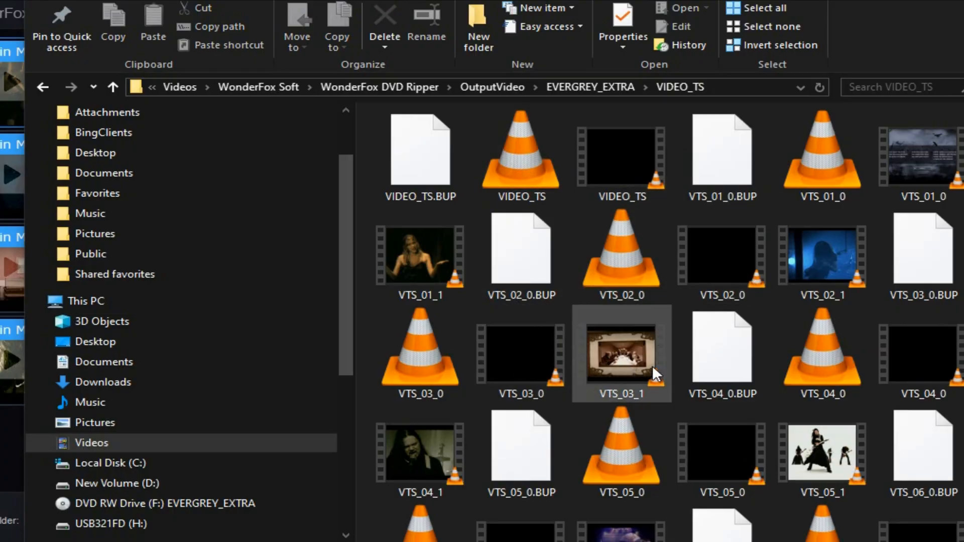
scroll("down", 3)
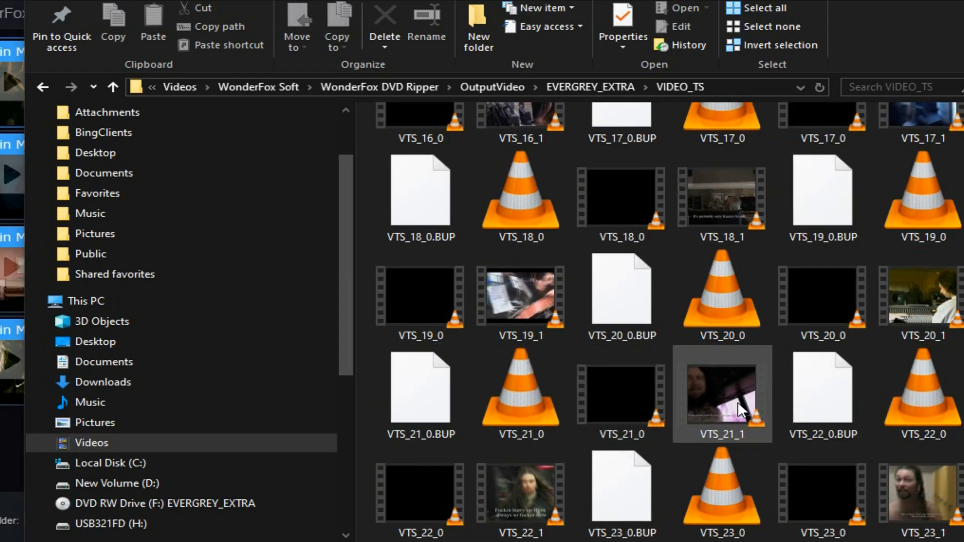
scroll("down", 3)
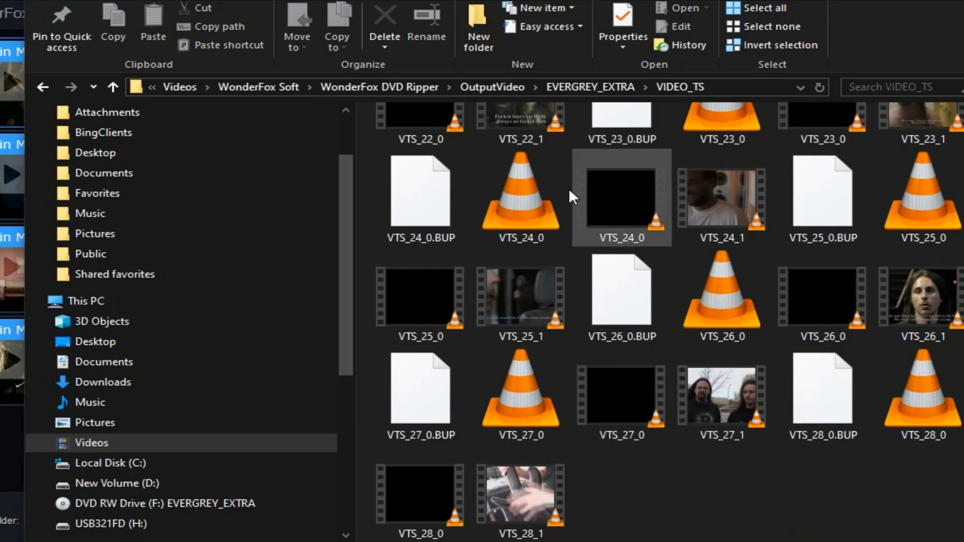
scroll("up", 3)
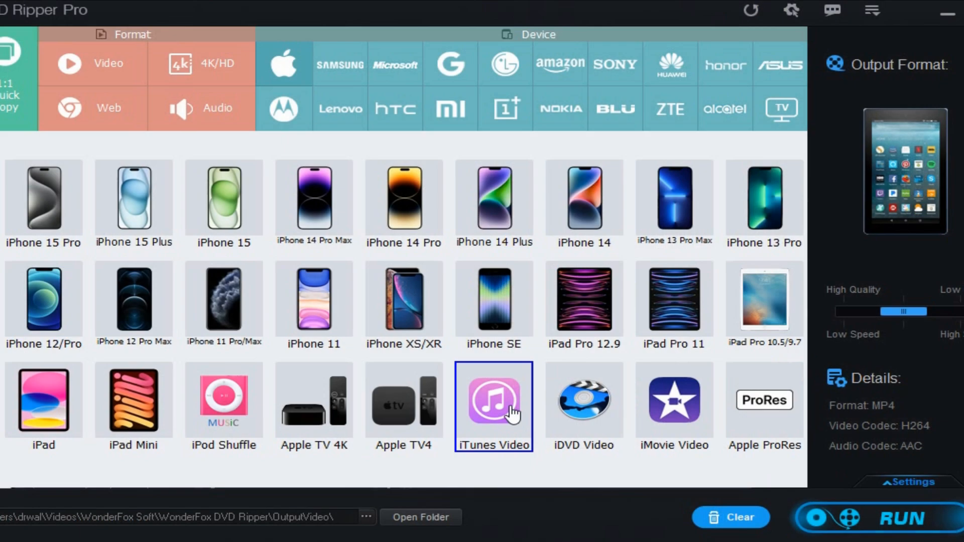
Convert the titles to iTunes Video M4V at highest quality and view OutputVideo.
left_click(494, 402)
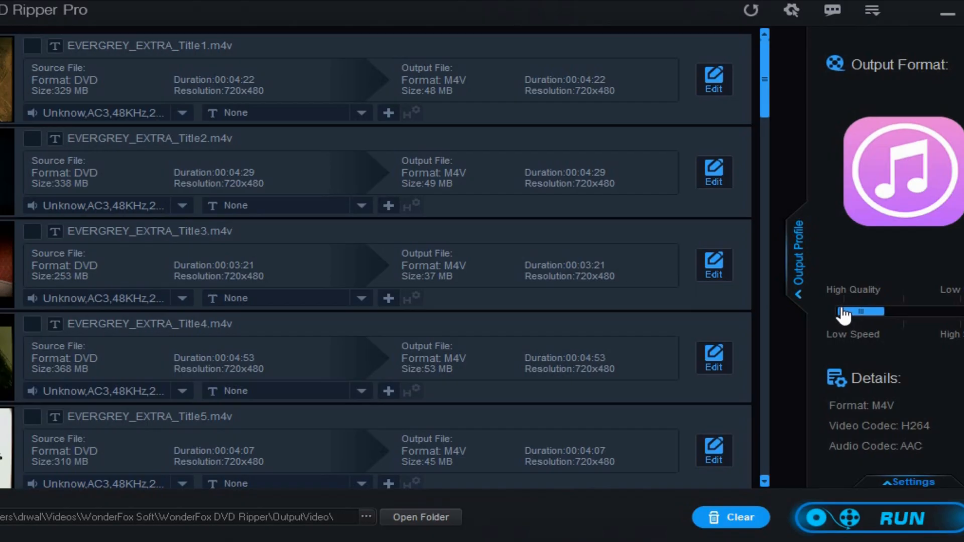
left_click(902, 517)
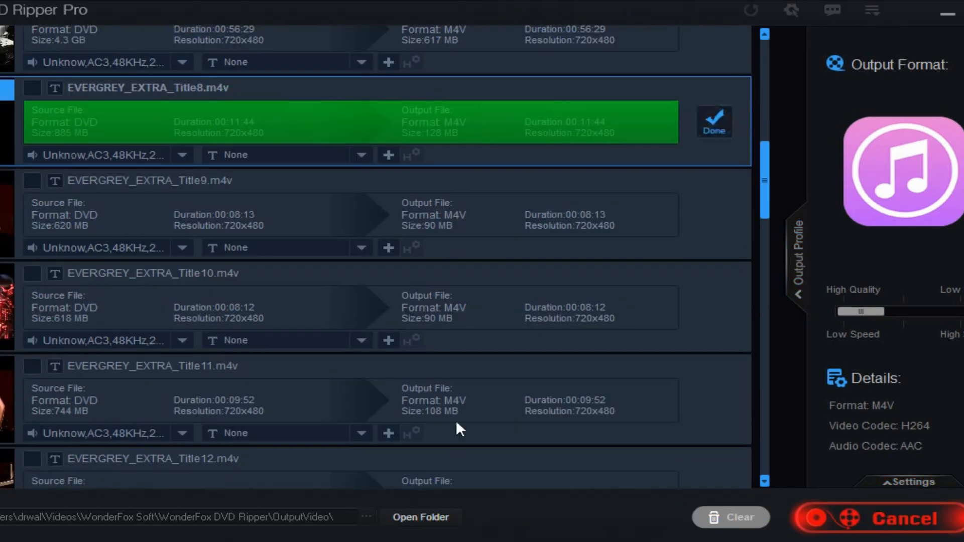
mouse_move(442, 488)
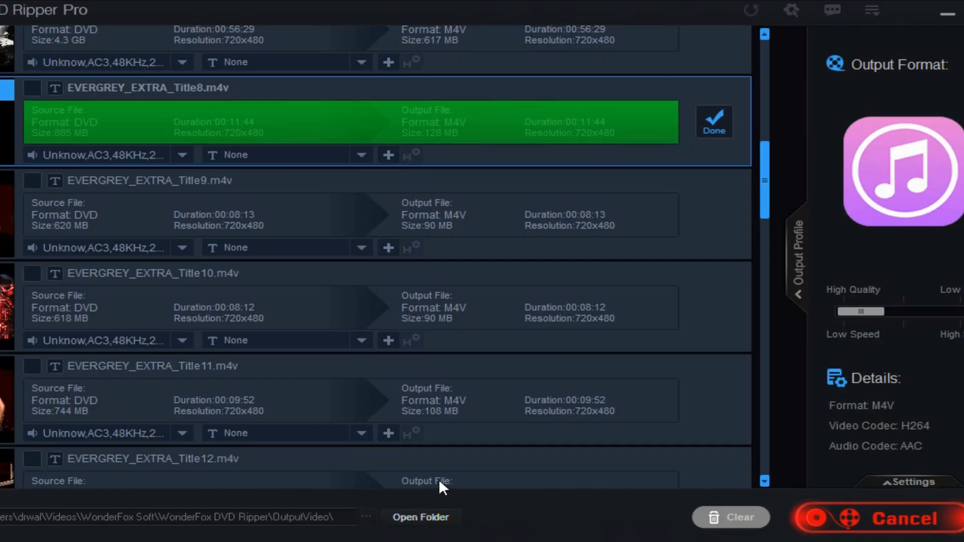
left_click(421, 516)
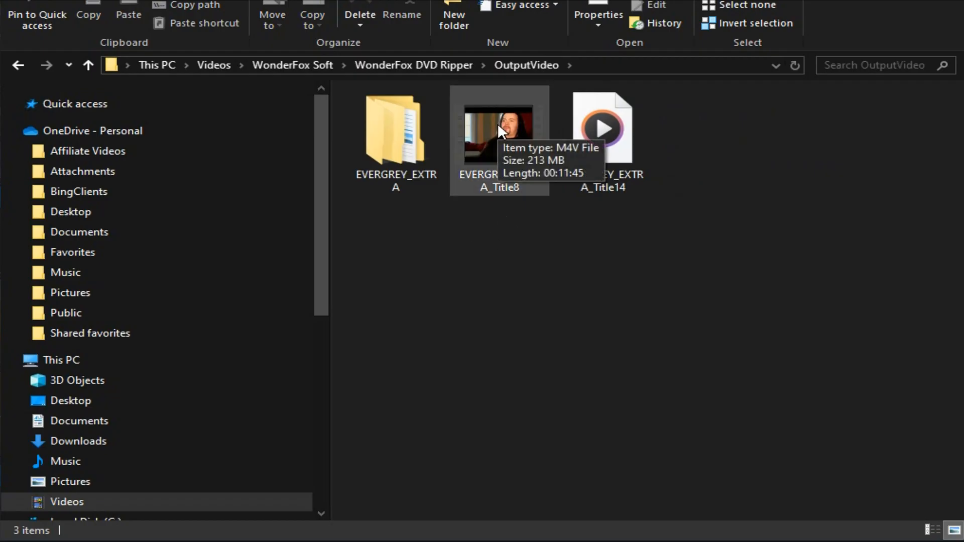
Play the converted EVERGREY_EXTRA_Title8 M4V in VLC media player.
left_click(499, 130)
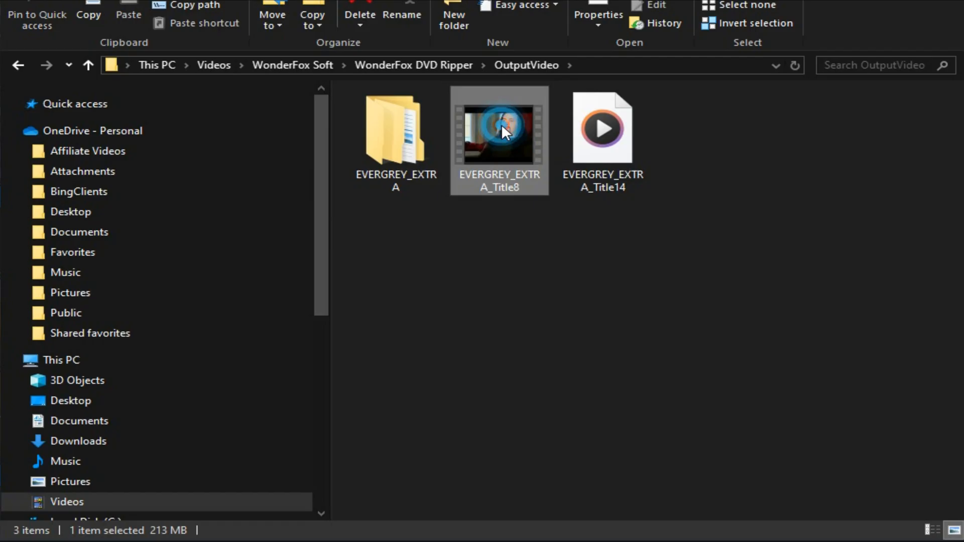
double_click(499, 133)
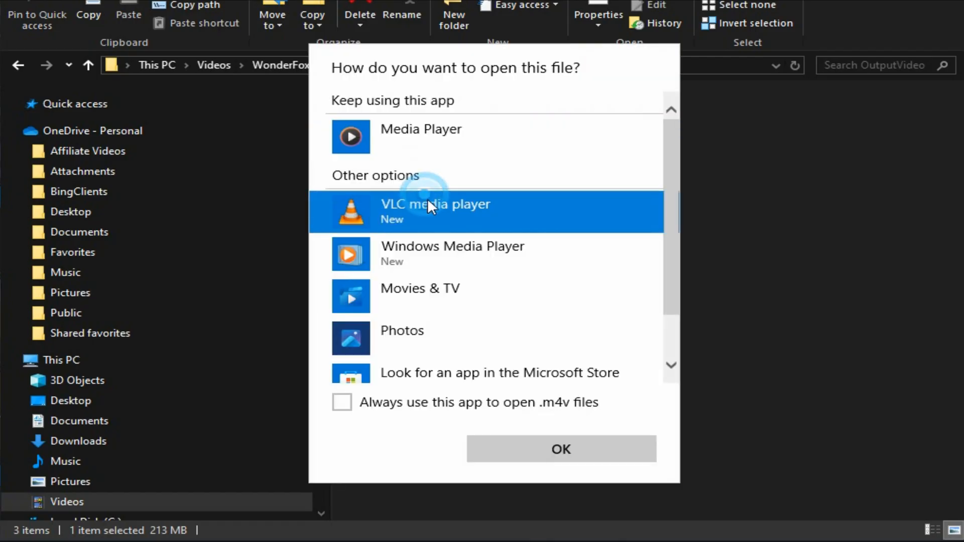
left_click(560, 449)
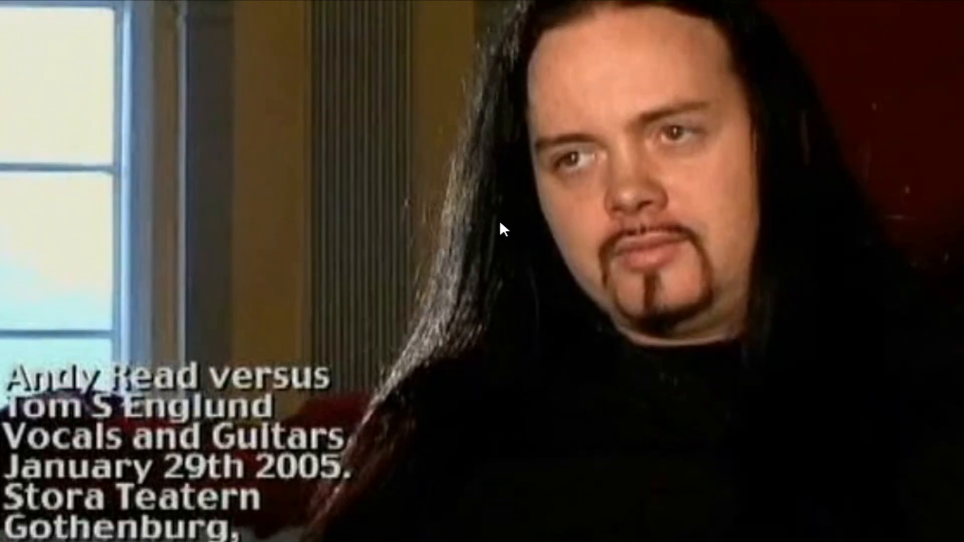
mouse_move(555, 227)
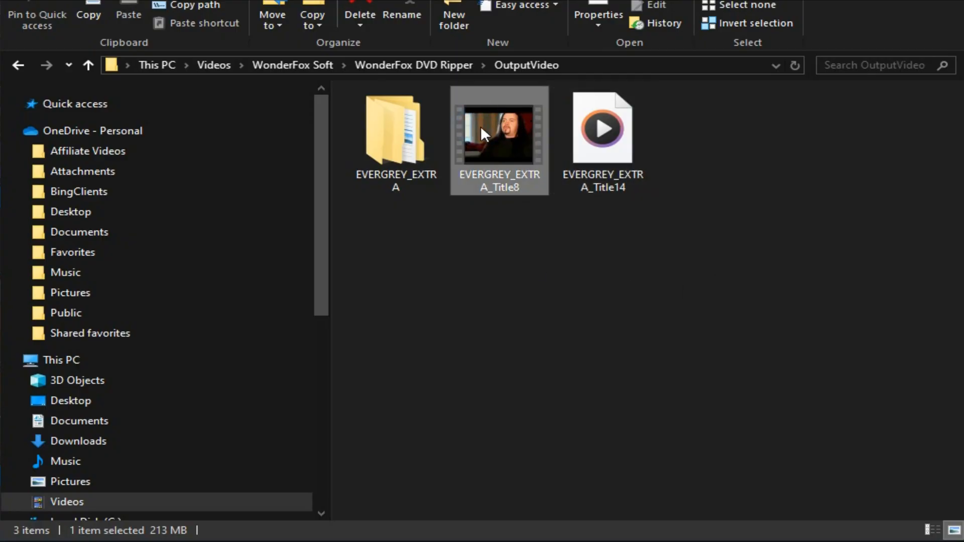
mouse_move(513, 129)
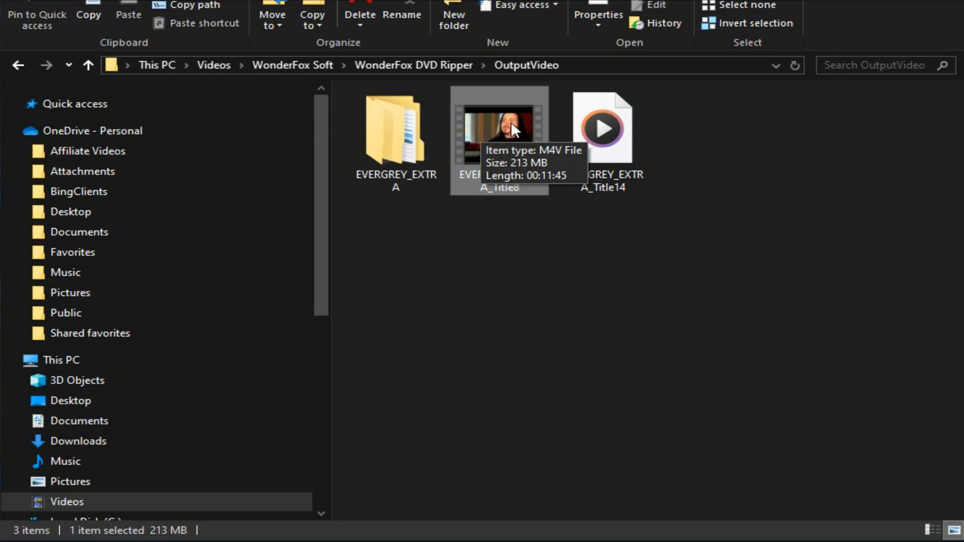
mouse_move(505, 128)
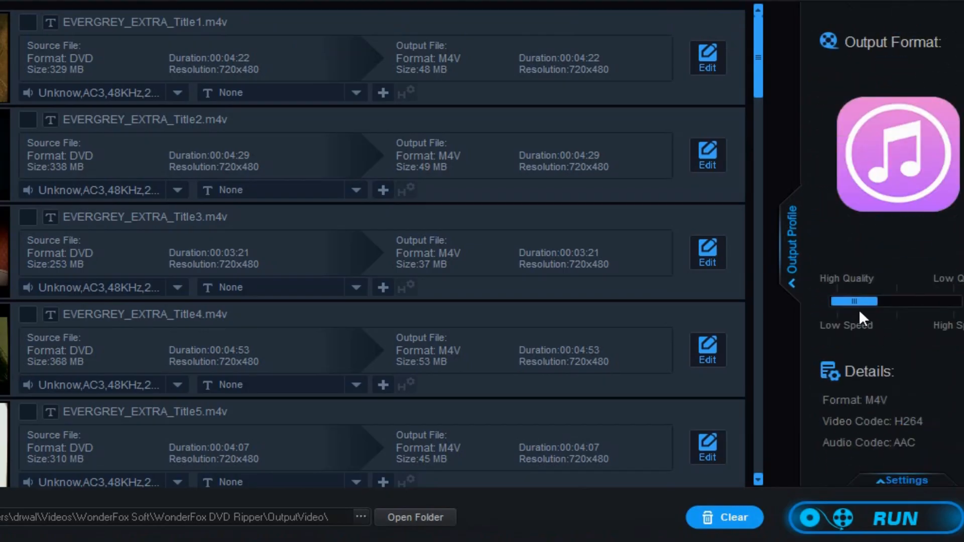
mouse_move(904, 432)
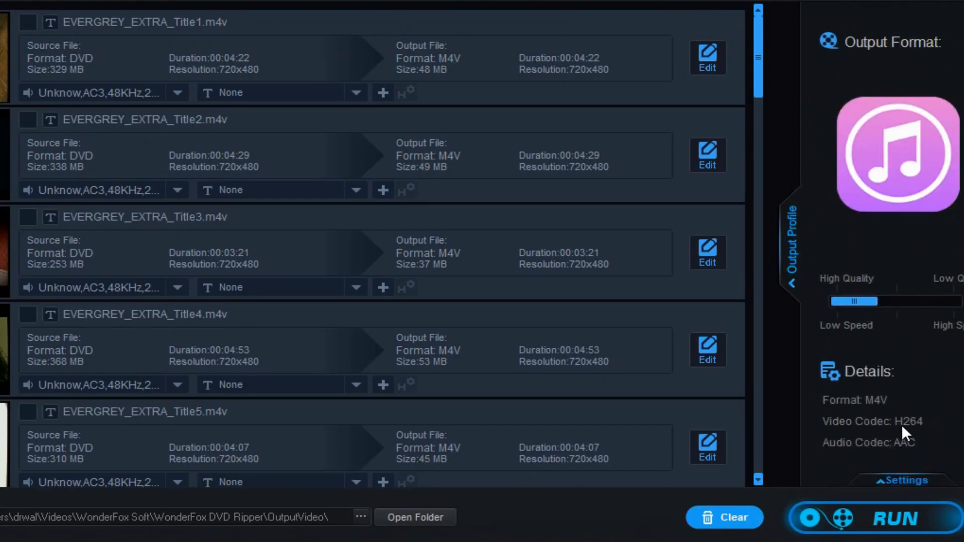
mouse_move(897, 476)
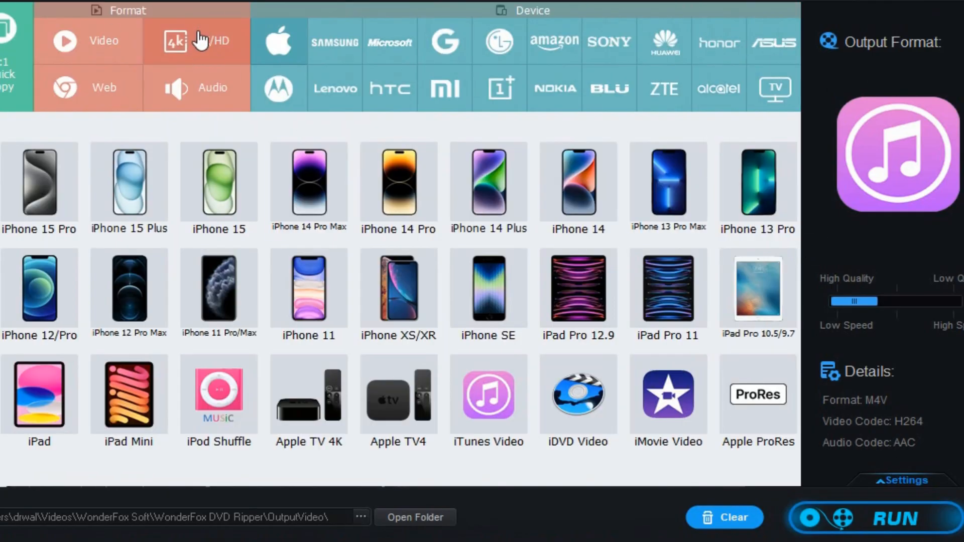
Switch output to 4K MP4 (3840x2160), run the conversion and view the new files.
left_click(196, 40)
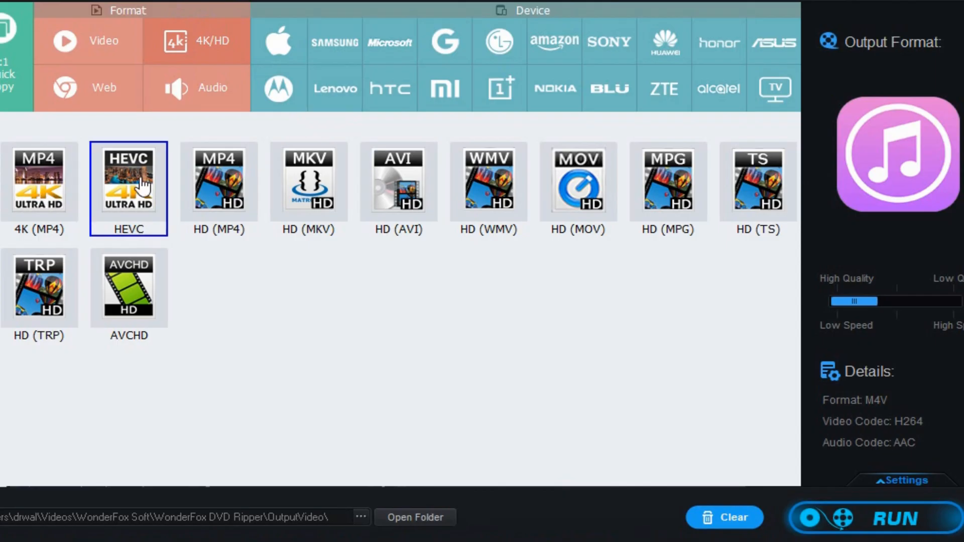
left_click(39, 185)
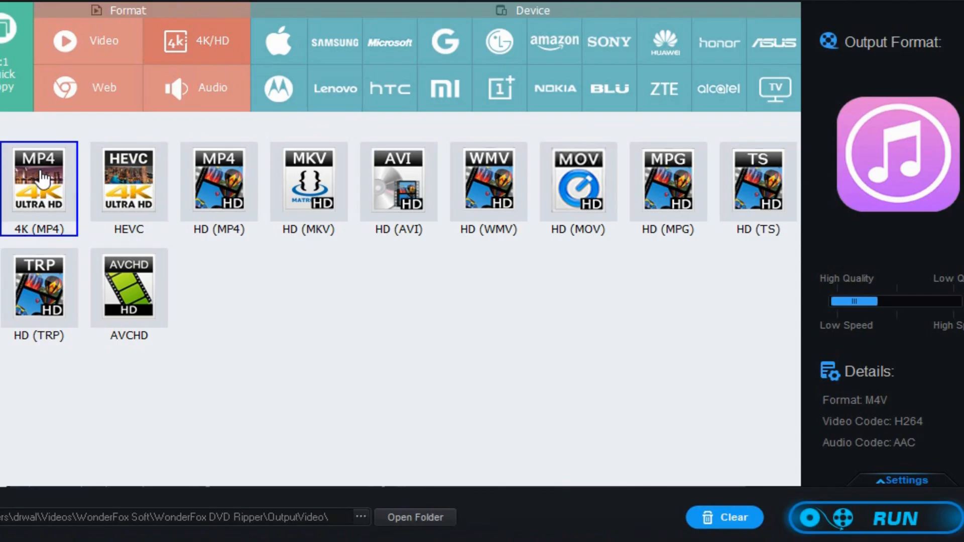
left_click(898, 517)
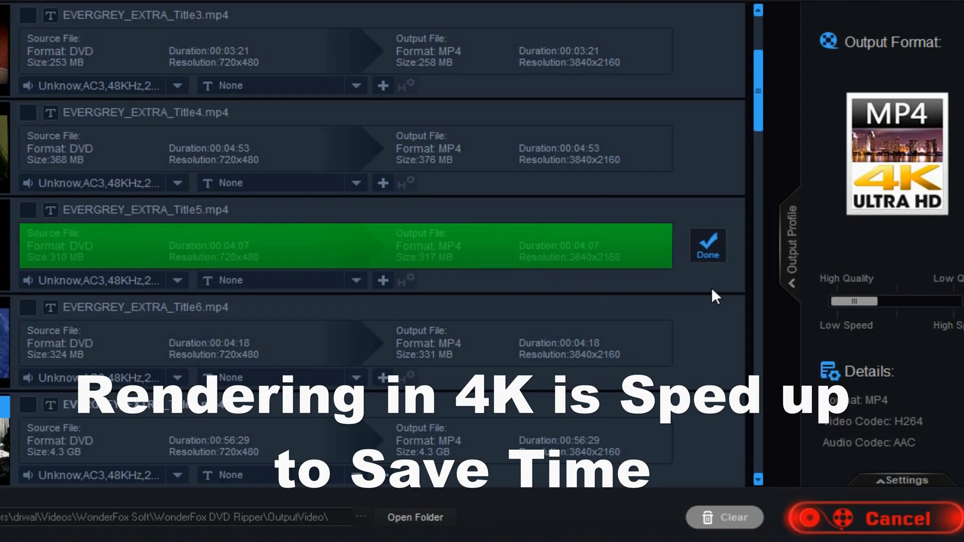
left_click(415, 517)
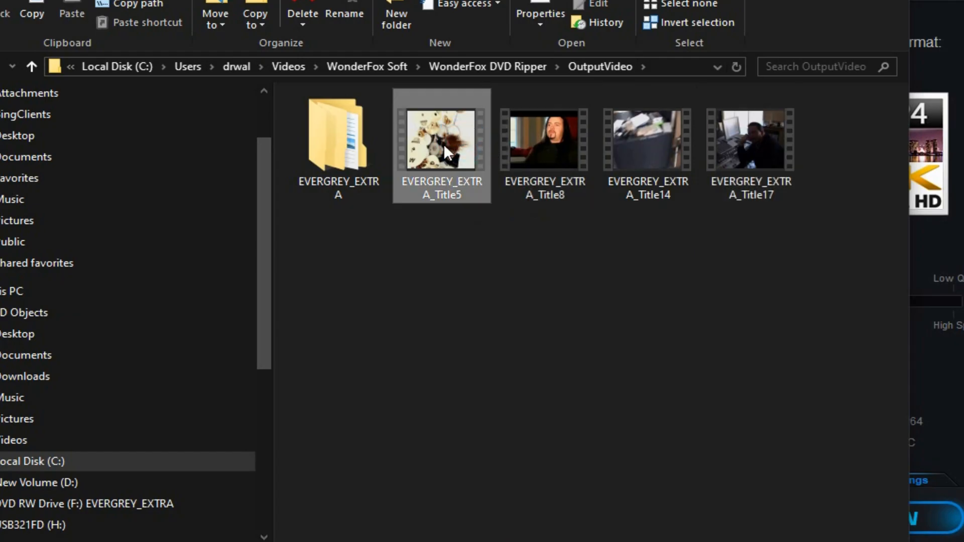
Play the 4K Title5 MP4, reopen OutputVideo and play another converted MP4 title.
double_click(442, 139)
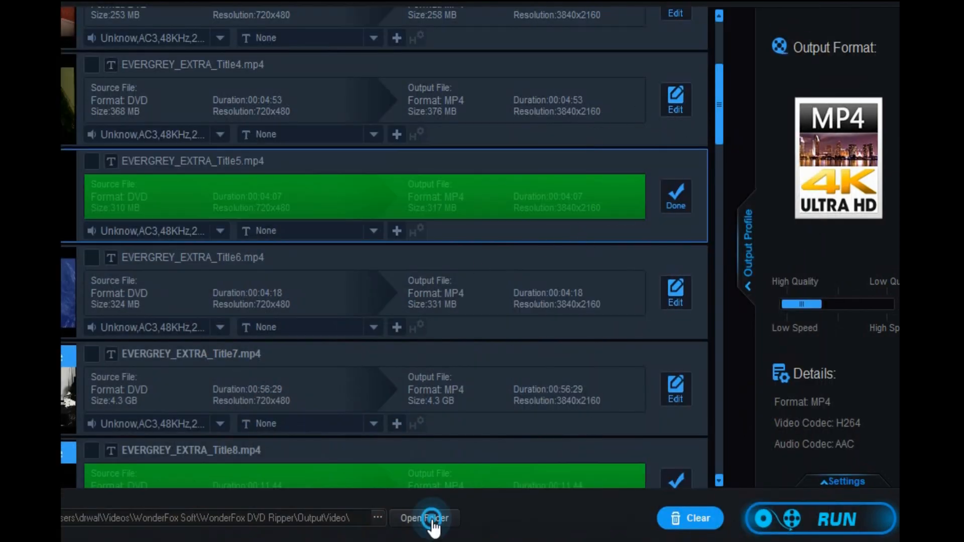
left_click(424, 519)
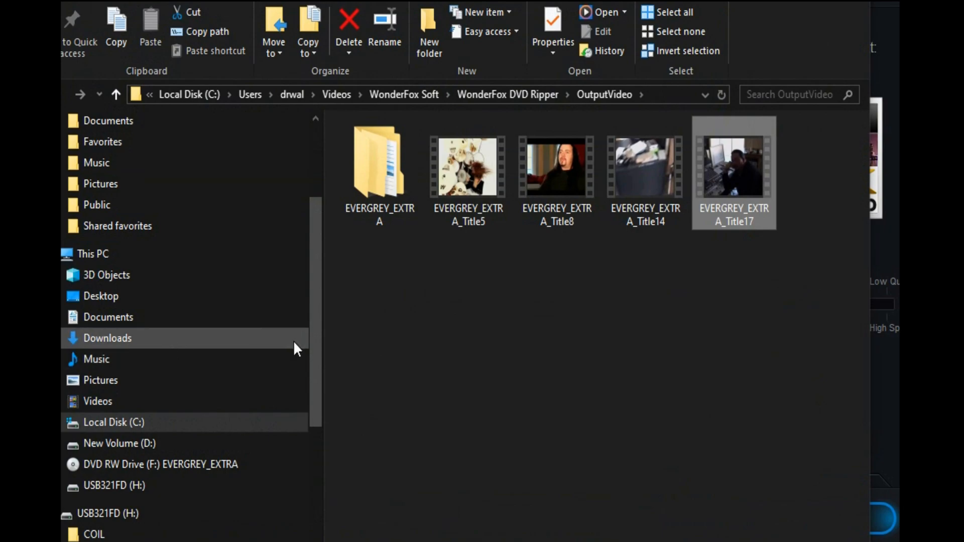
double_click(468, 166)
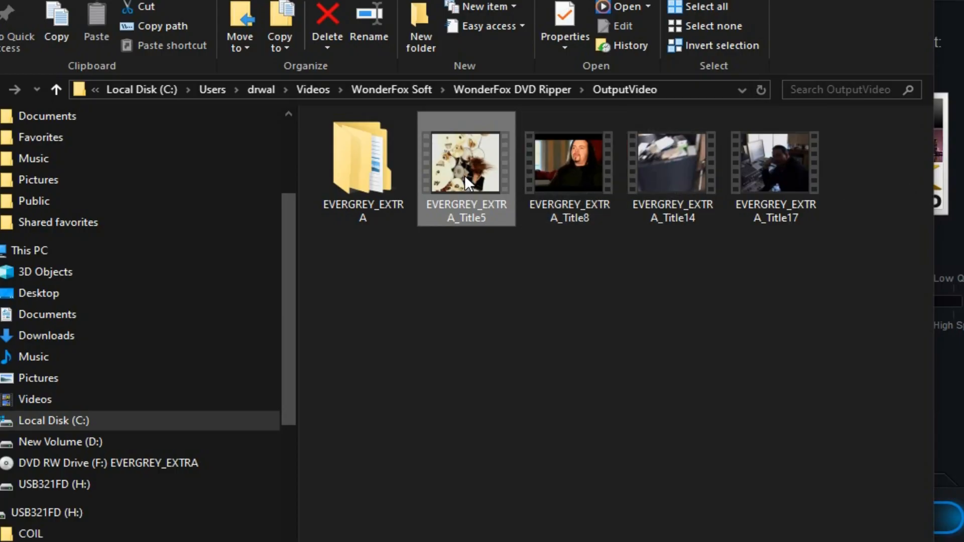
mouse_move(464, 179)
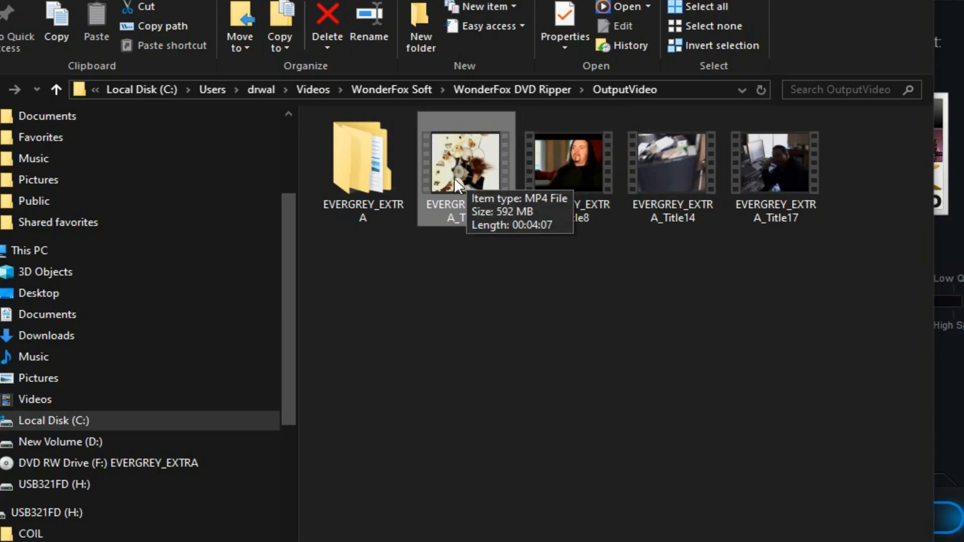
mouse_move(436, 188)
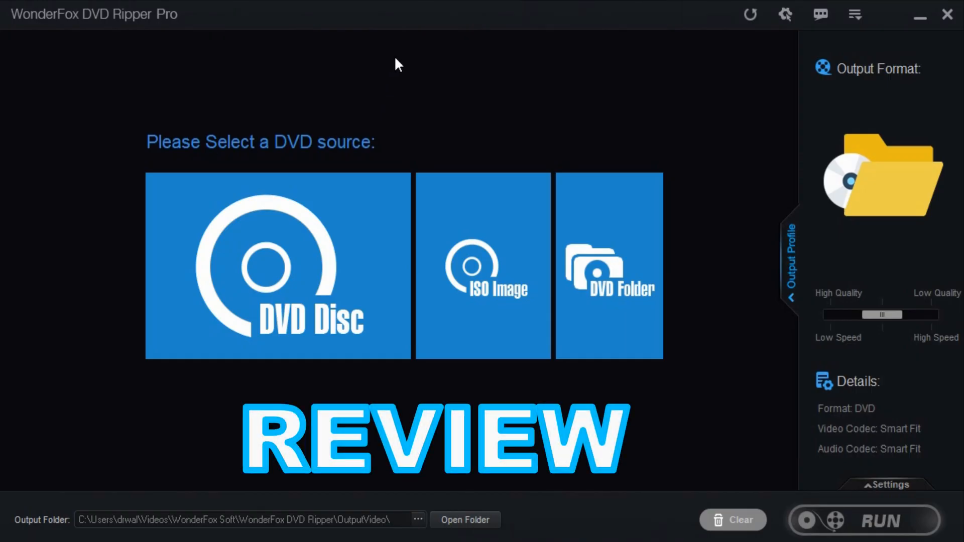
mouse_move(695, 250)
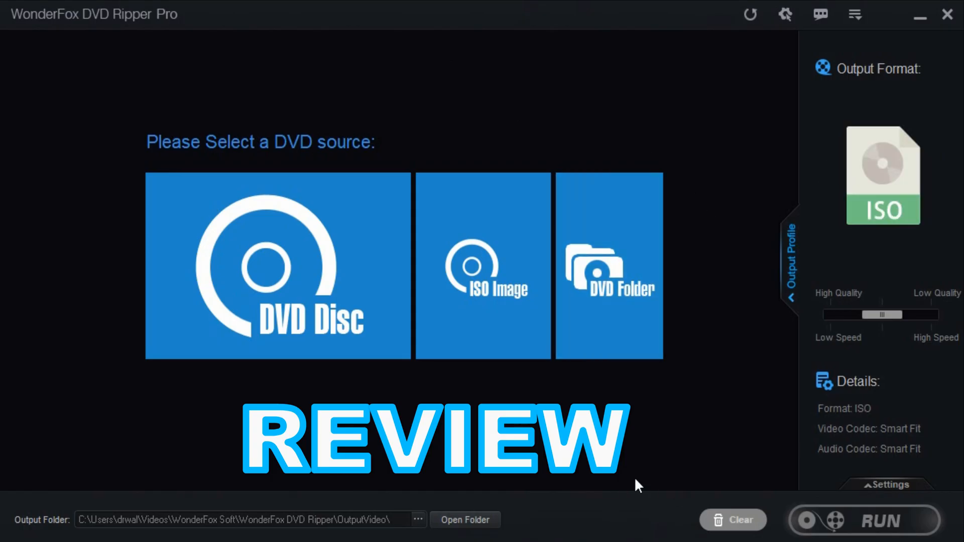
mouse_move(823, 374)
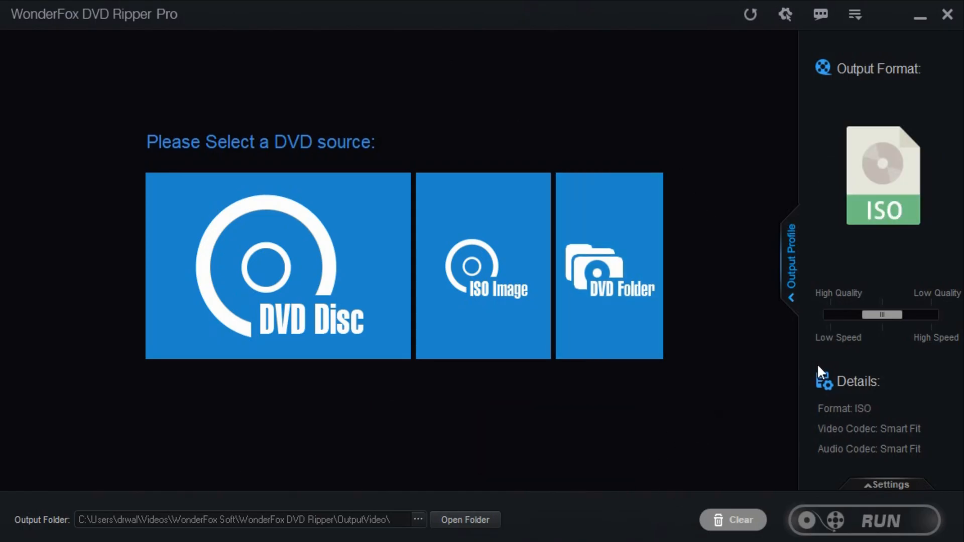
mouse_move(823, 374)
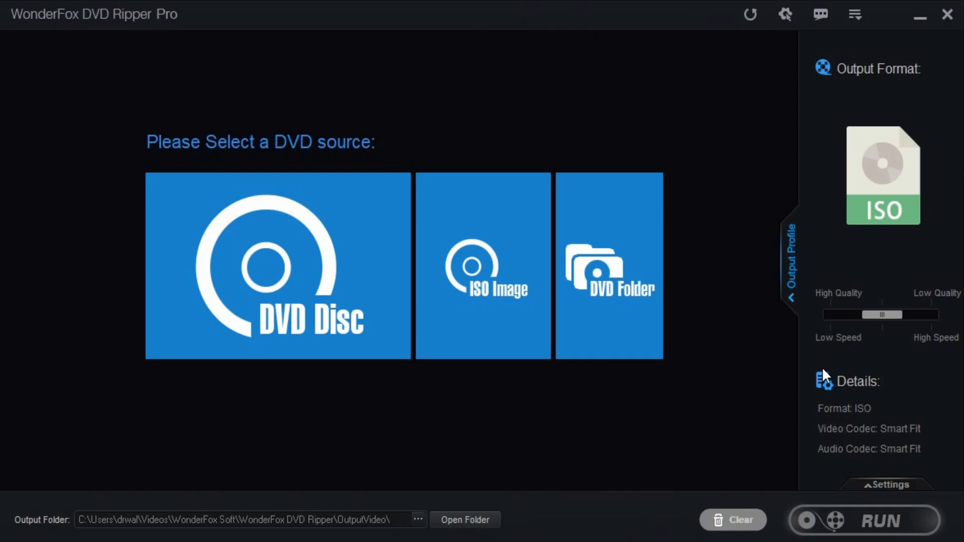
mouse_move(628, 413)
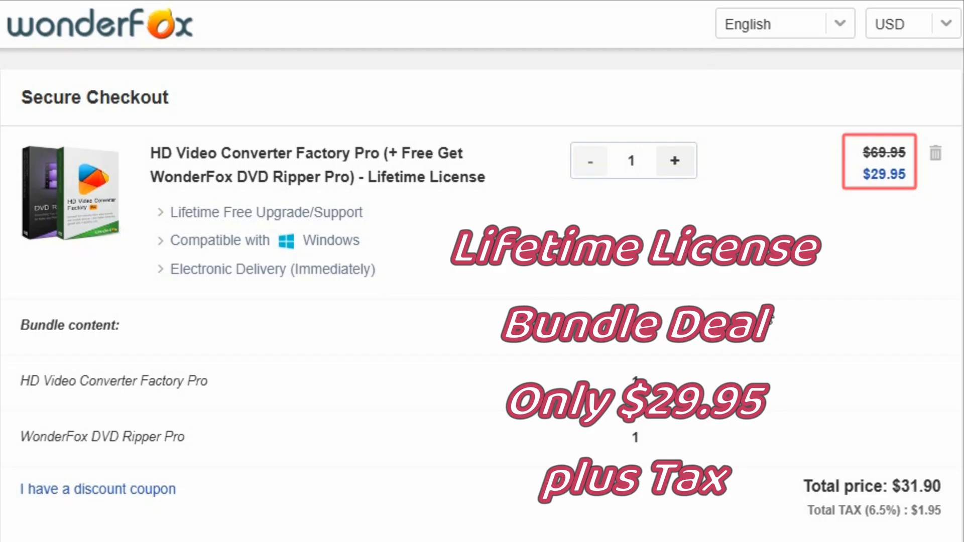
mouse_move(784, 298)
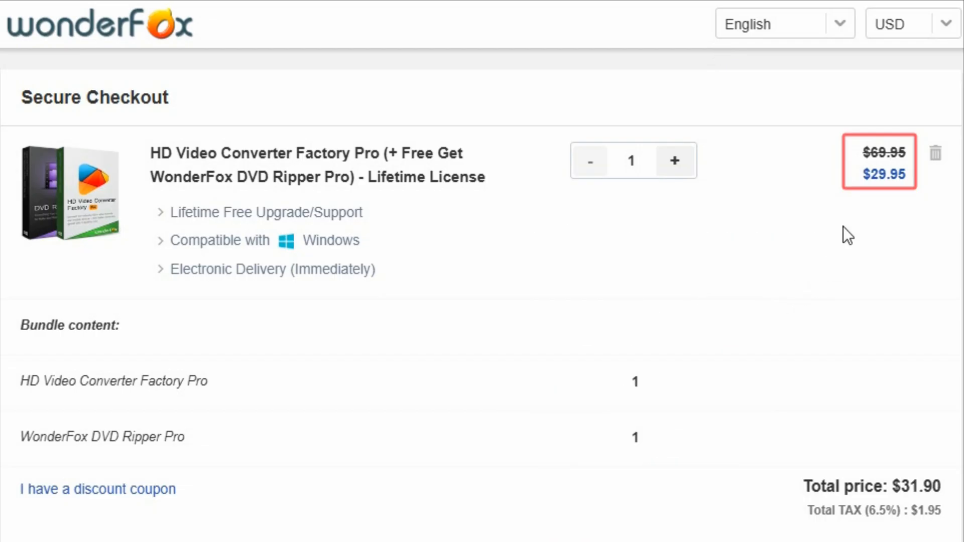
mouse_move(770, 248)
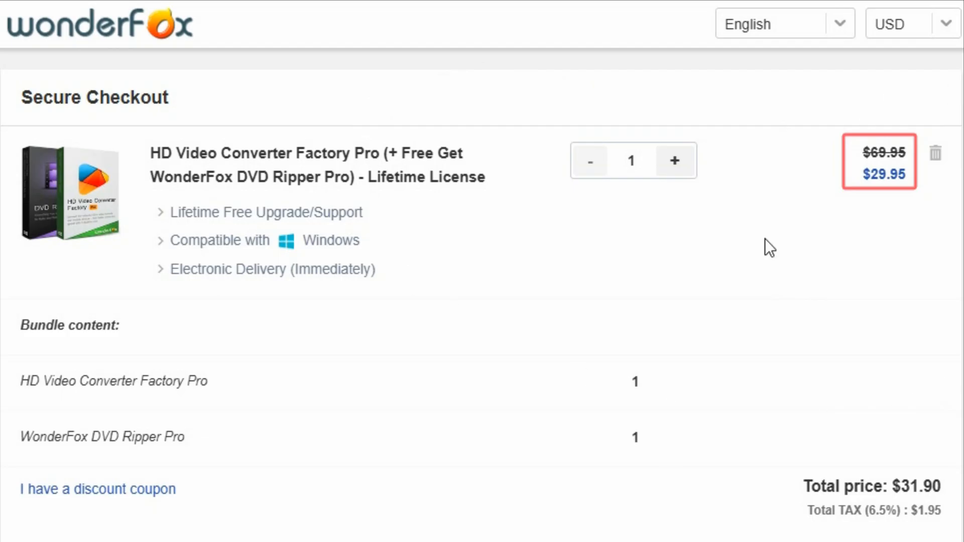
mouse_move(792, 189)
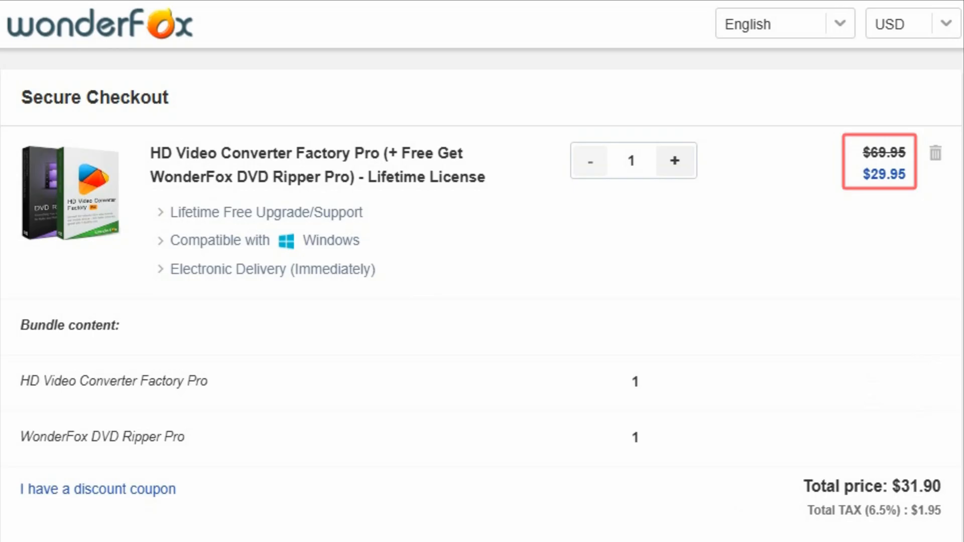
mouse_move(932, 519)
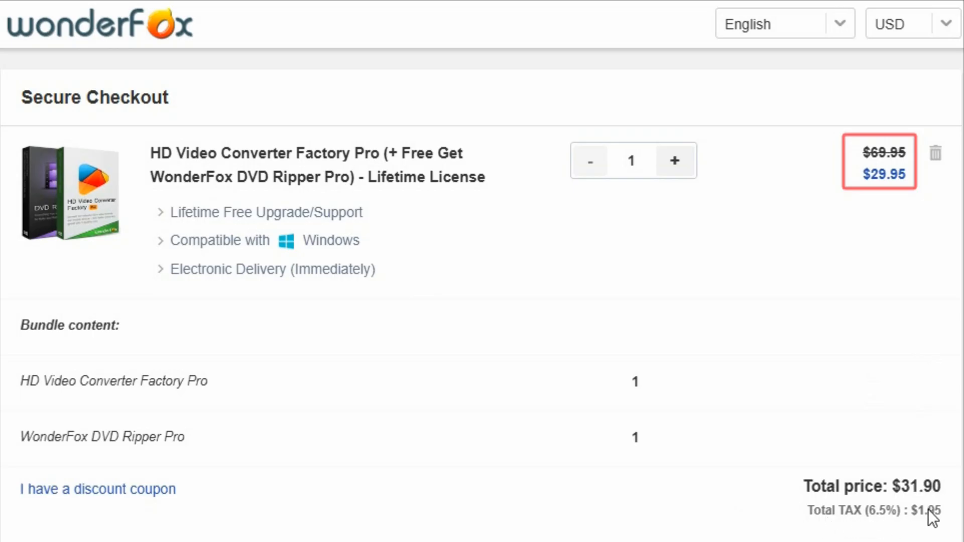